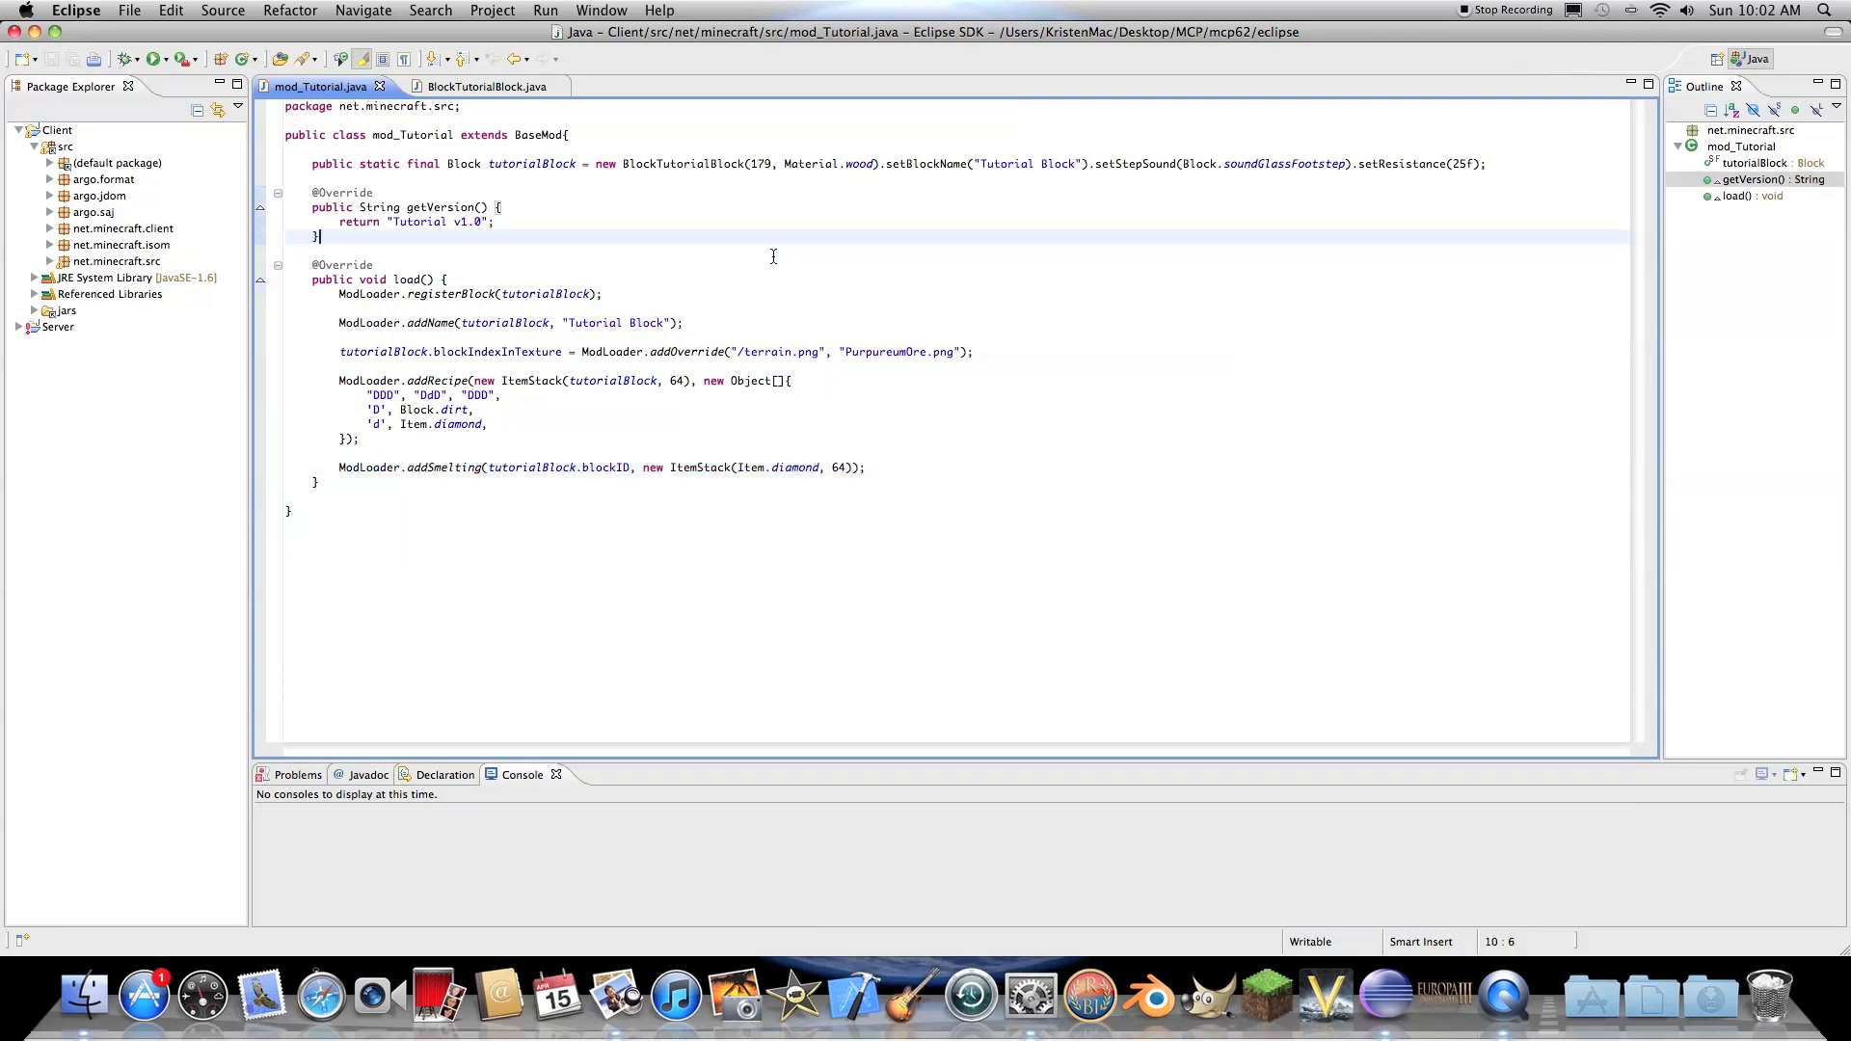
{"action": "mouse_move", "coordinate": [877, 458]}
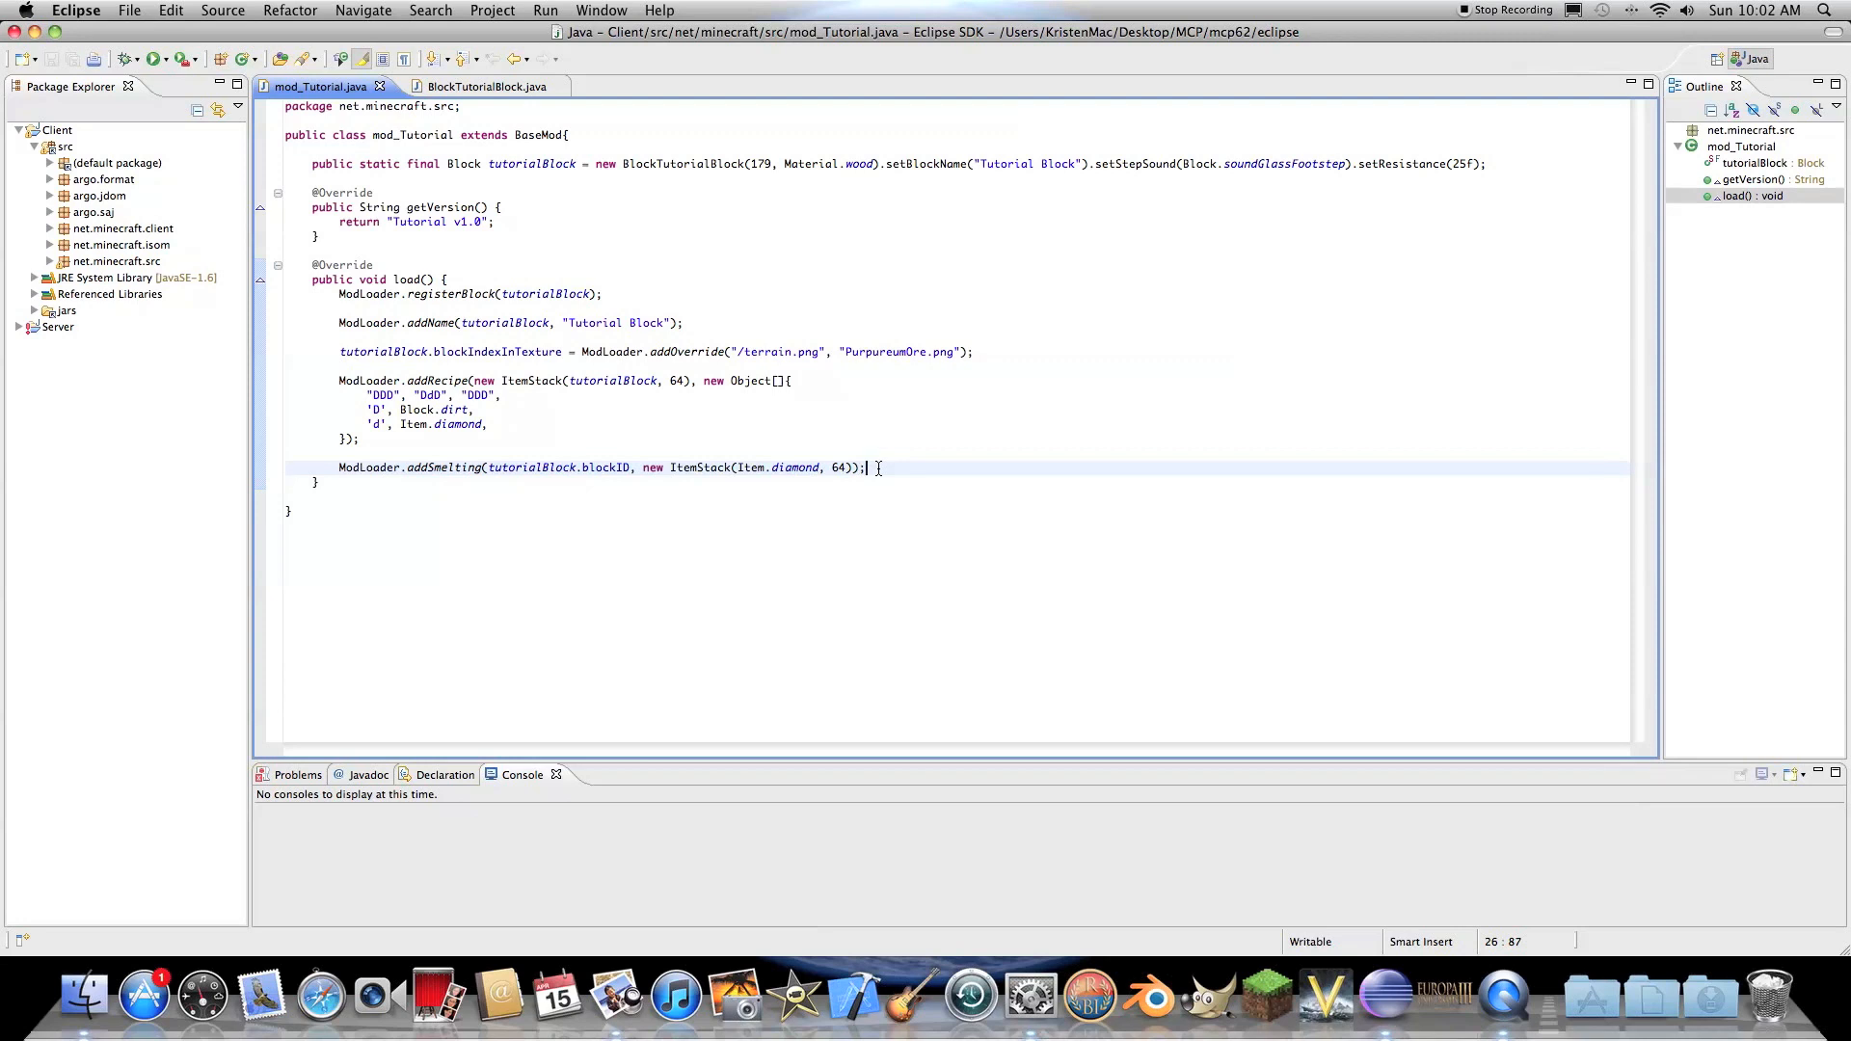
{"action": "mouse_move", "coordinate": [764, 499]}
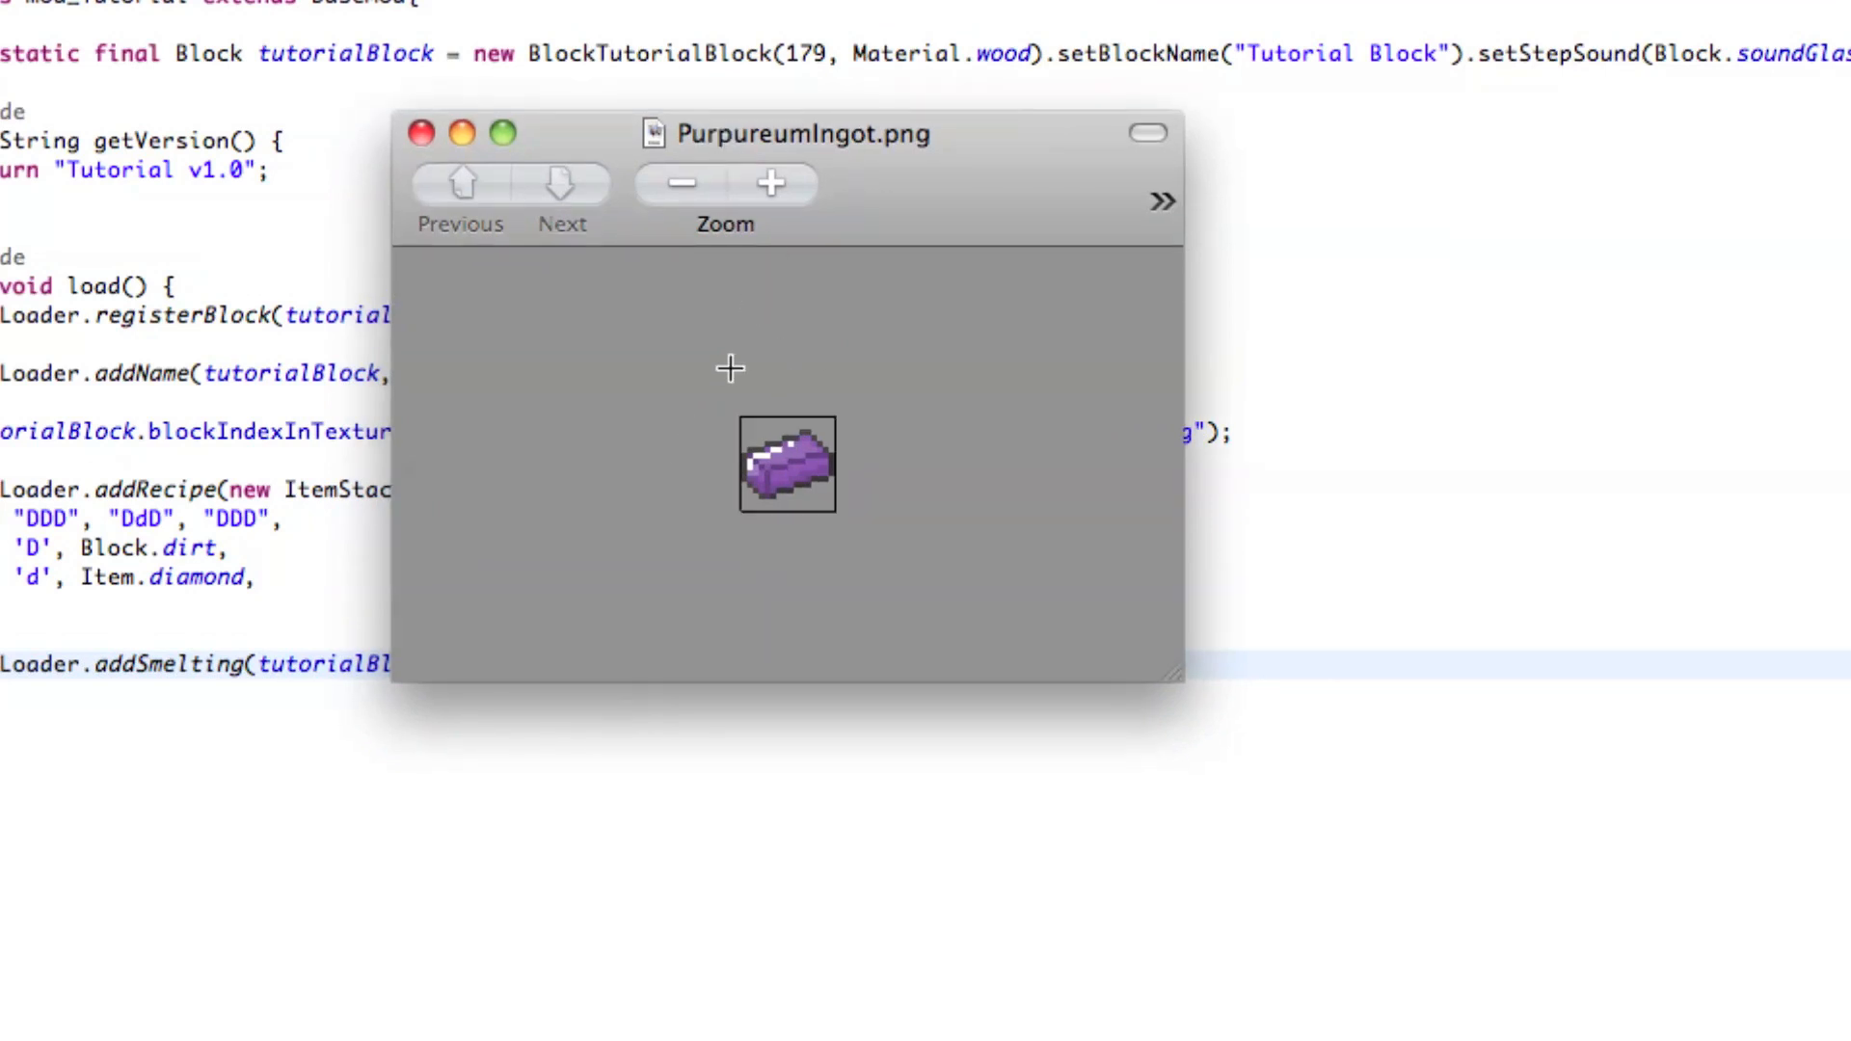
{"action": "mouse_move", "coordinate": [747, 377]}
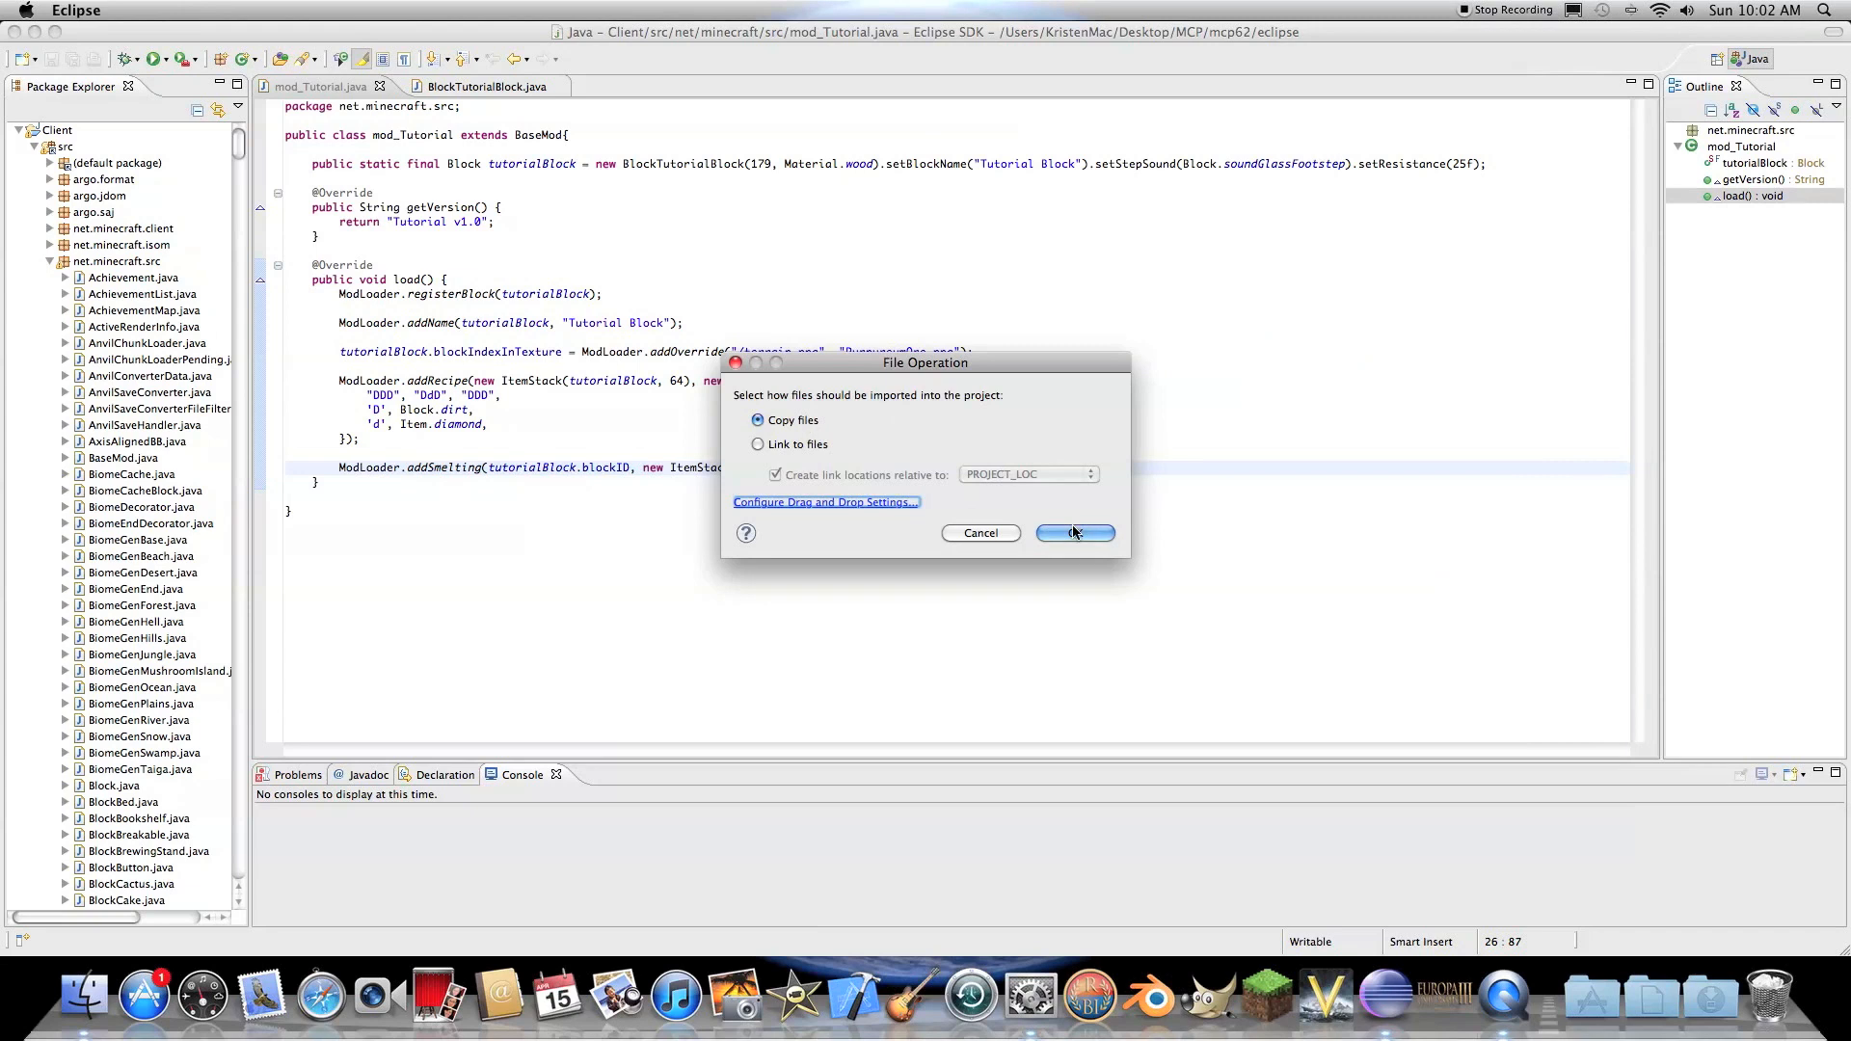
- Copy PurpureumIngot.png into the src package beside PurpureumOre.png
{"action": "left_click", "coordinate": [1072, 533]}
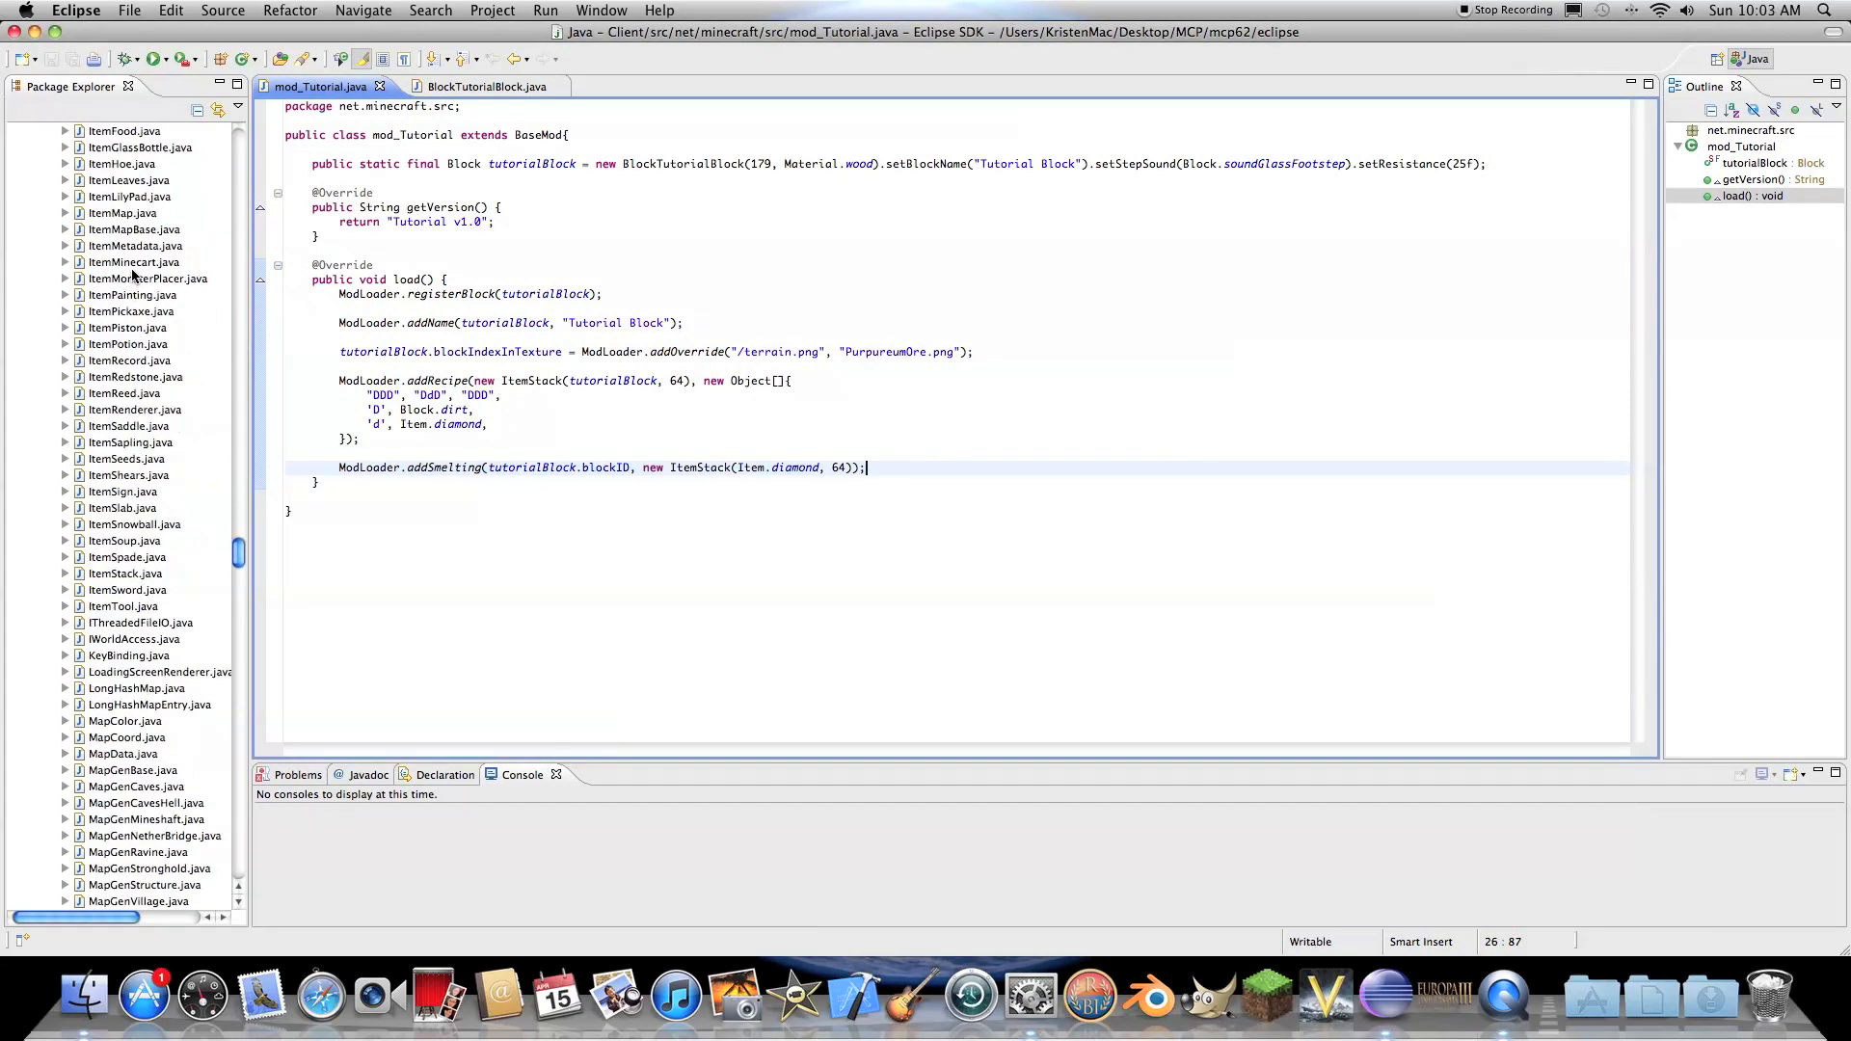
{"action": "scroll", "scroll_direction": "down", "scroll_amount": 3}
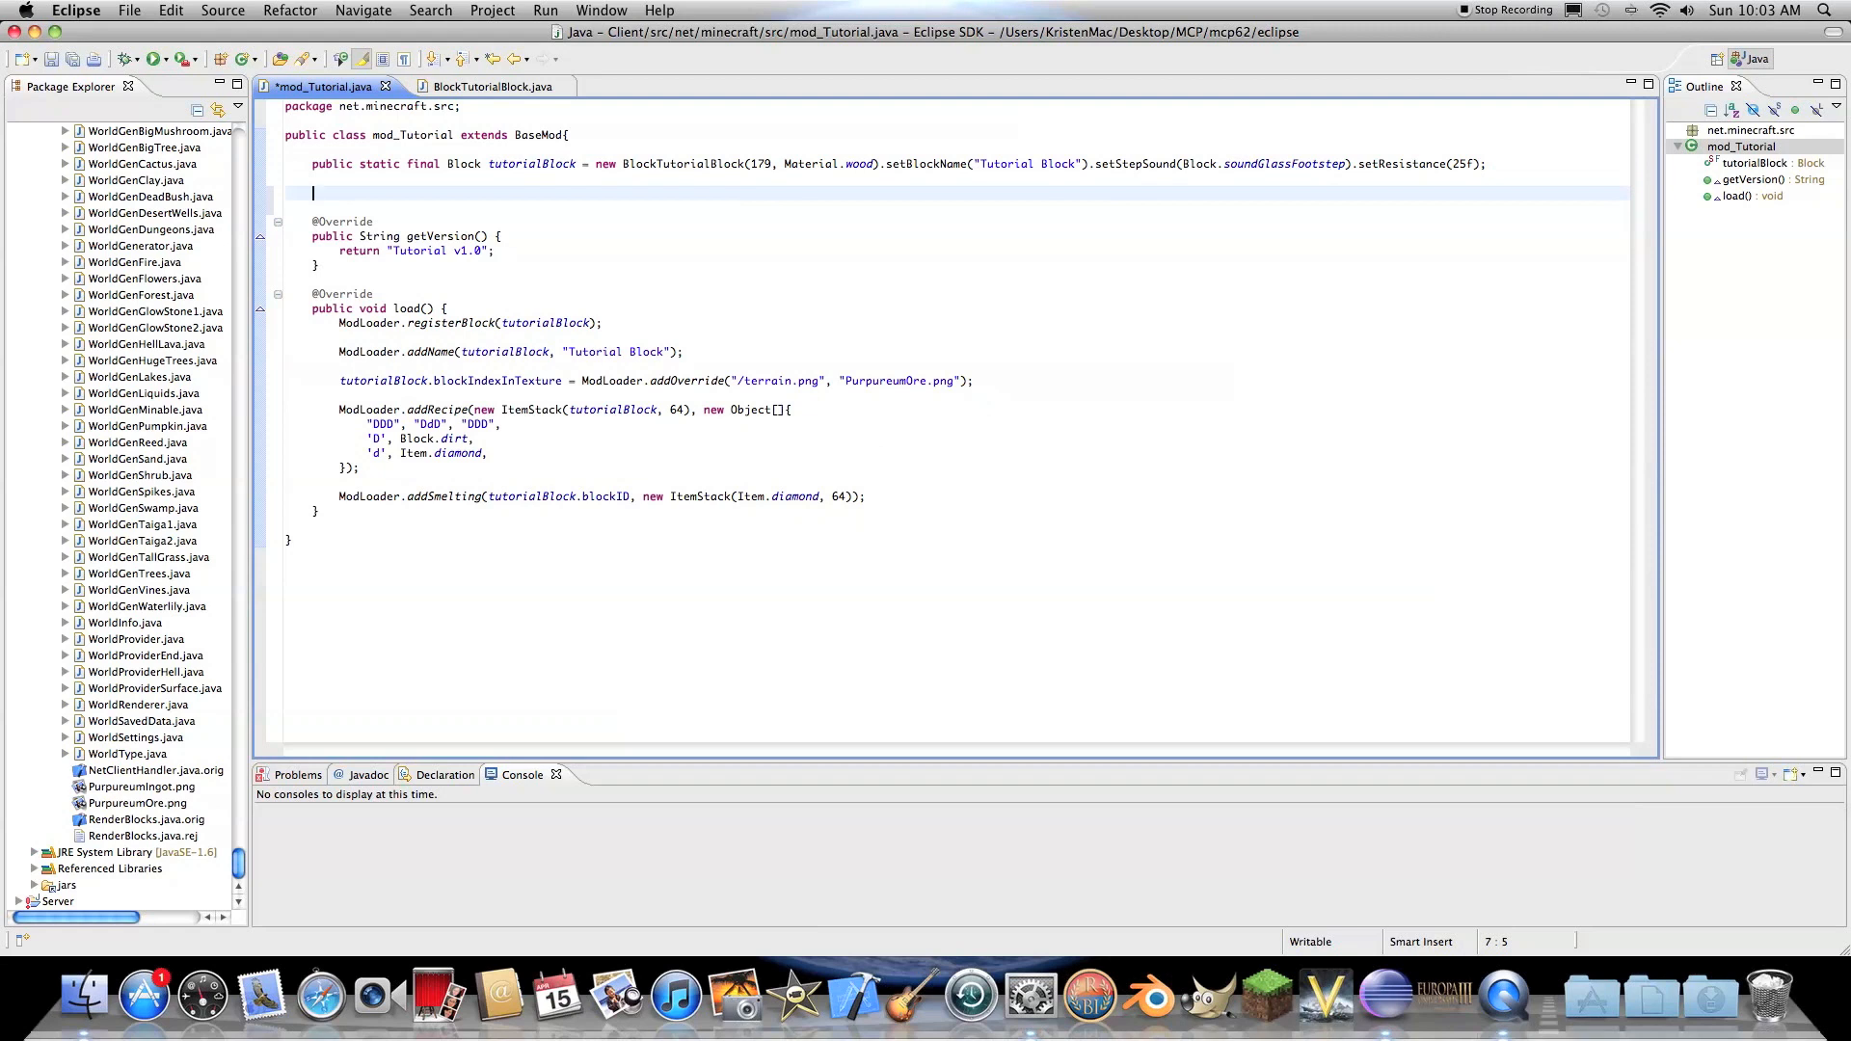
- Declare the field 'public static final Item tutorialItem = new'
{"action": "type", "text": "public static"}
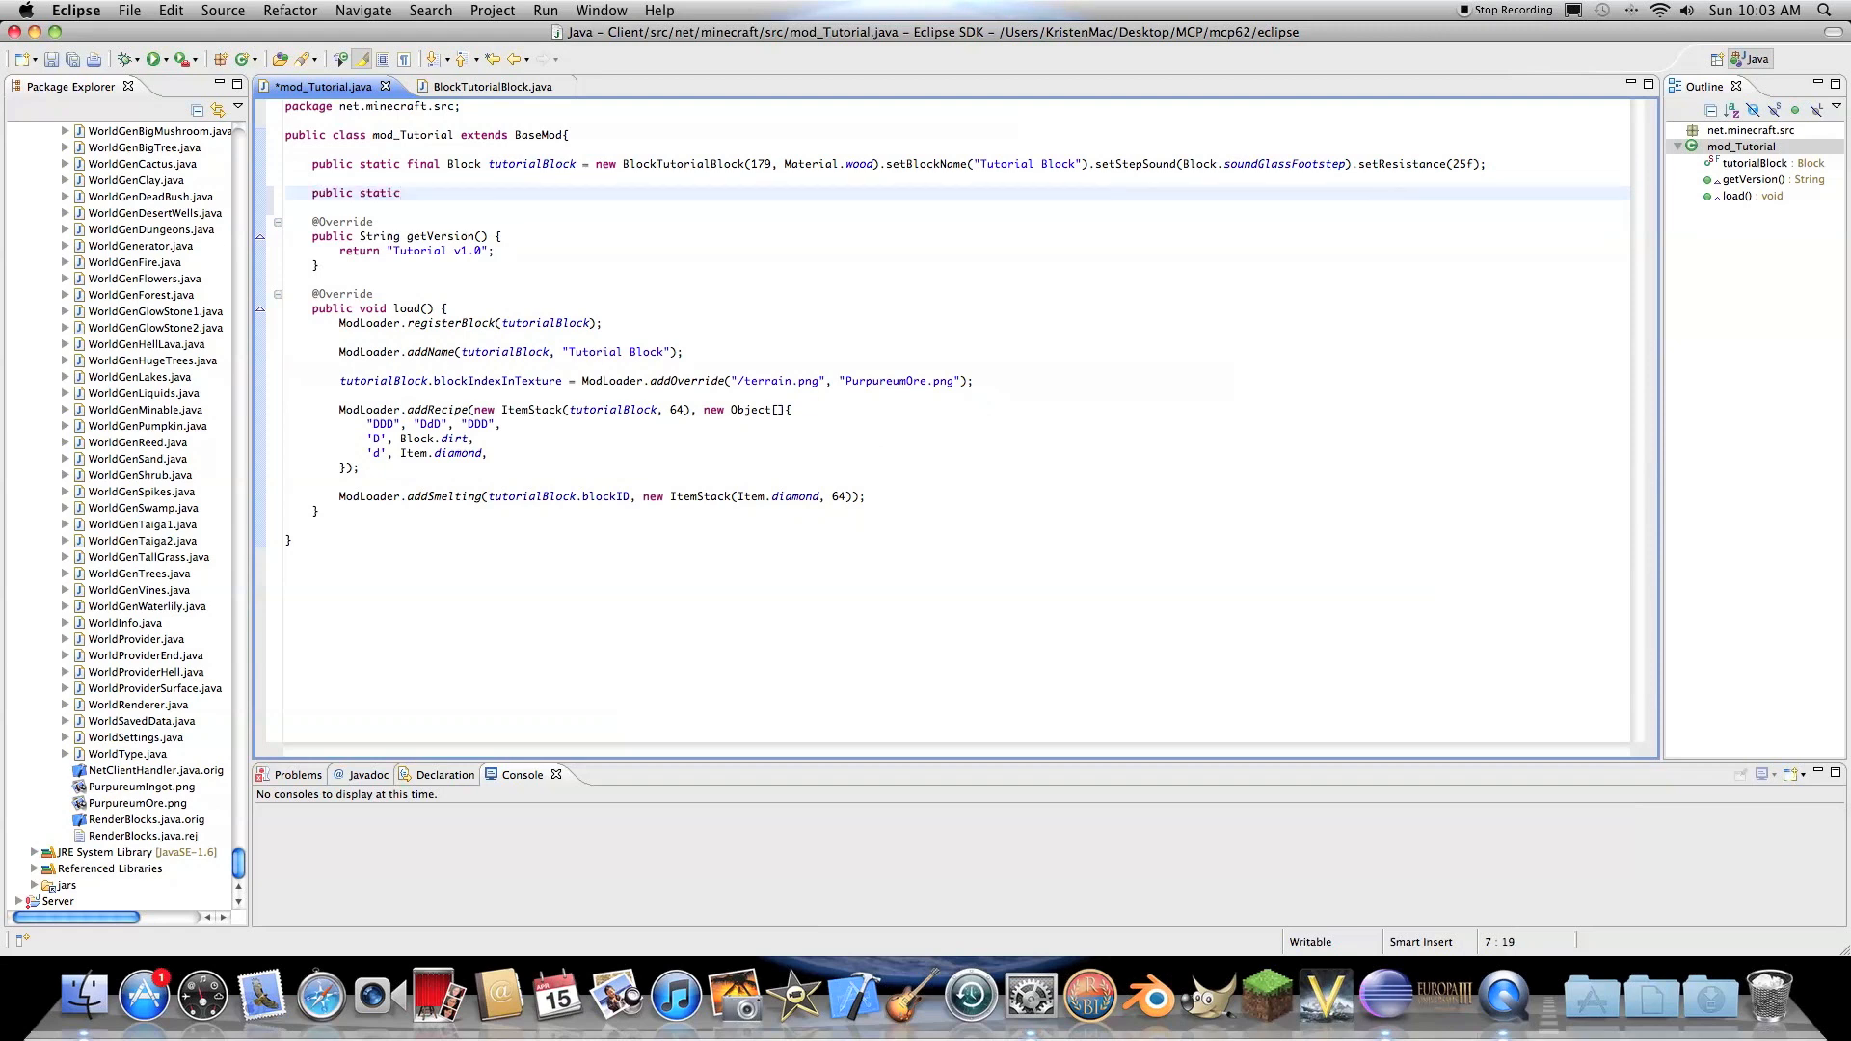
{"action": "type", "text": "final Item"}
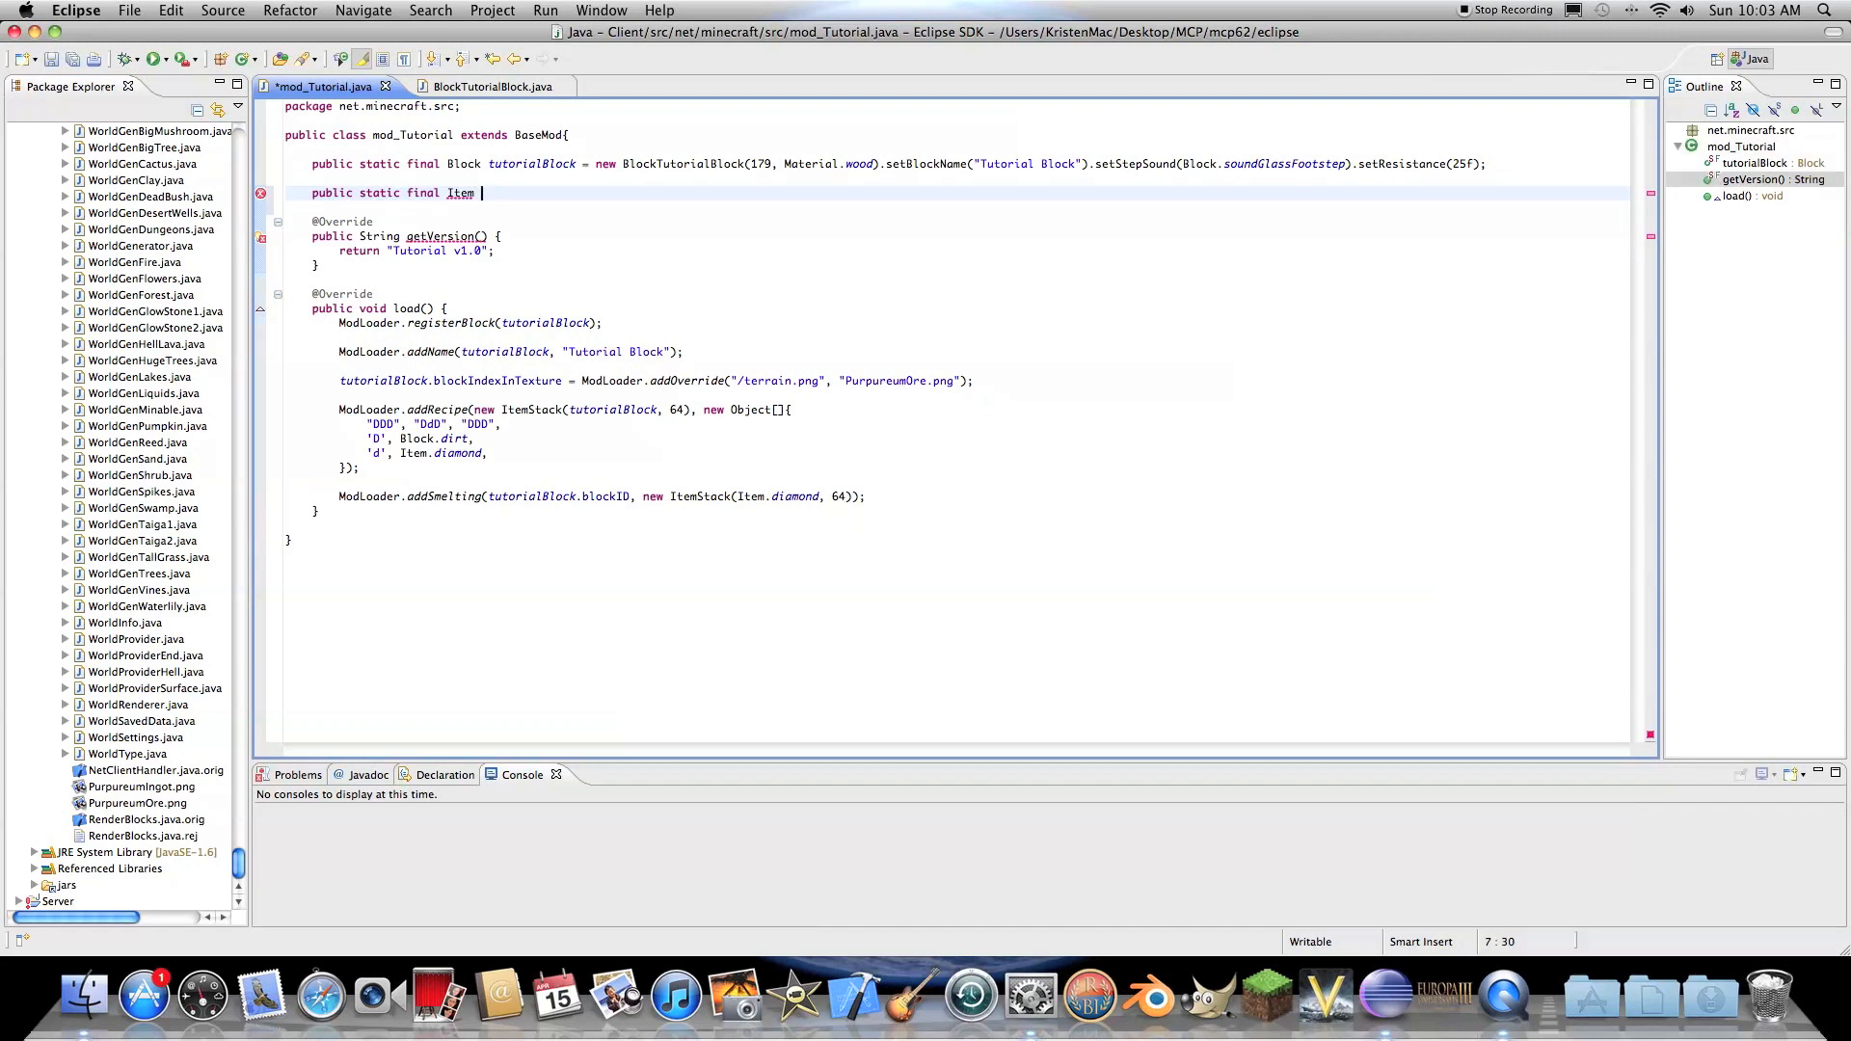
{"action": "type", "text": "t"}
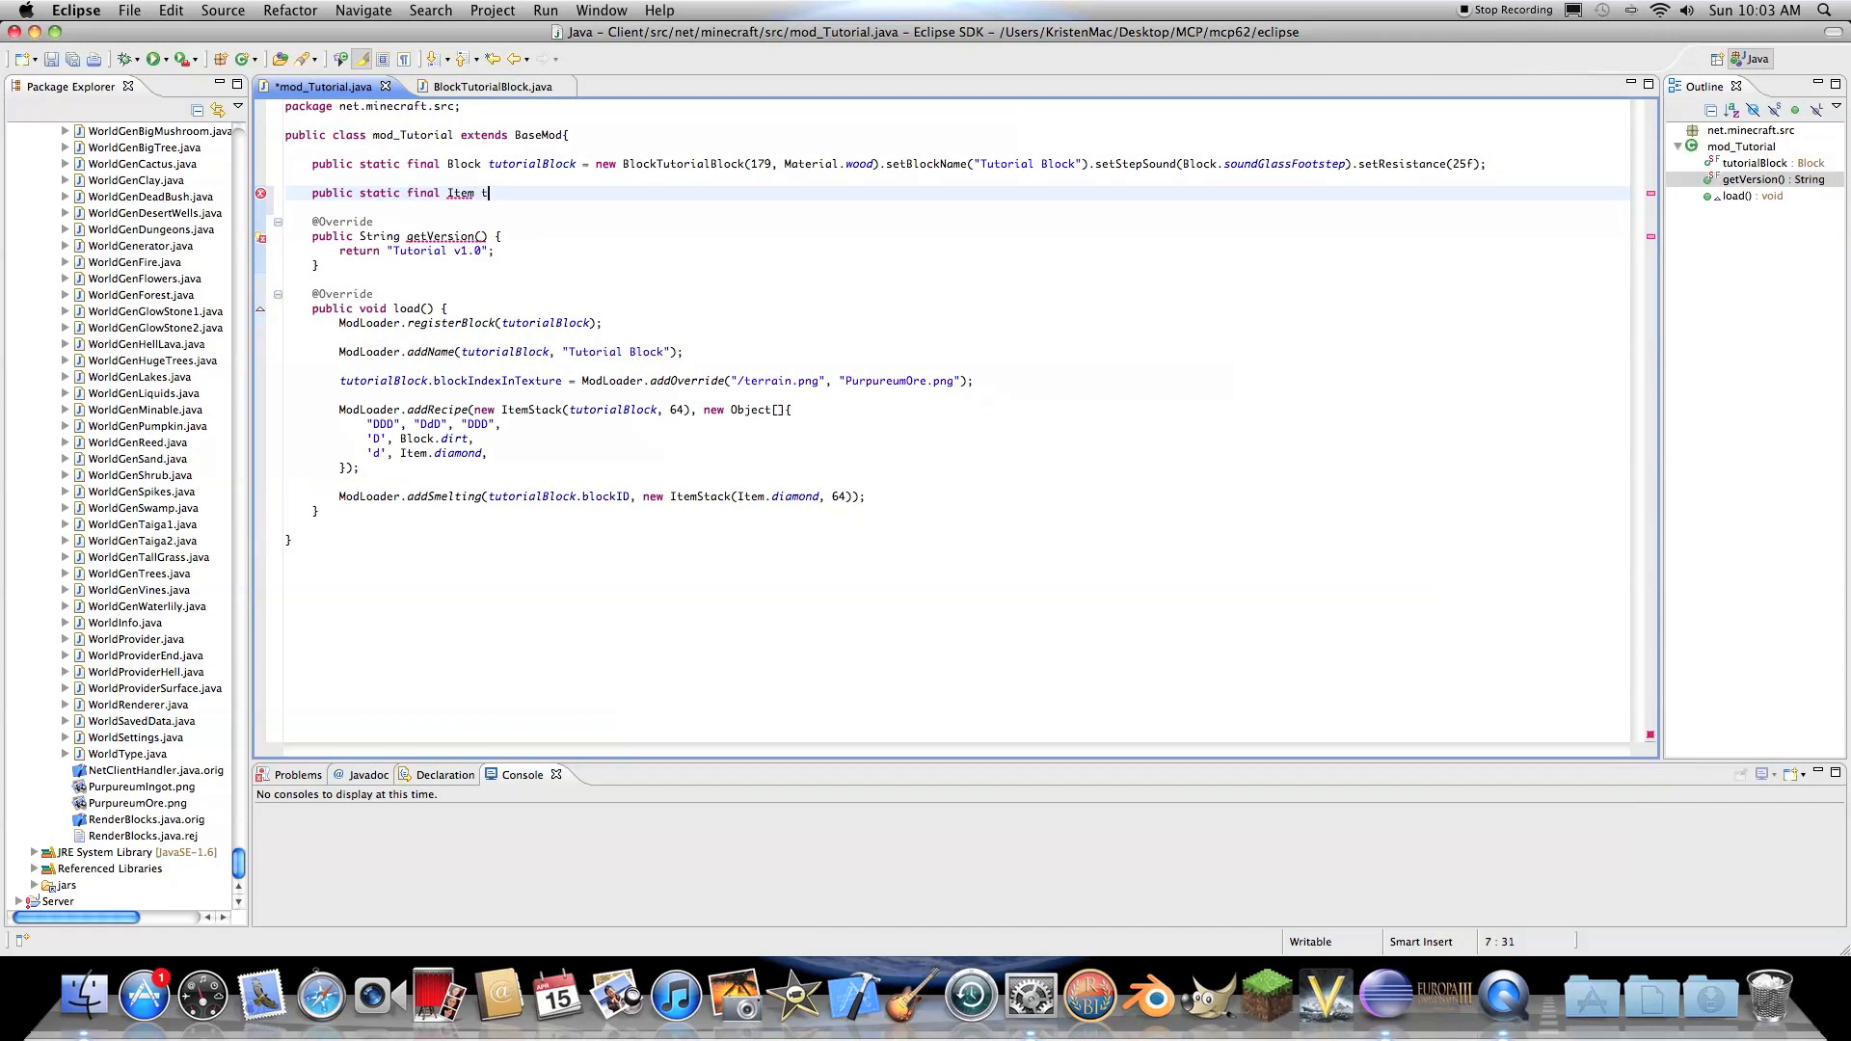
{"action": "type", "text": "t"}
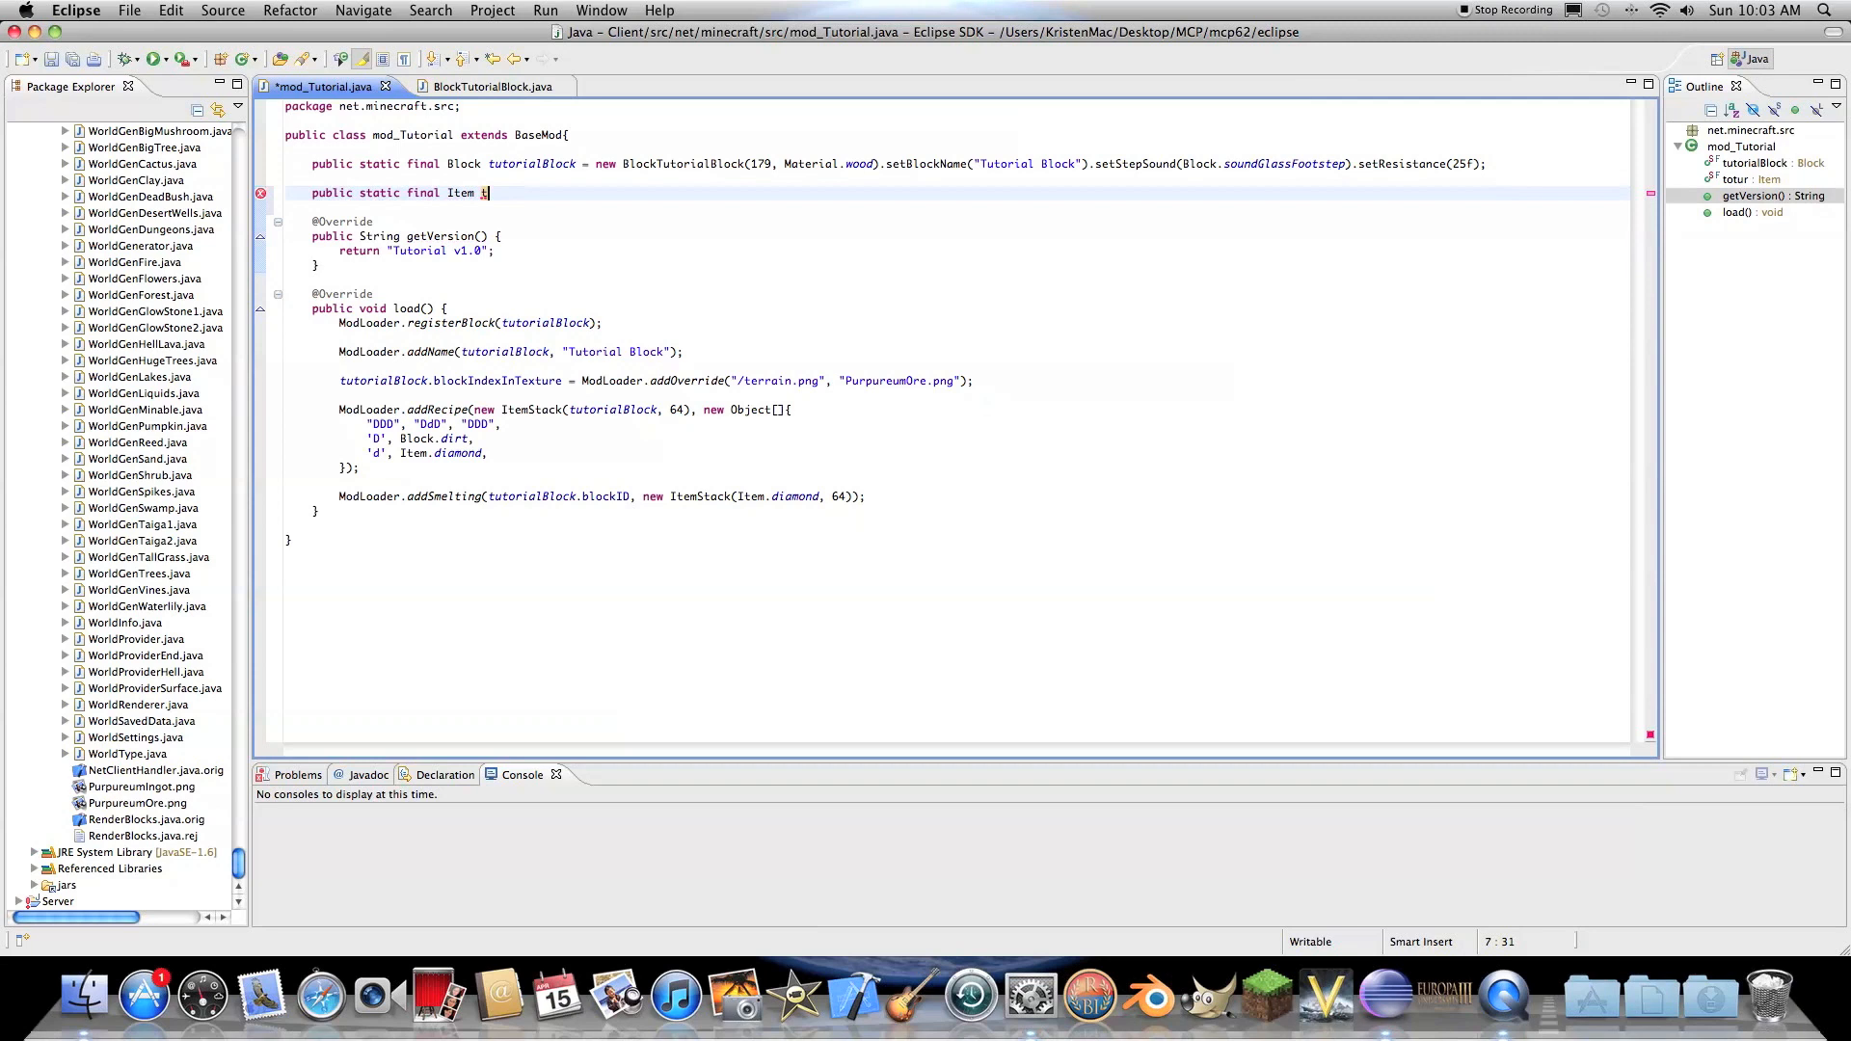
{"action": "type", "text": "utorialItem"}
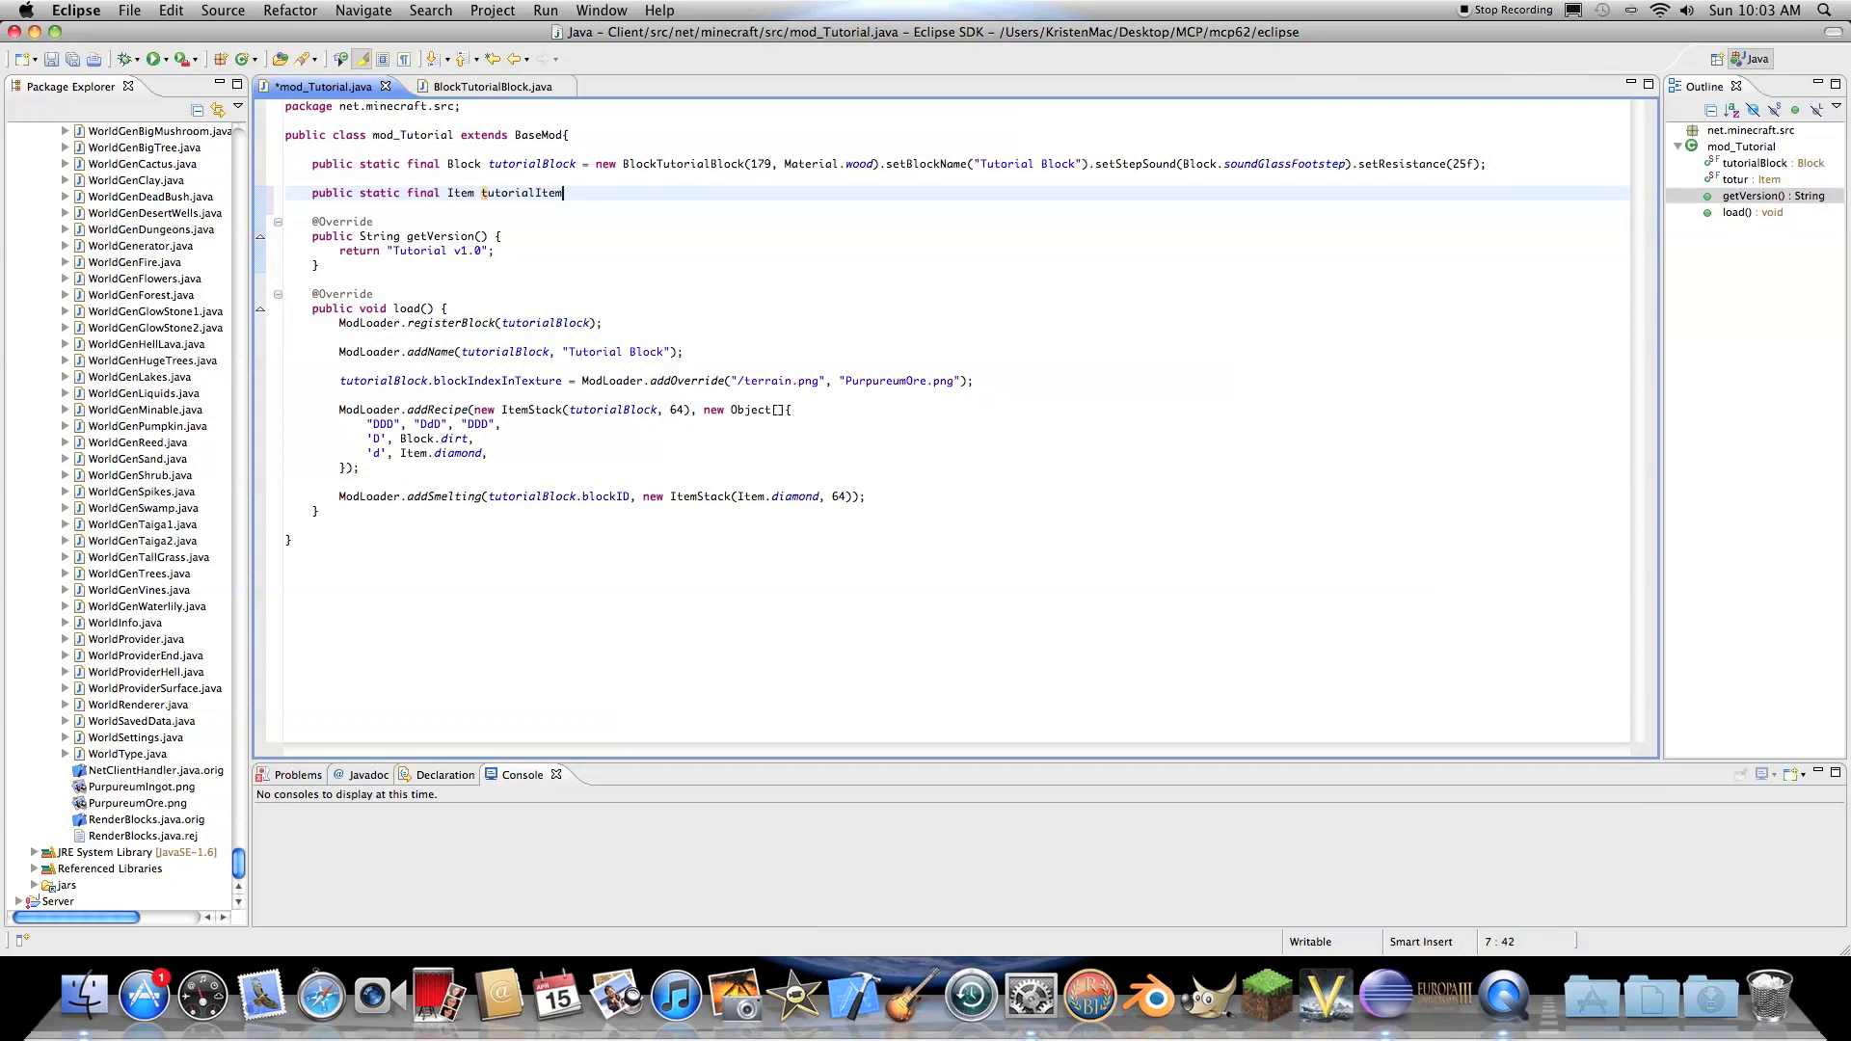
{"action": "type", "text": "= new Item("}
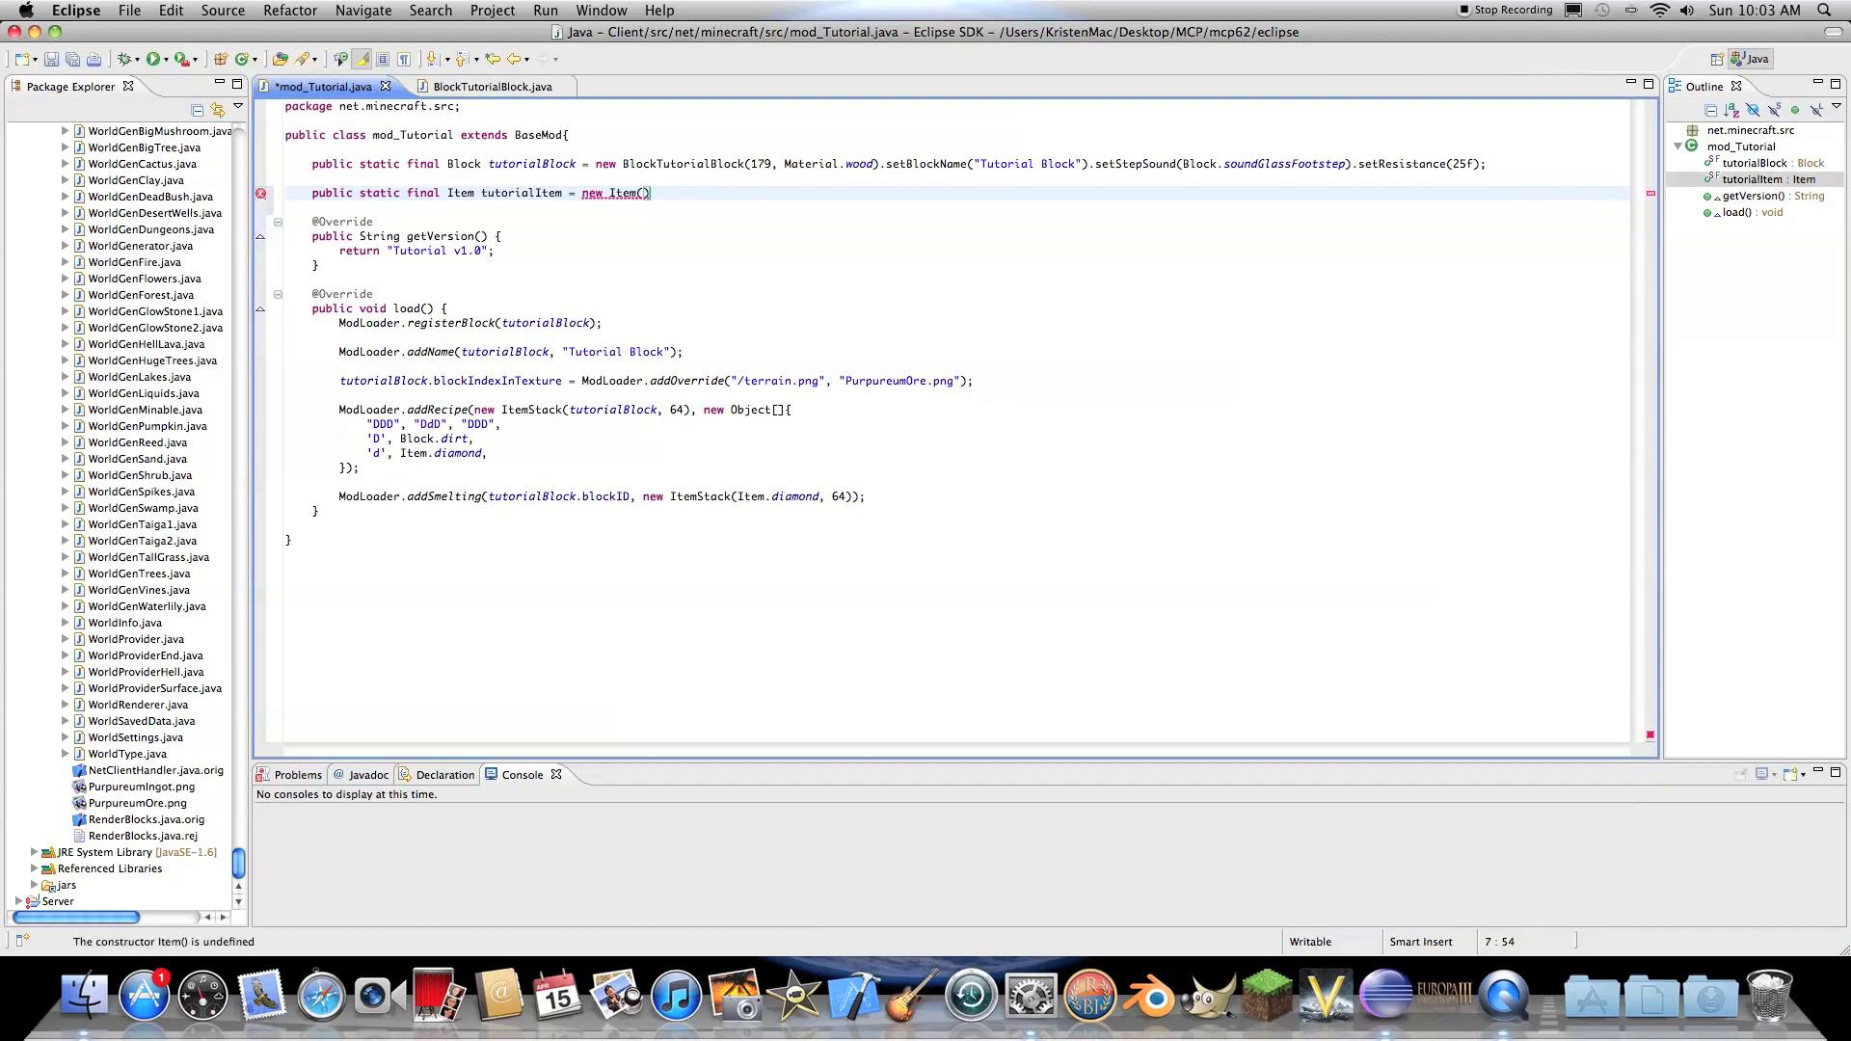
- Complete it as new Item(2000).setItemName("Tutorial Item") and save
{"action": "type", "text": "2000"}
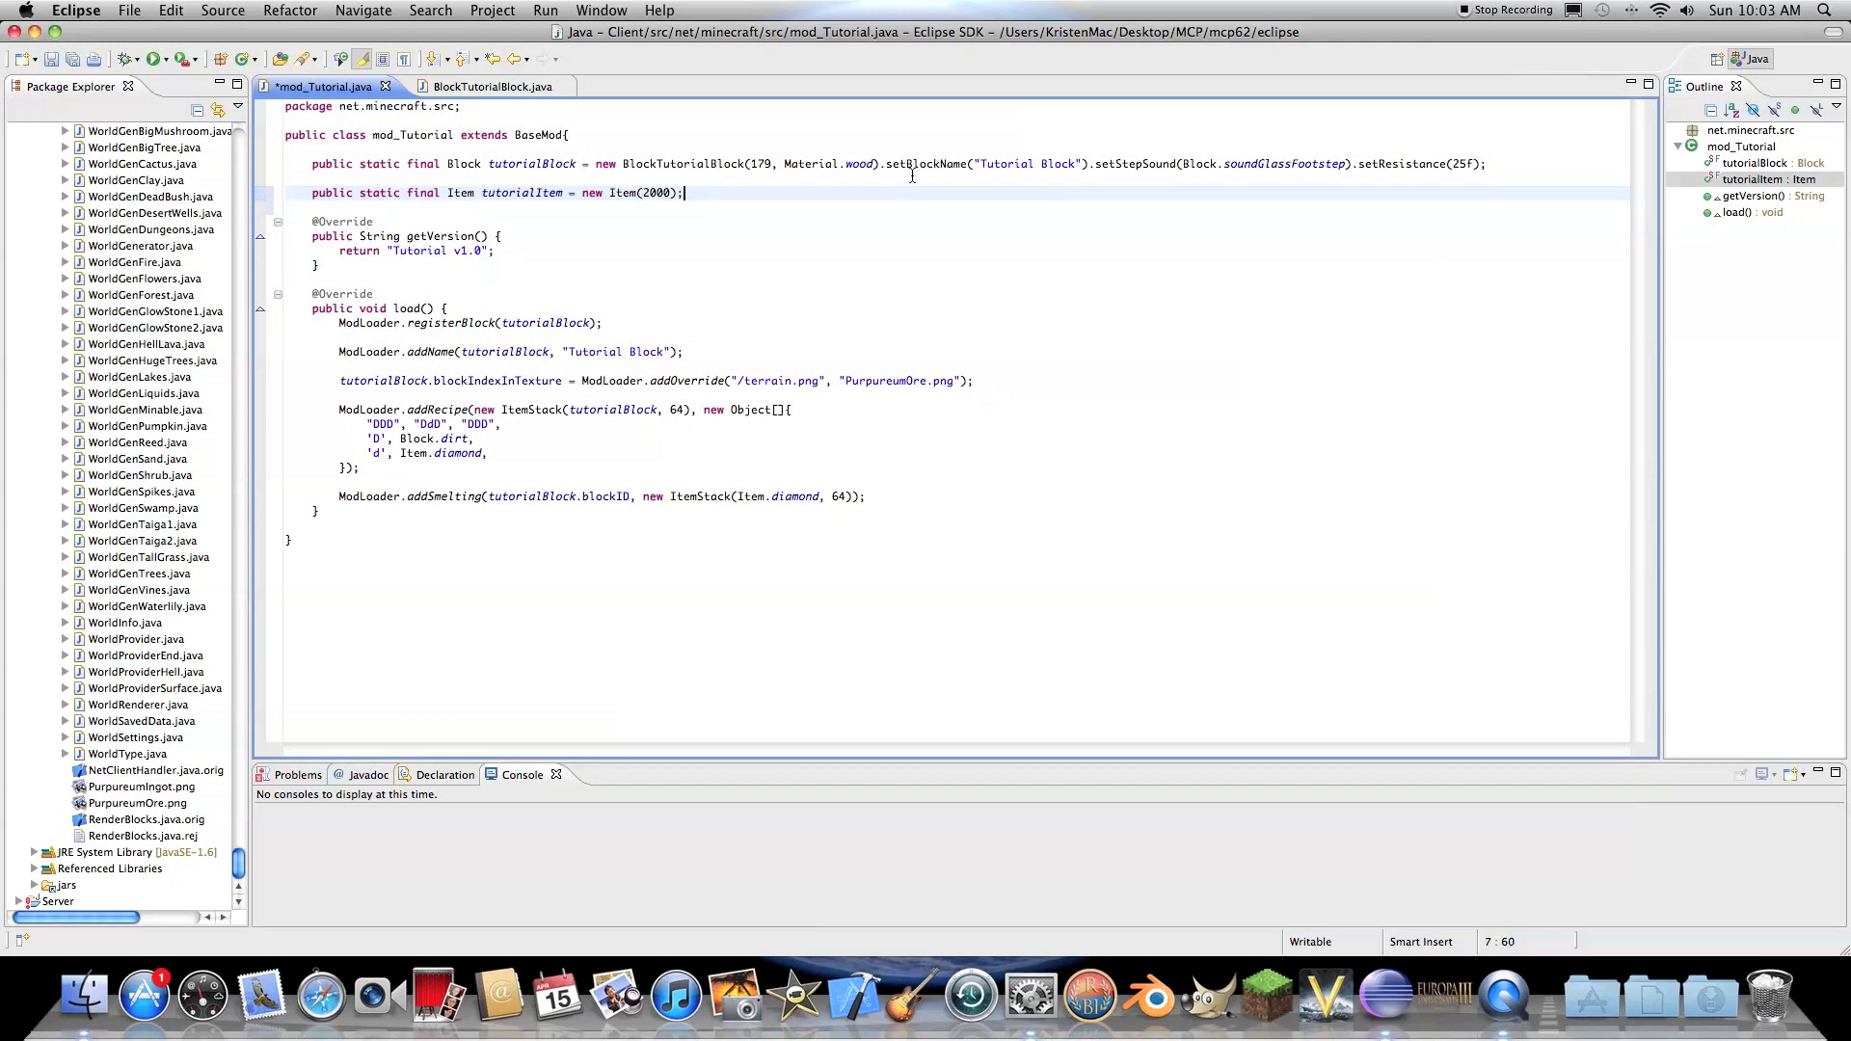
{"action": "key", "text": "cmd+s"}
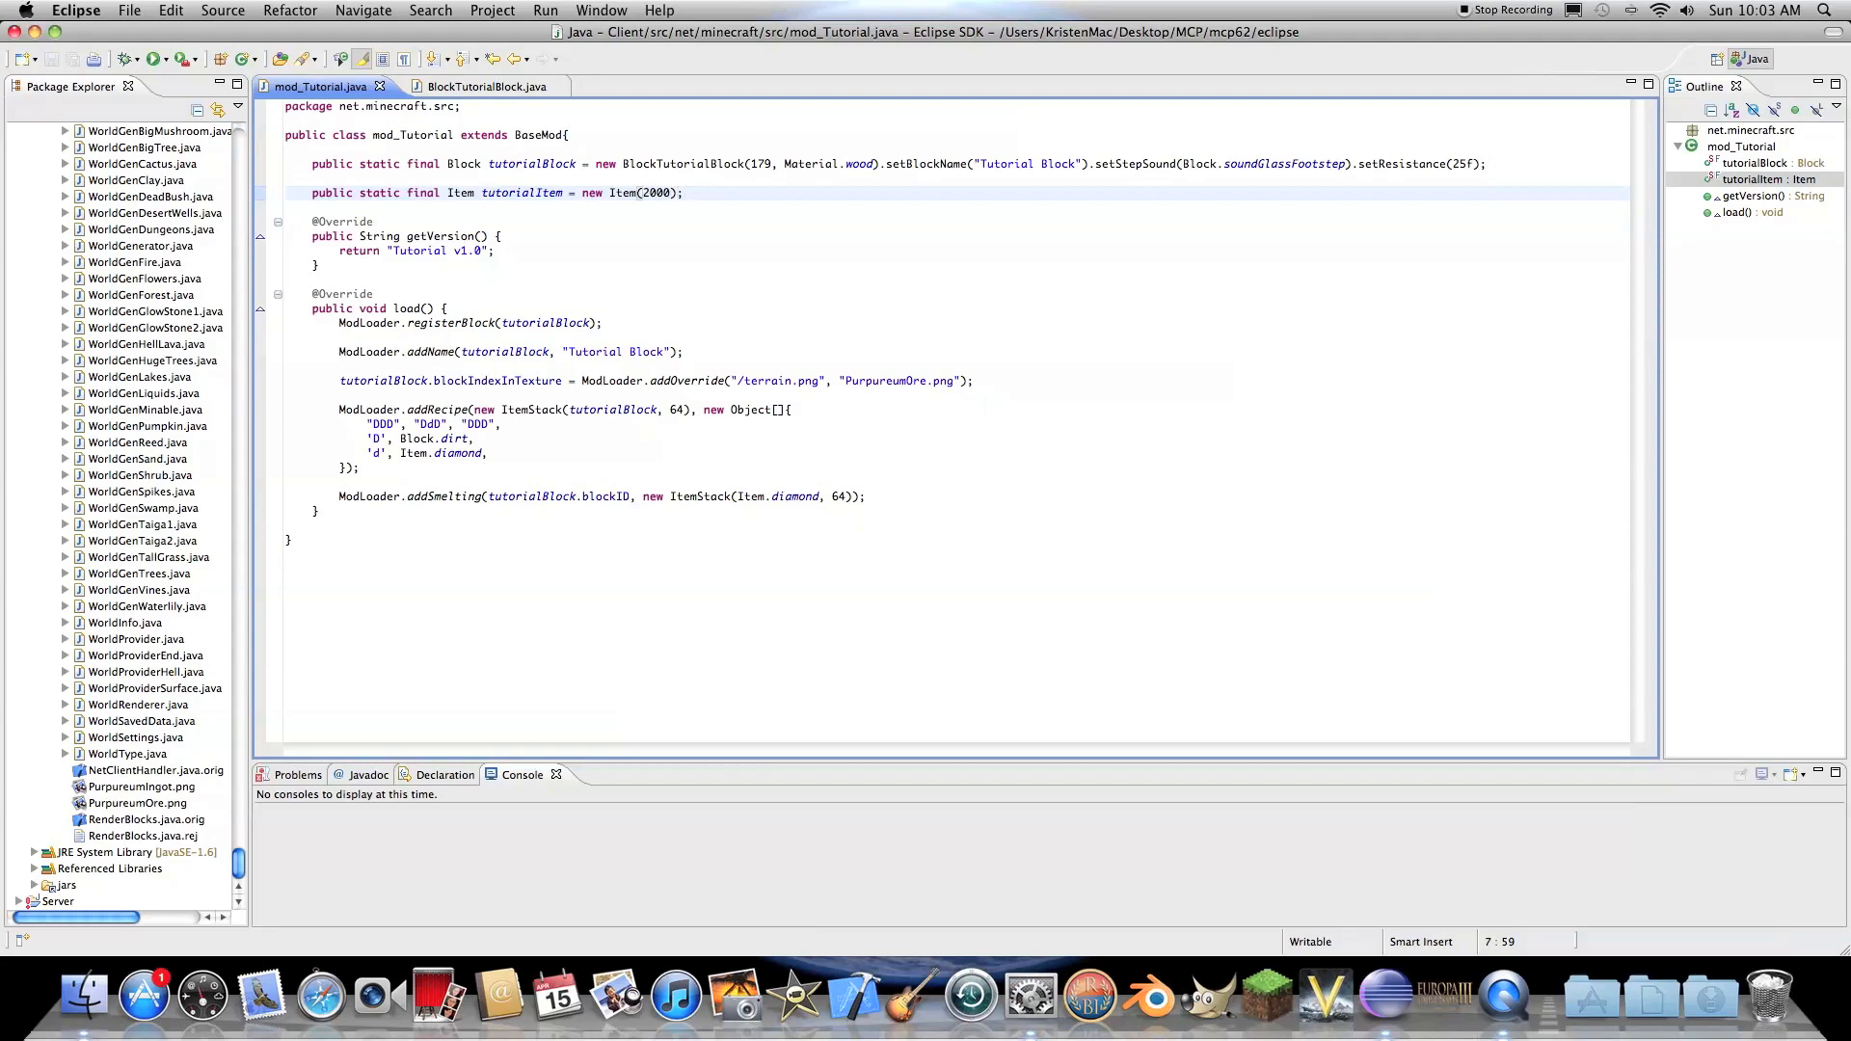
{"action": "type", "text": "."}
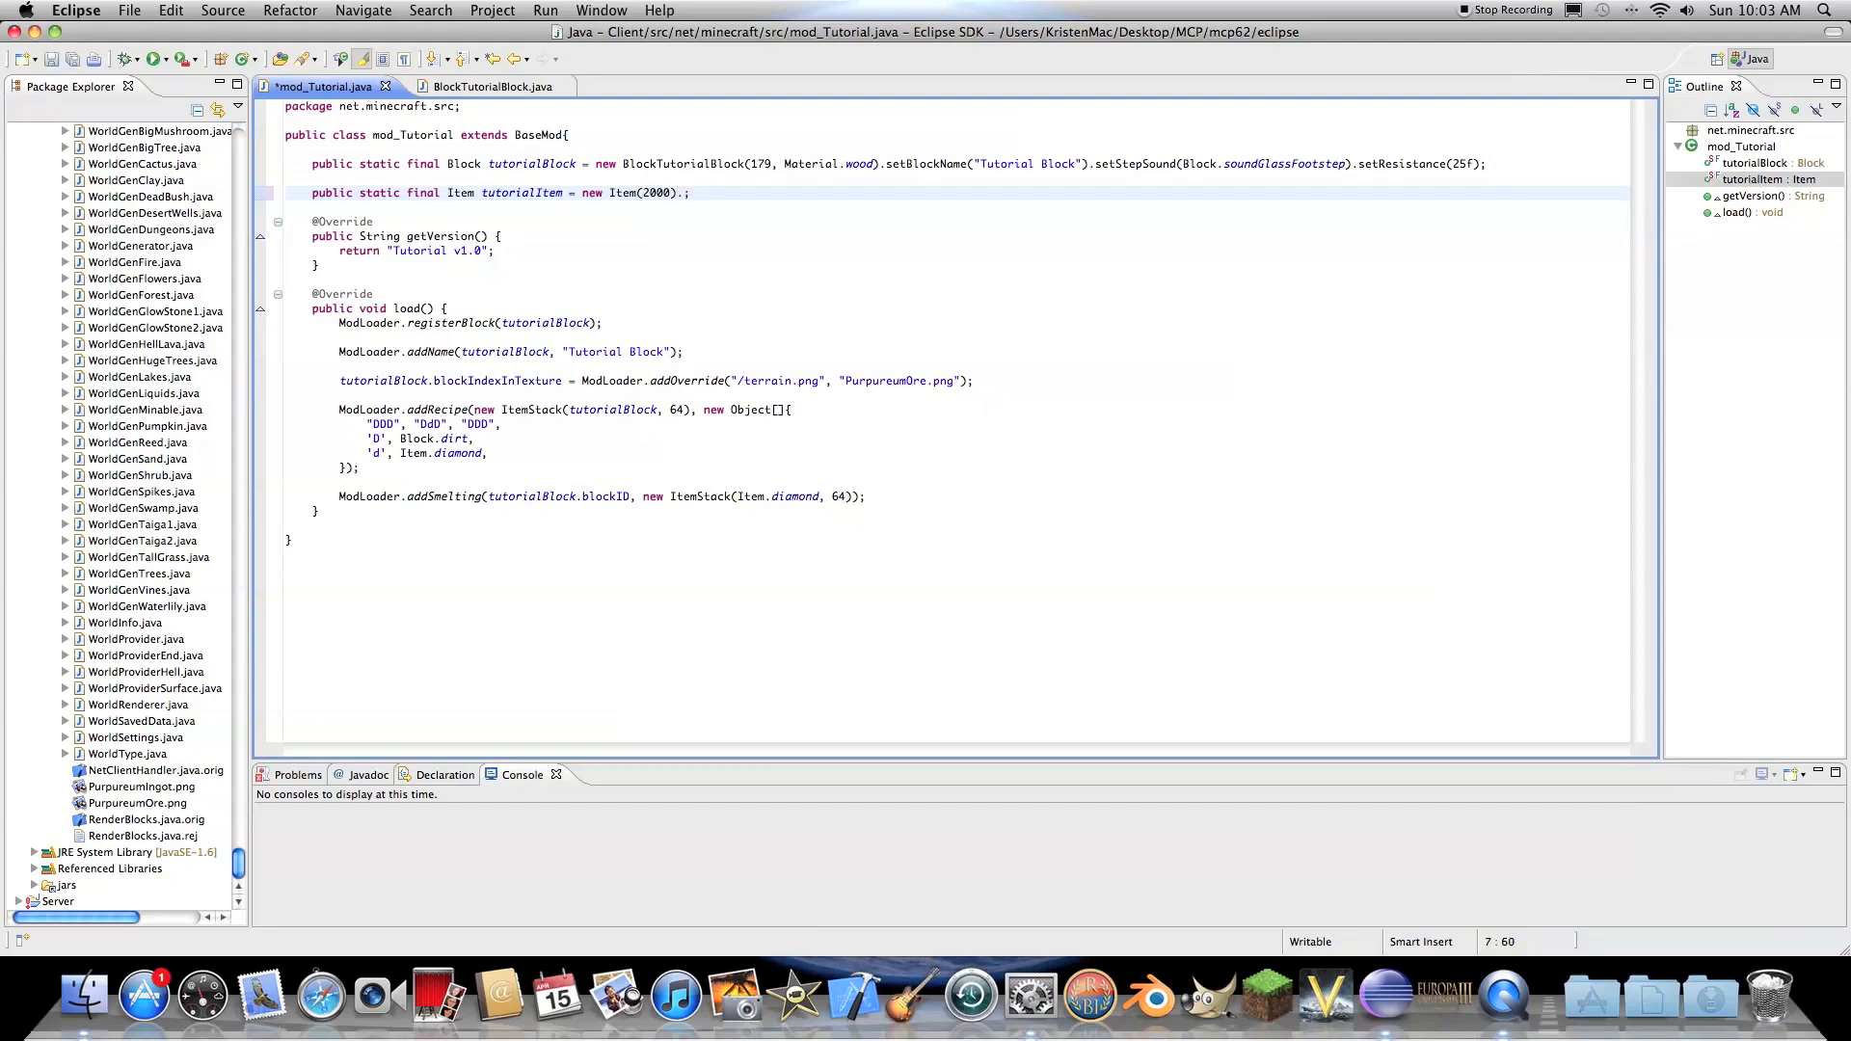
{"action": "type", "text": "setItemName(\""}
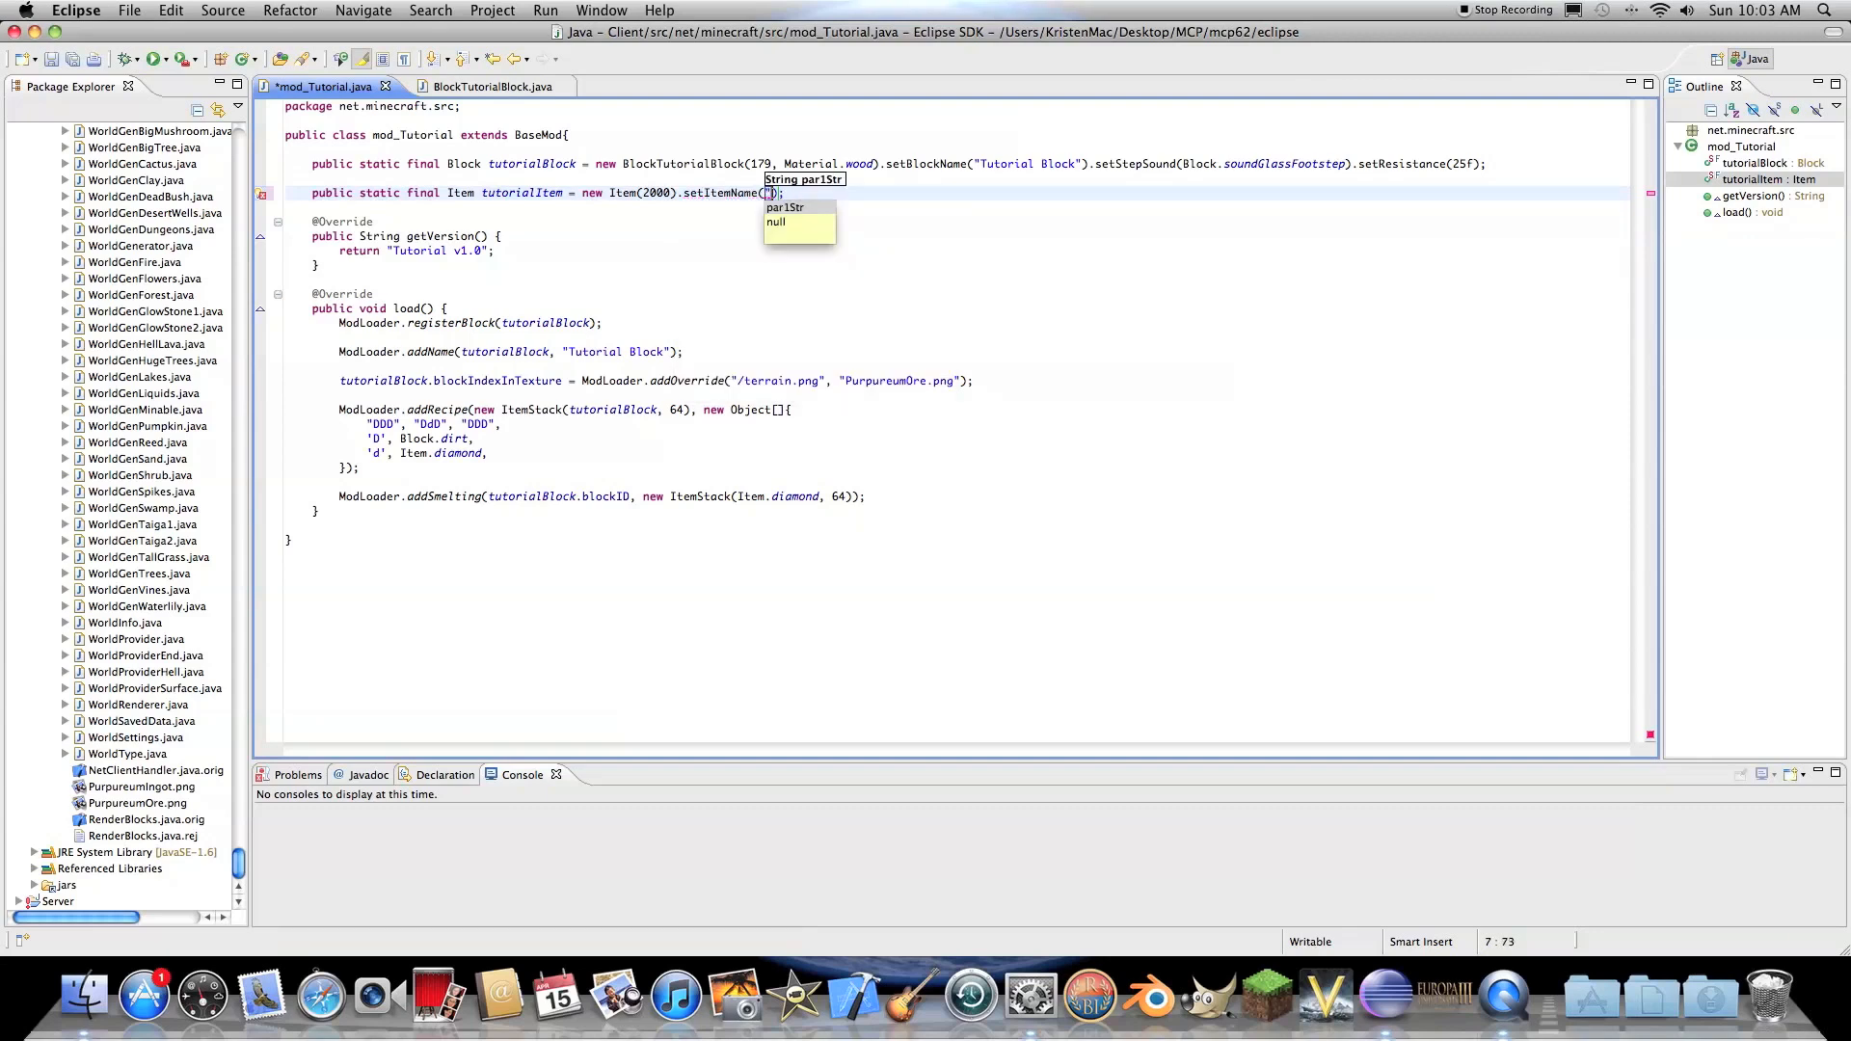
{"action": "type", "text": "Tutorial Item"}
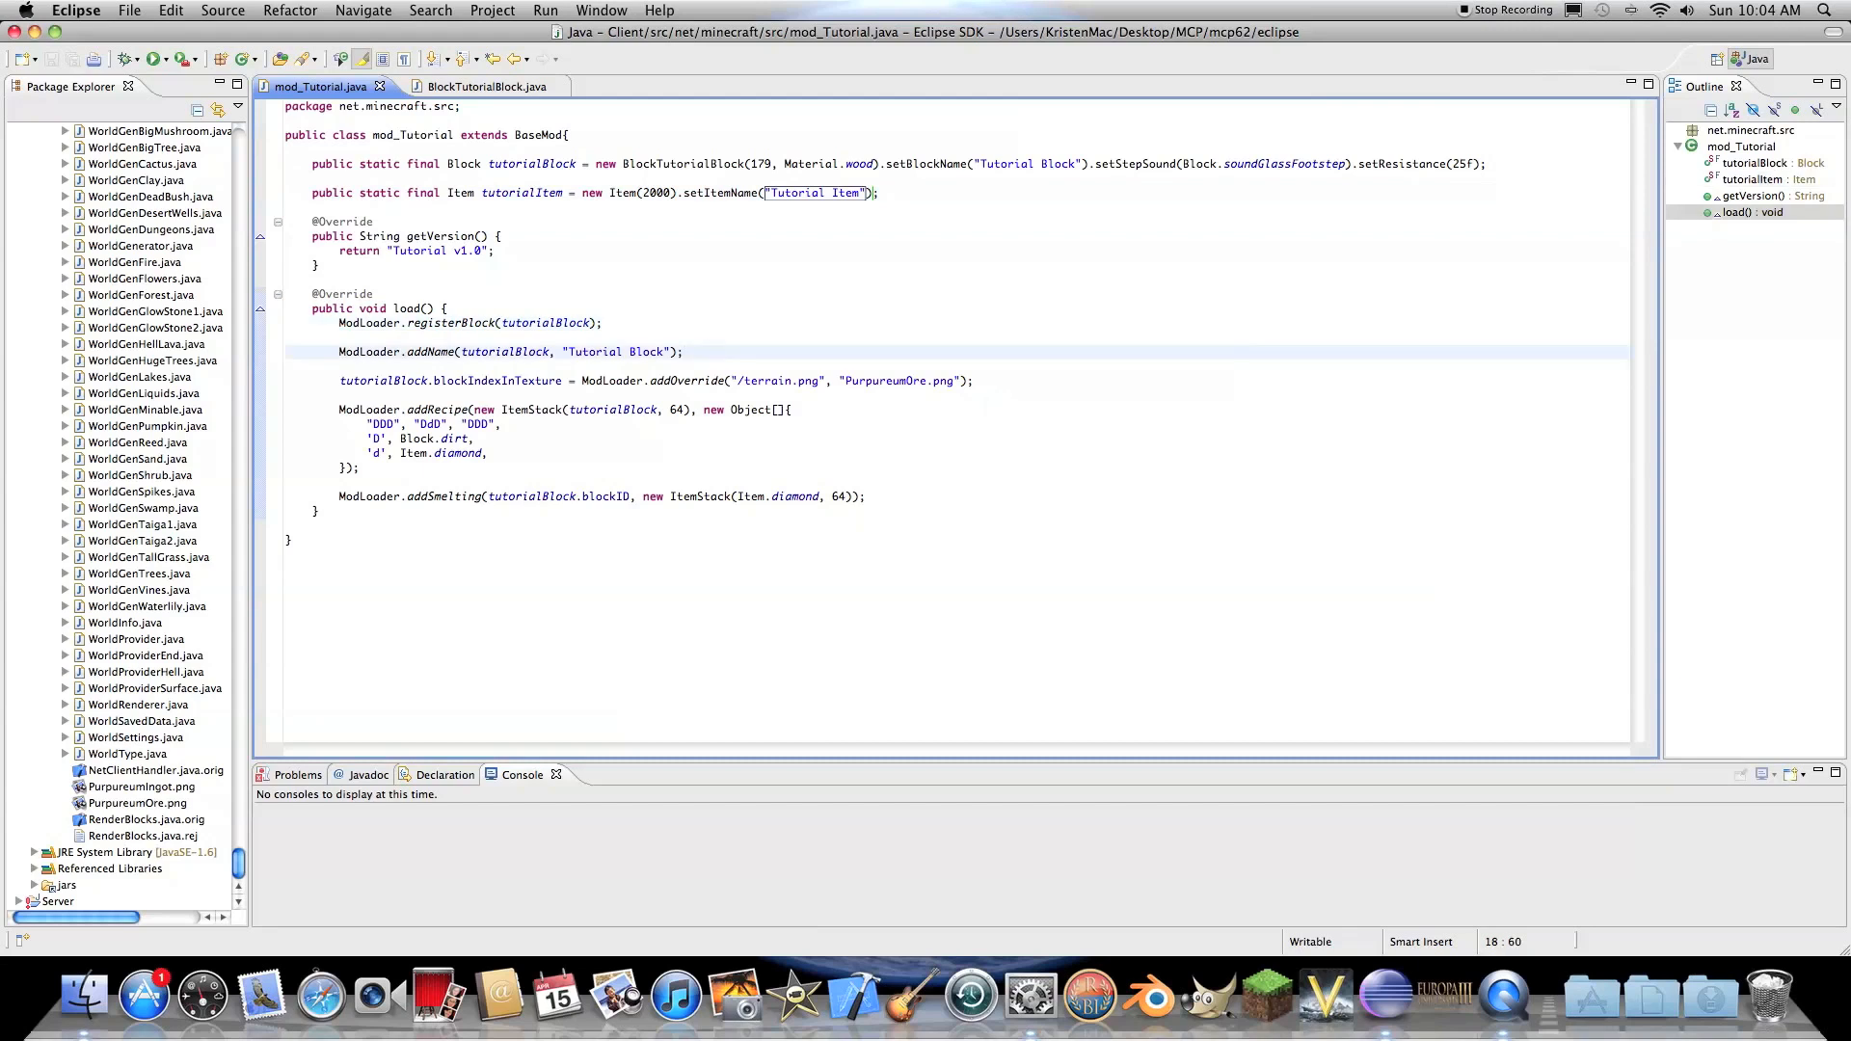
- Add ModLoader.addName(tutorialItem, "Tutorial Item"); to load() with code completion
{"action": "type", "text": "Modl"}
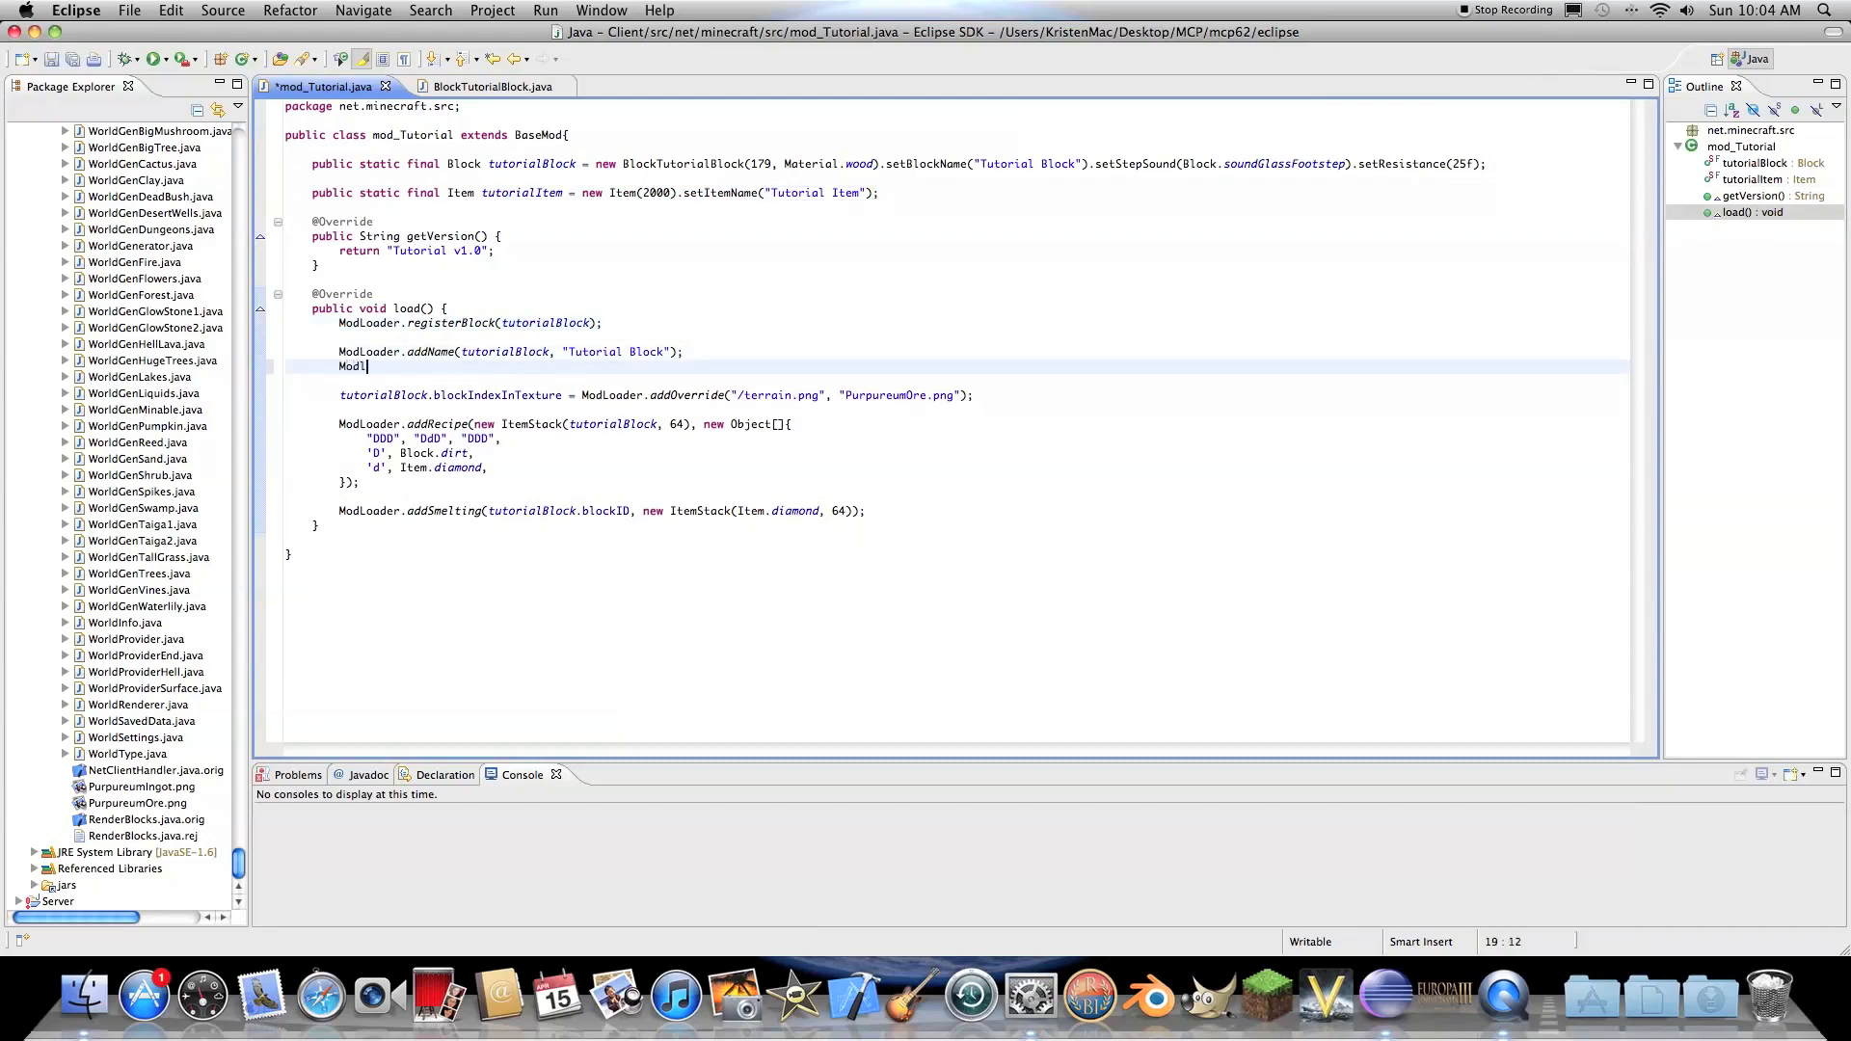
{"action": "type", "text": "l"}
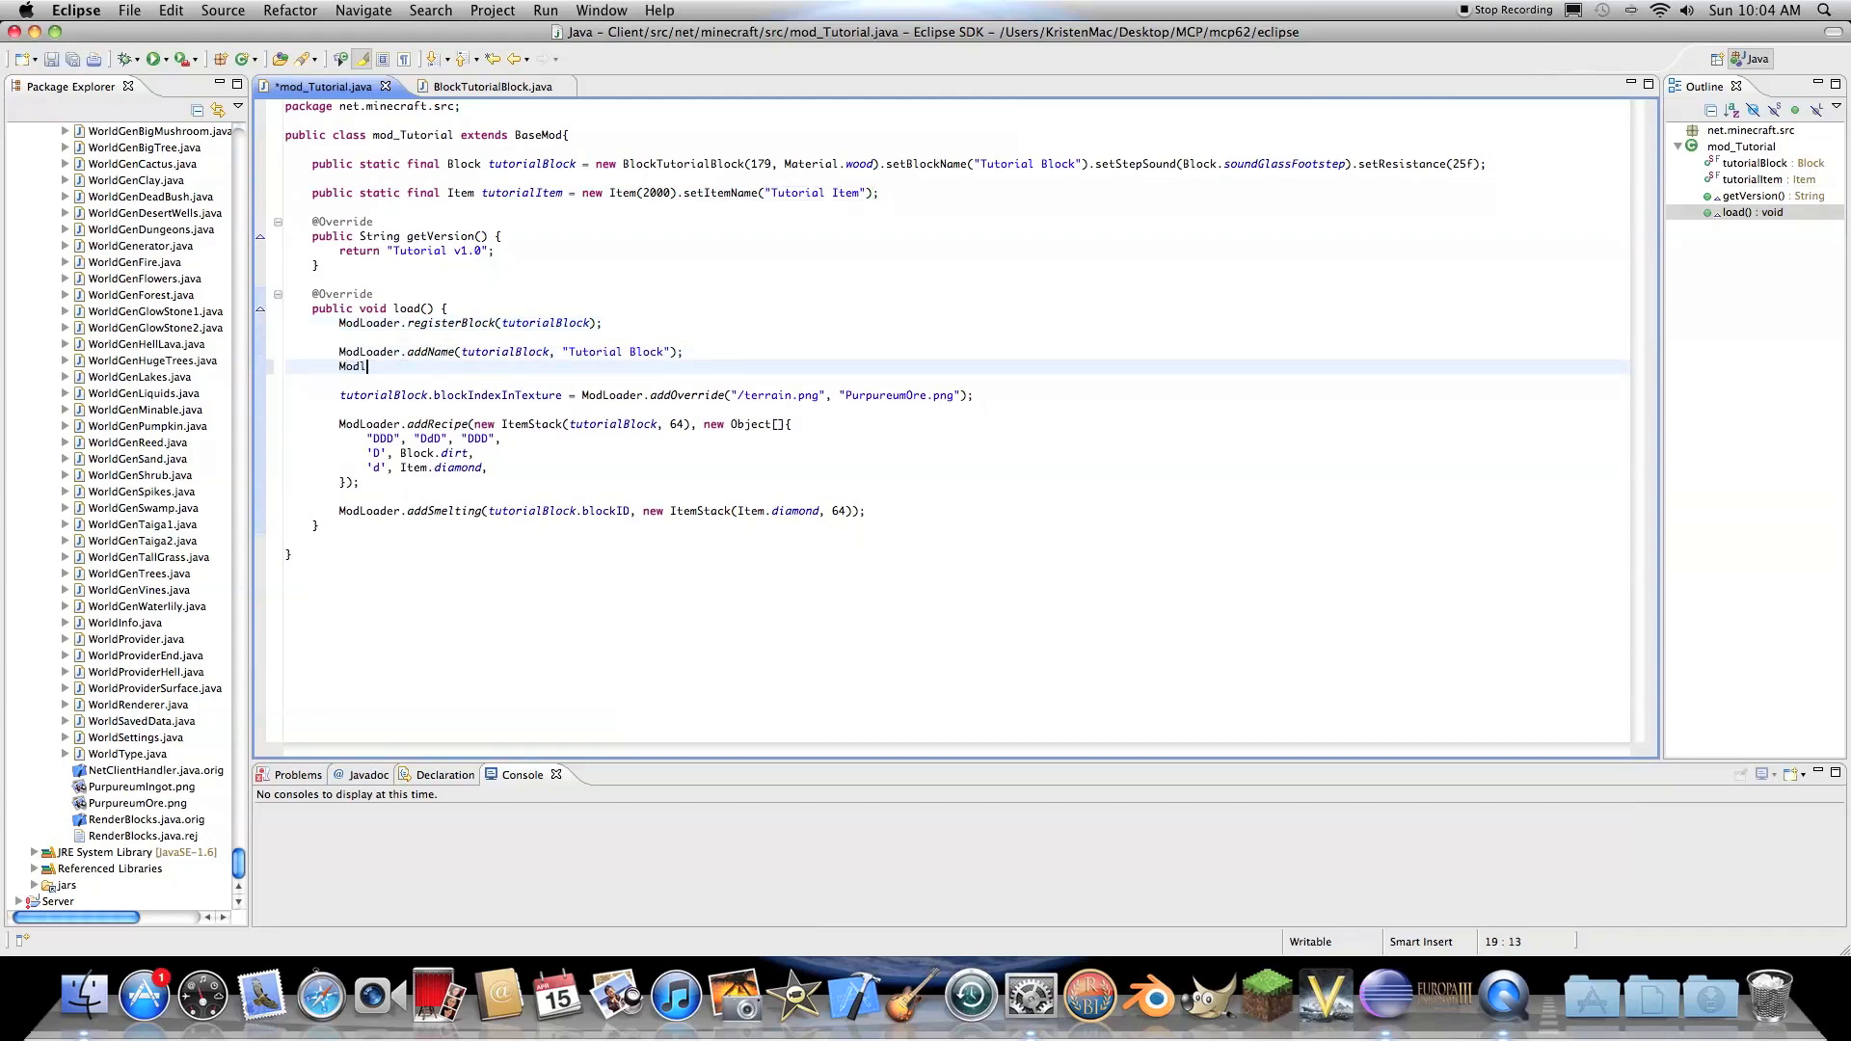
{"action": "type", "text": "oader"}
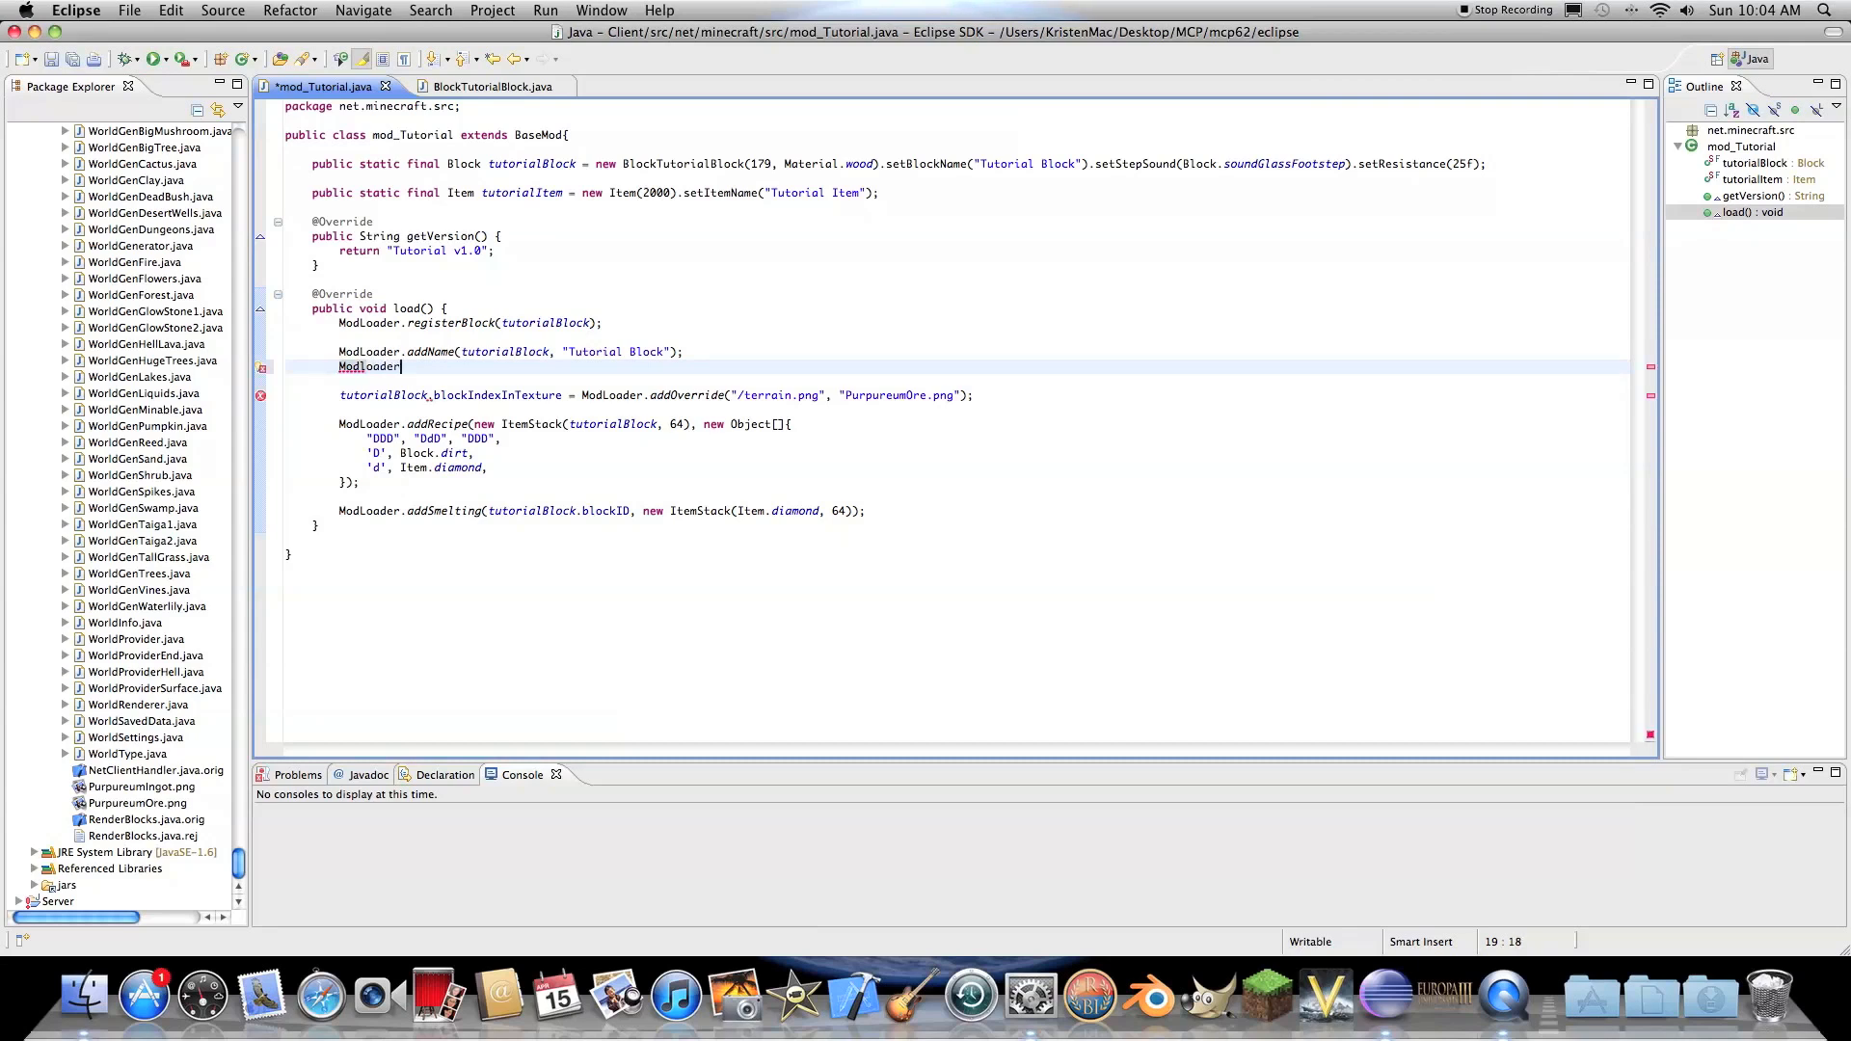
{"action": "type", "text": "."}
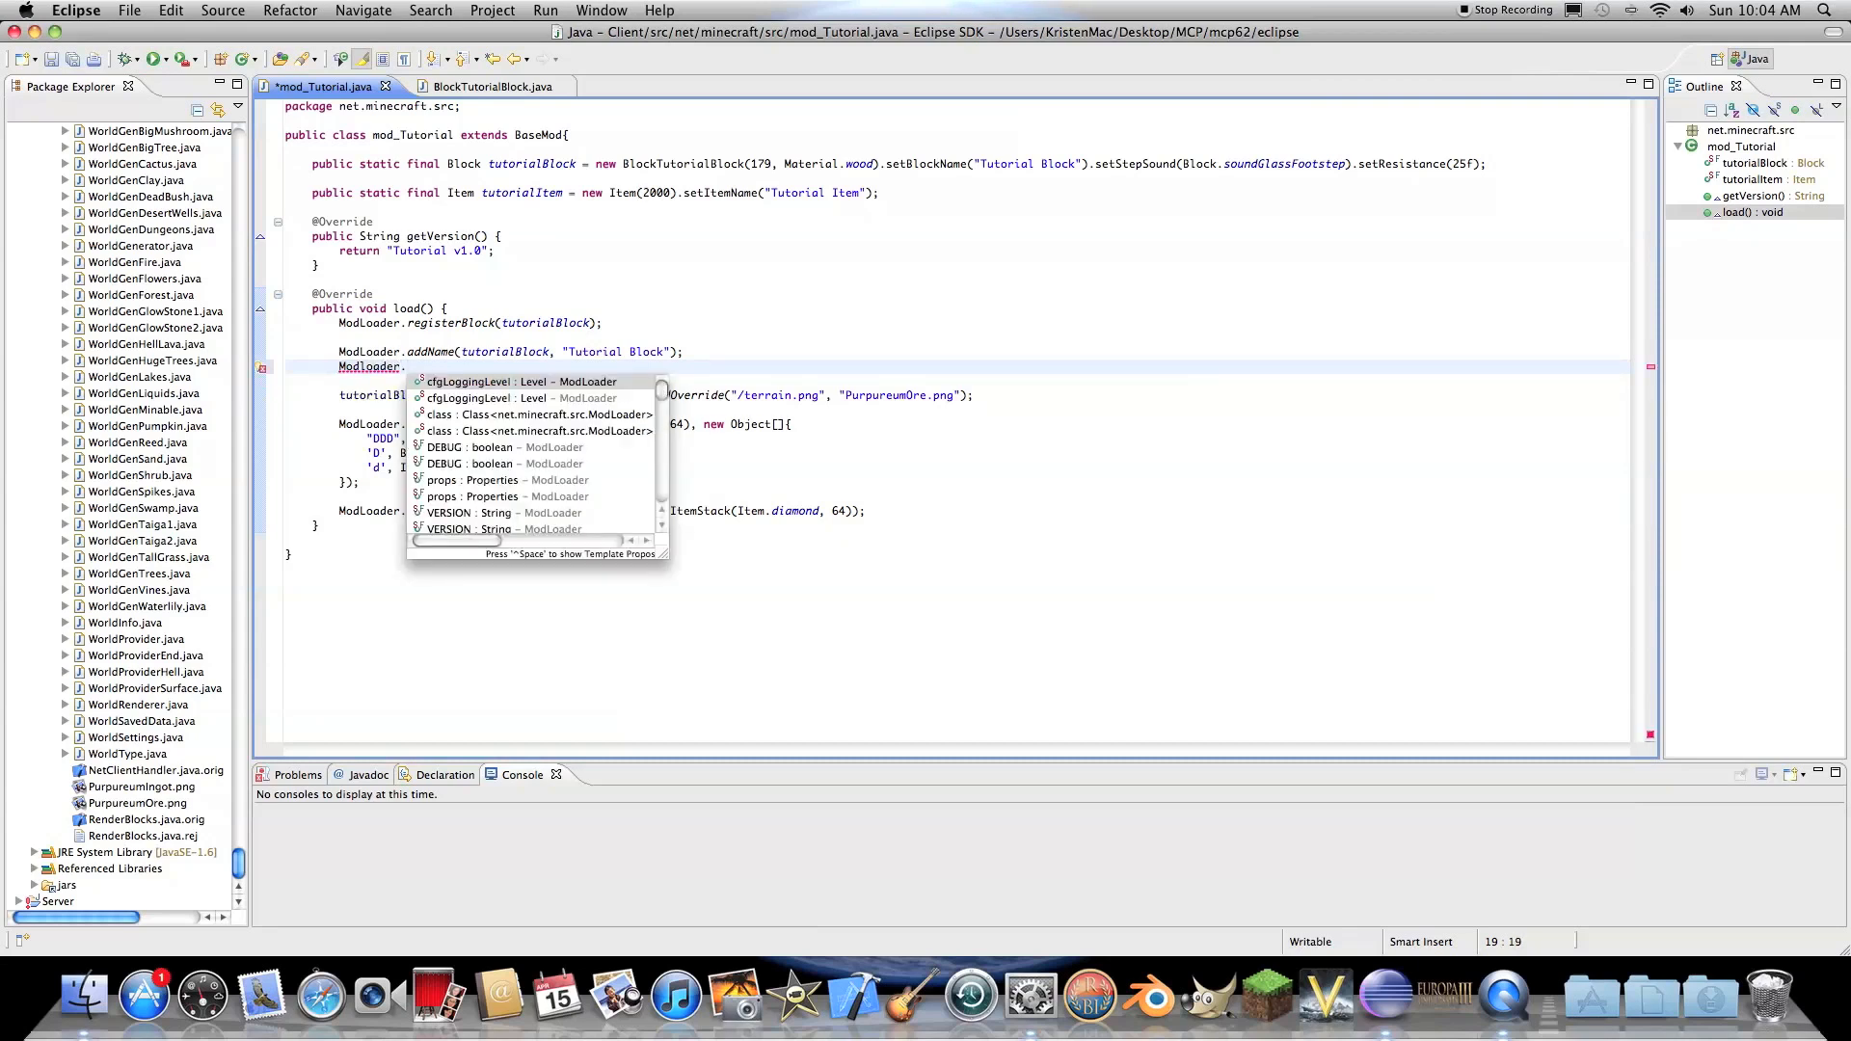
{"action": "type", "text": "addName(tutorialItem, \"Tutorial Item\");"}
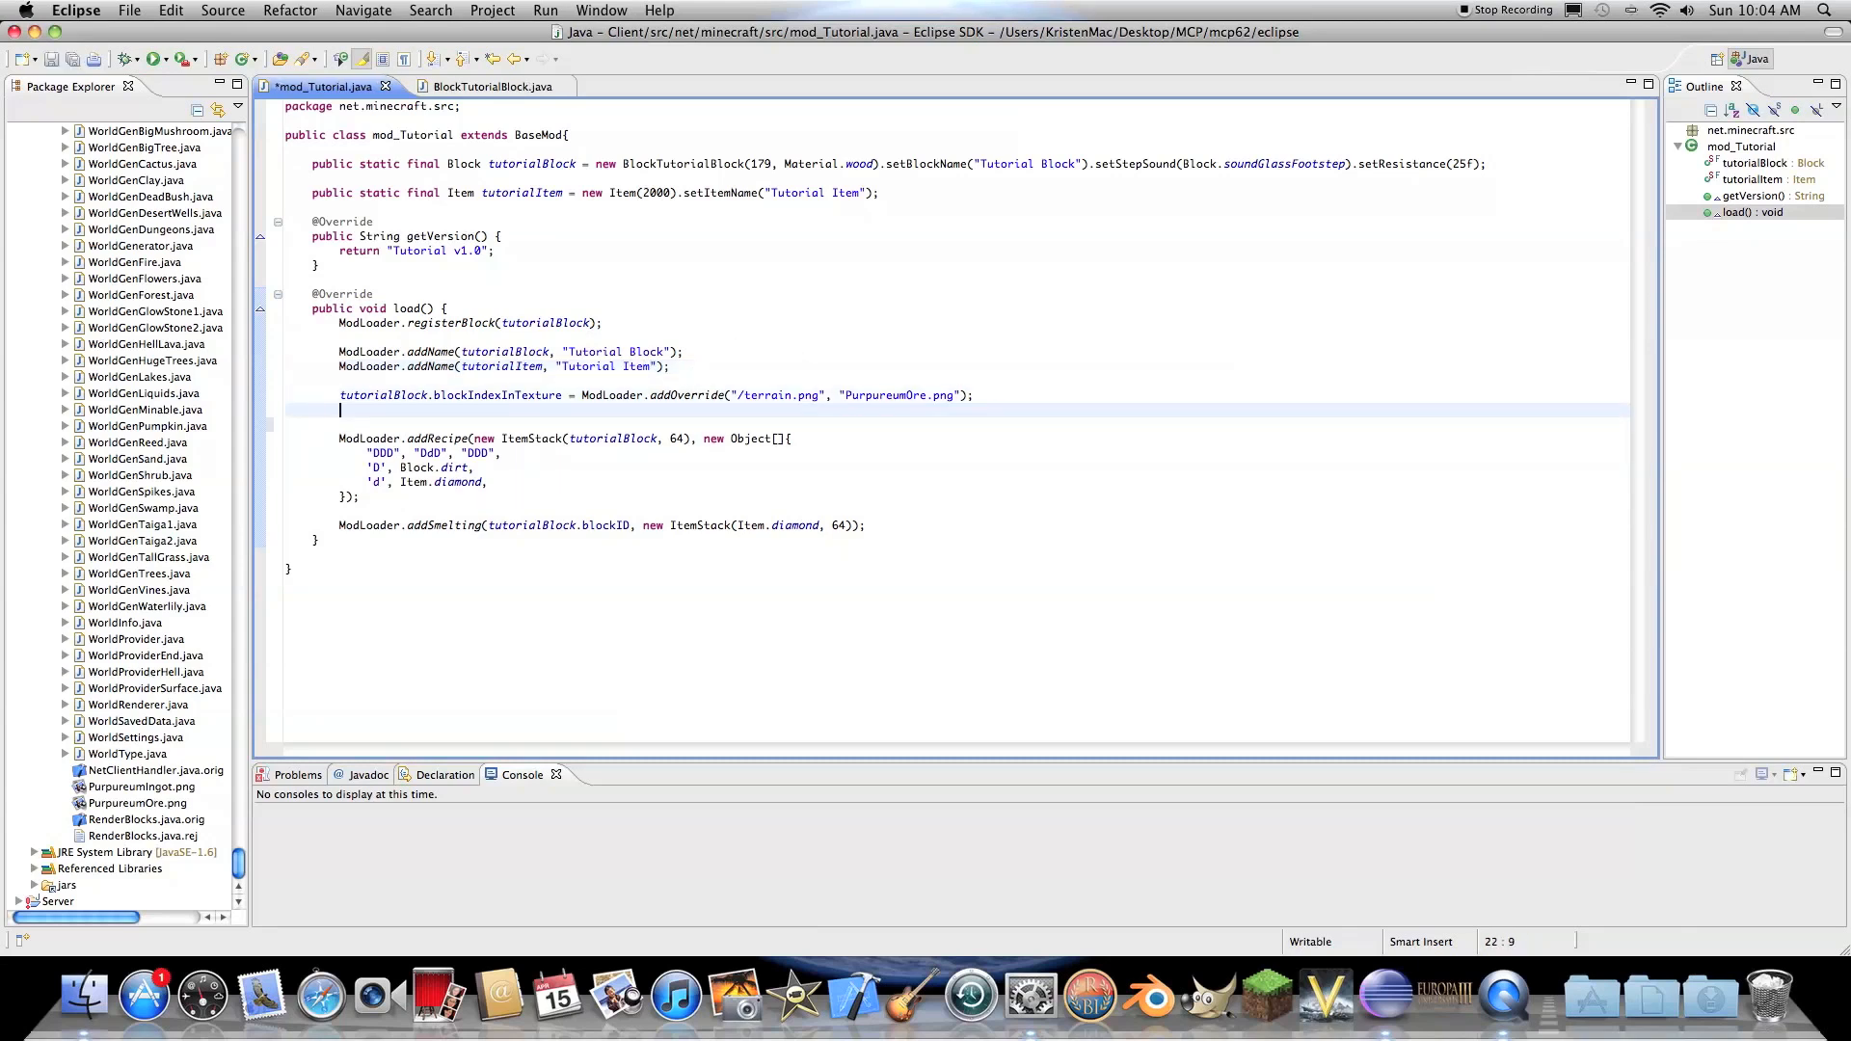
- Start the line tutorialItem.iconIndex = ModLoader.addOverride( using autocomplete
{"action": "type", "text": "tuto"}
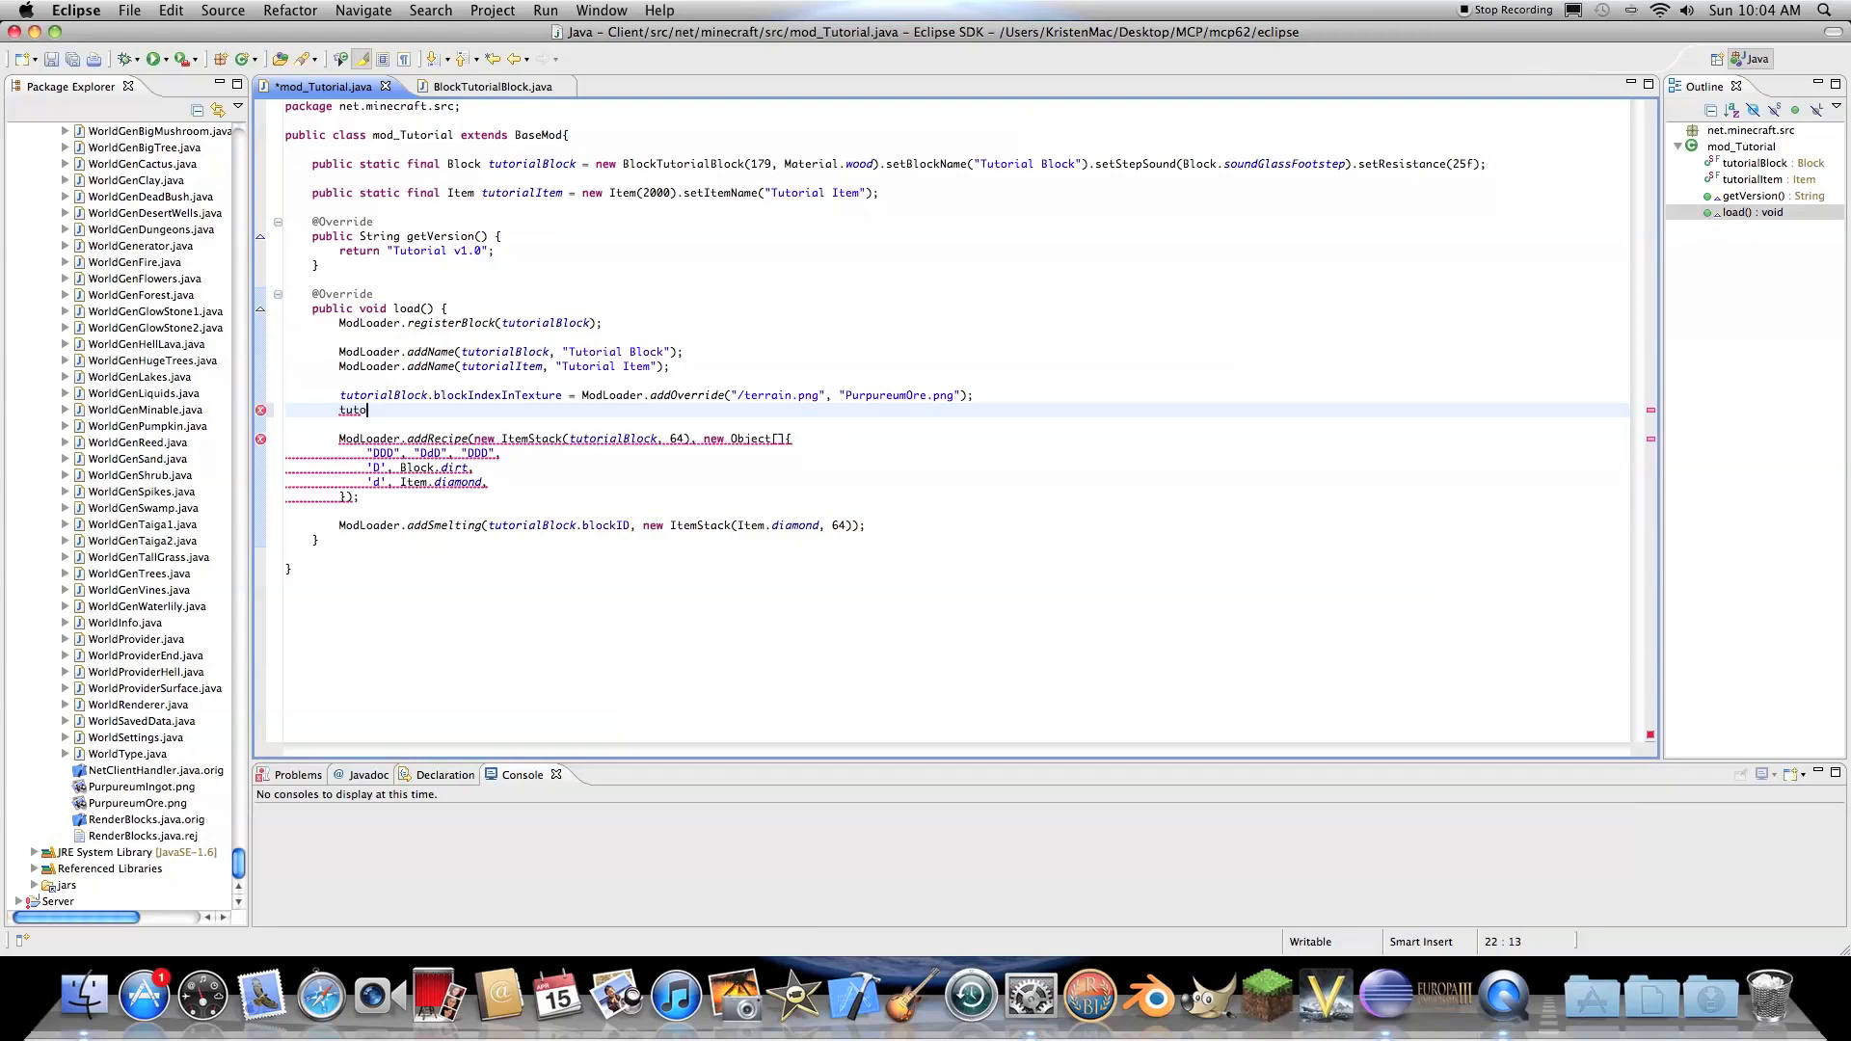
{"action": "type", "text": "rialItem."}
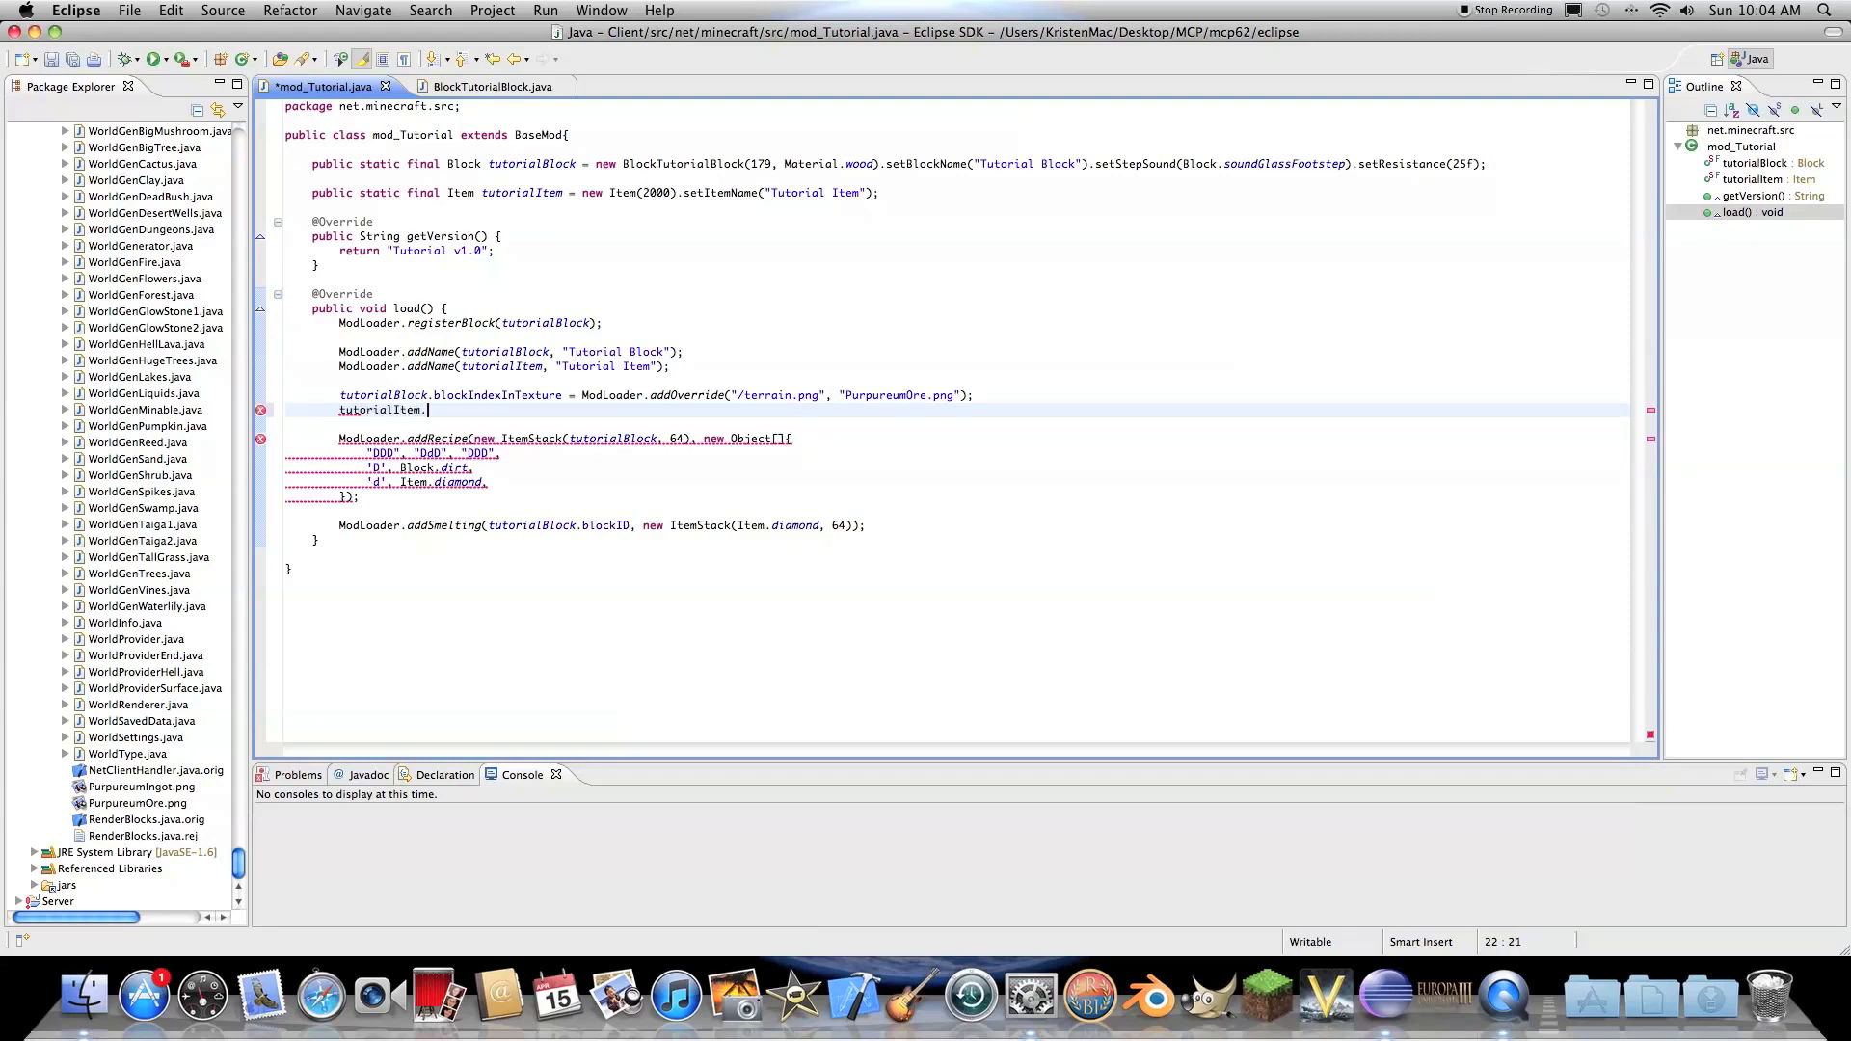
{"action": "type", "text": "iconIndex = Modloader."}
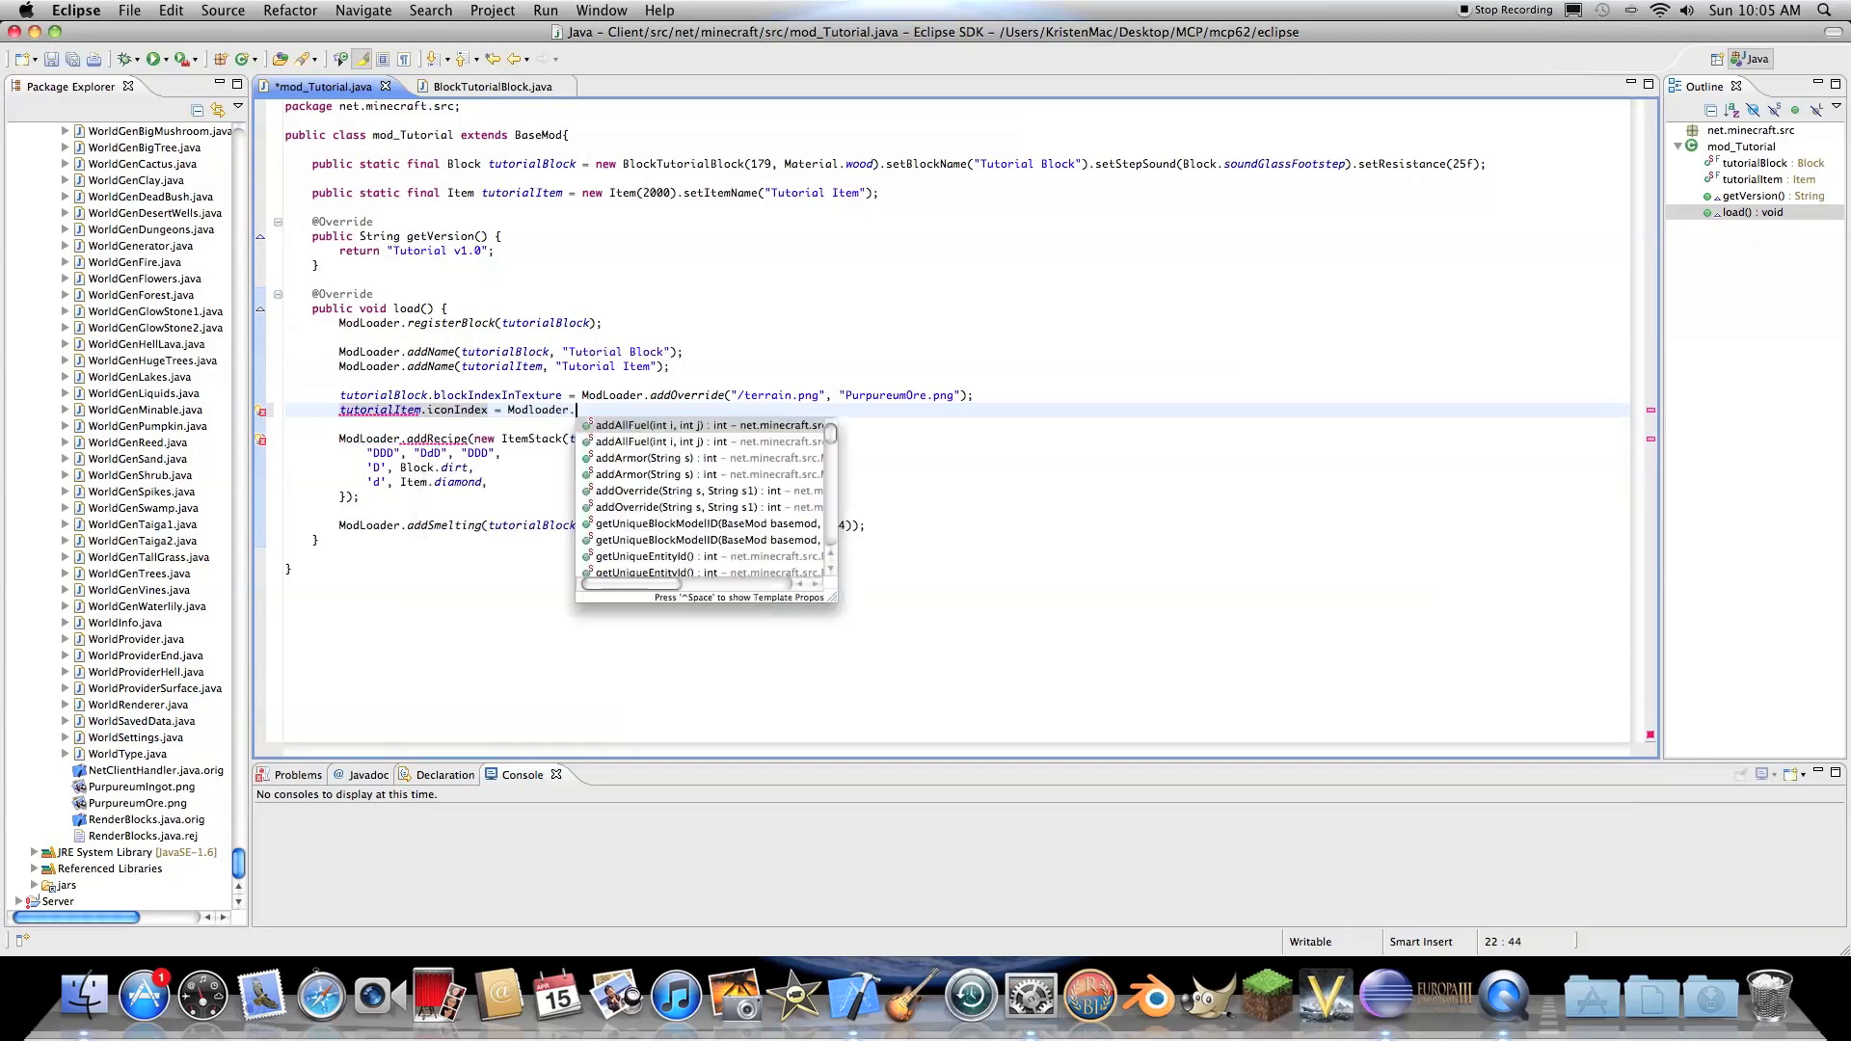
{"action": "type", "text": "addo"}
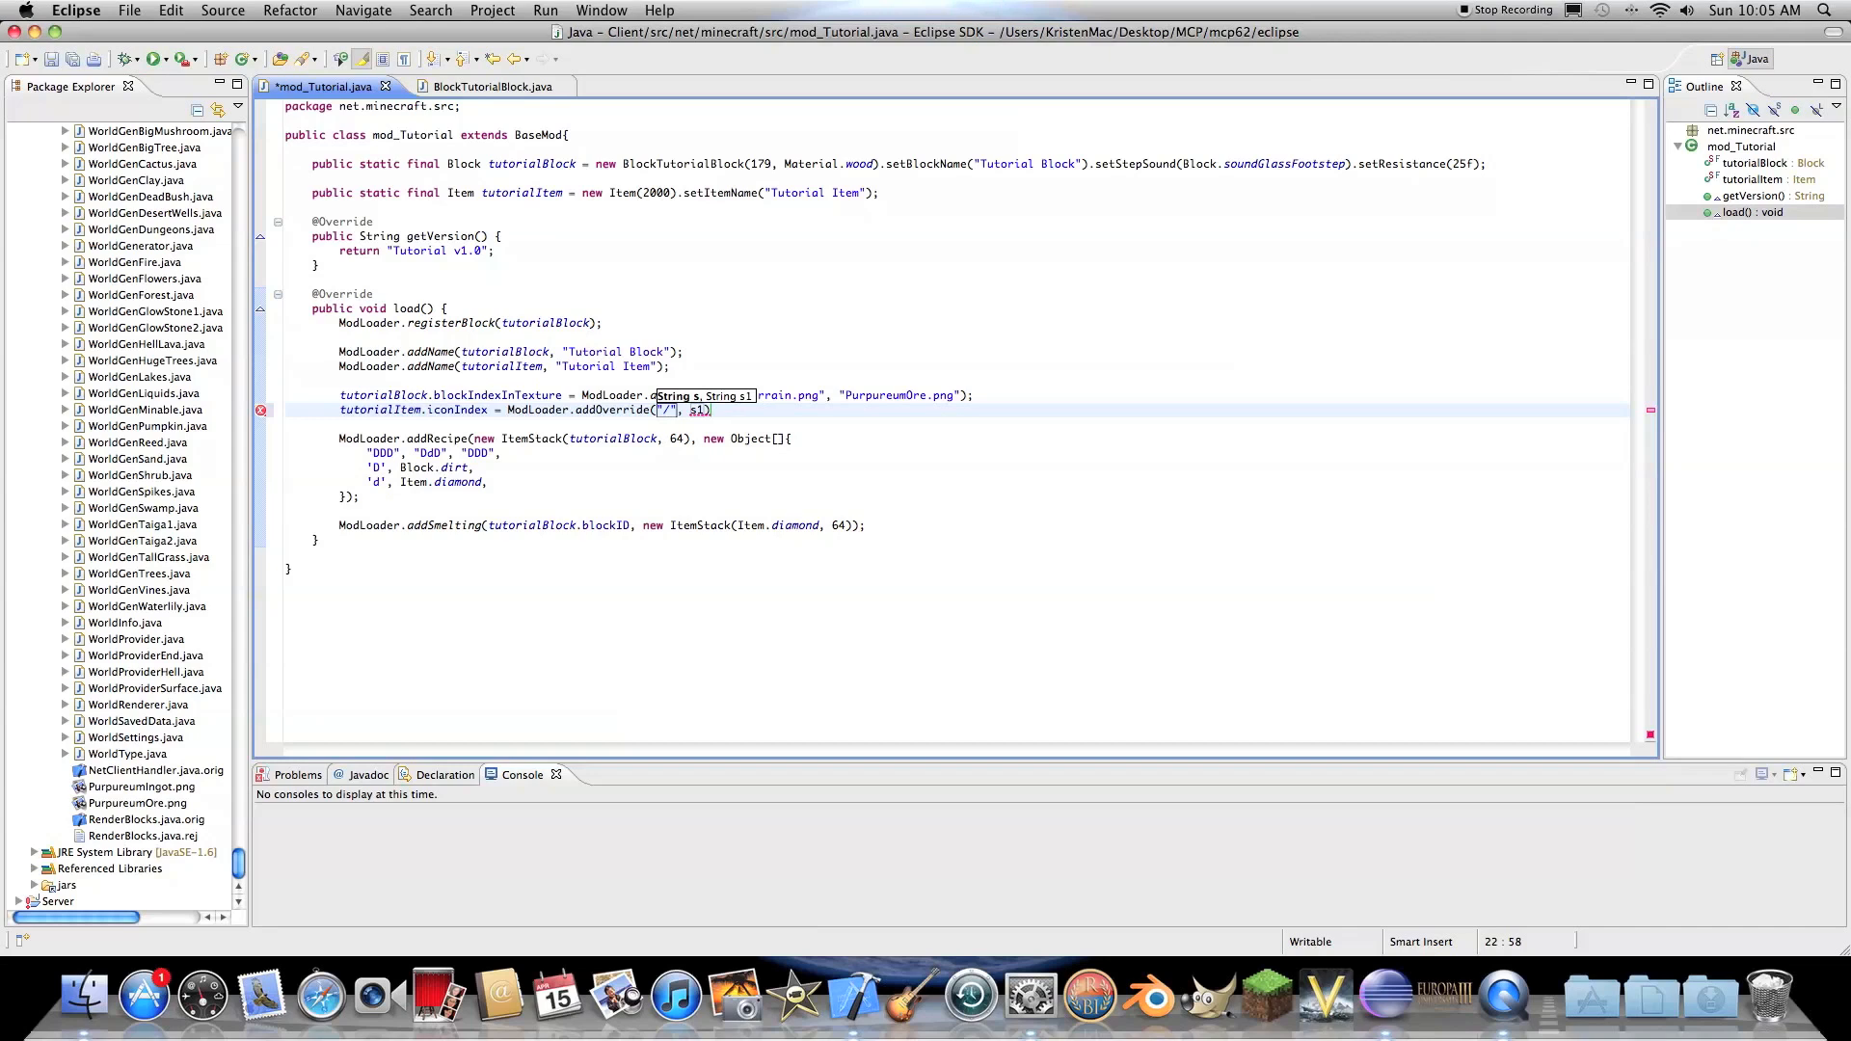
- Fill in the override arguments "/gui/items.png" and "PurpureumIngot.png"
{"action": "type", "text": "gui"}
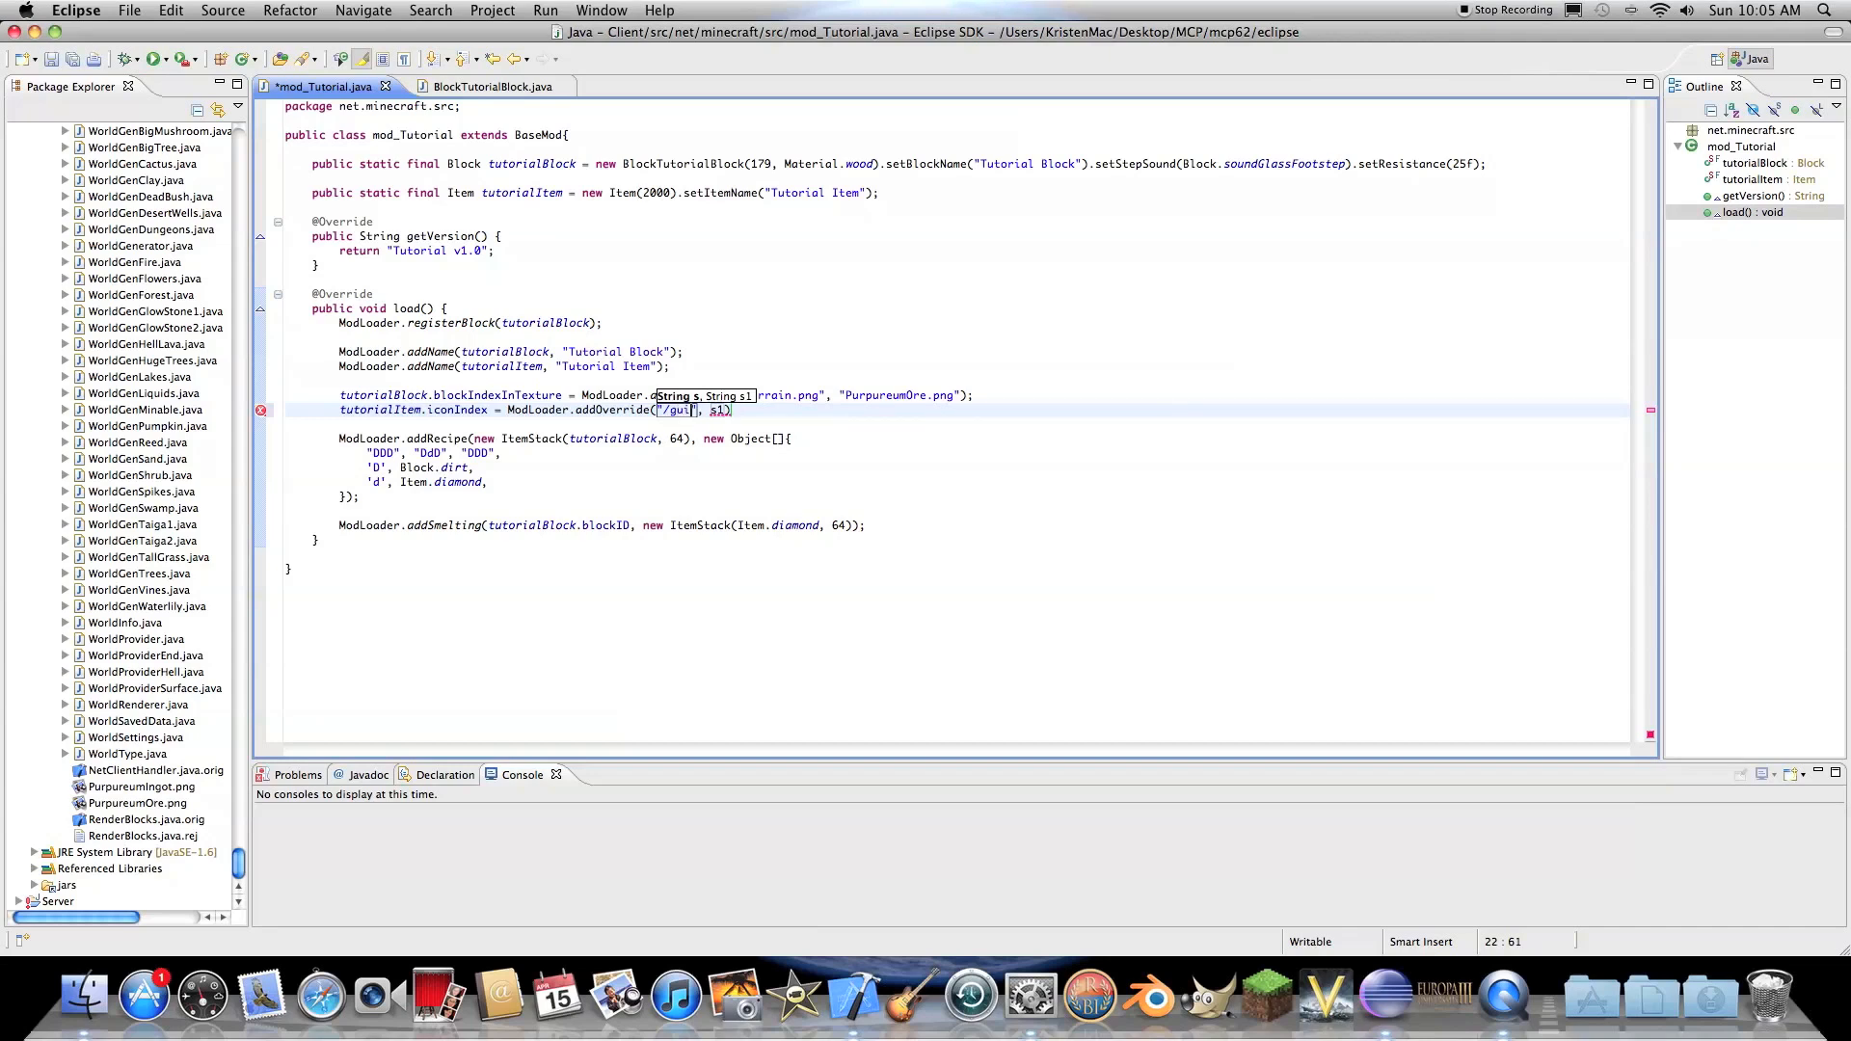
{"action": "type", "text": "/item.png"}
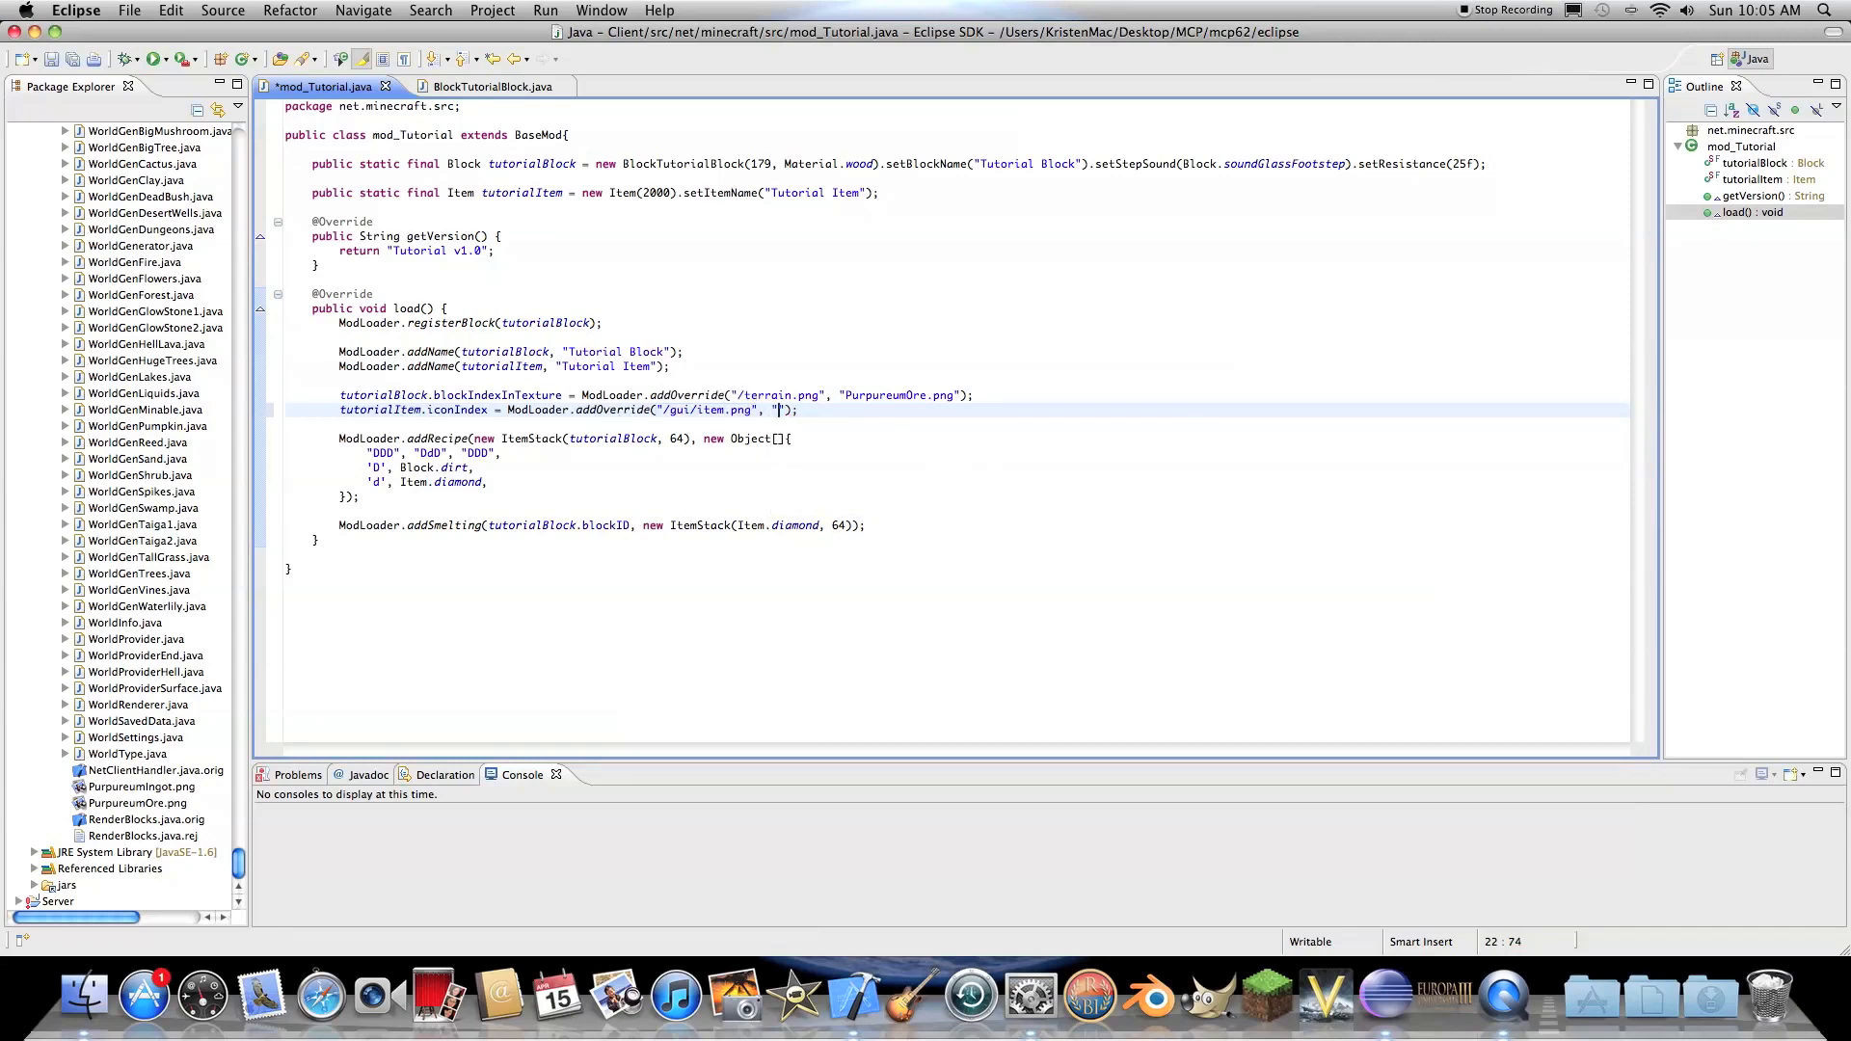
{"action": "type", "text": "PurpureumIngo"}
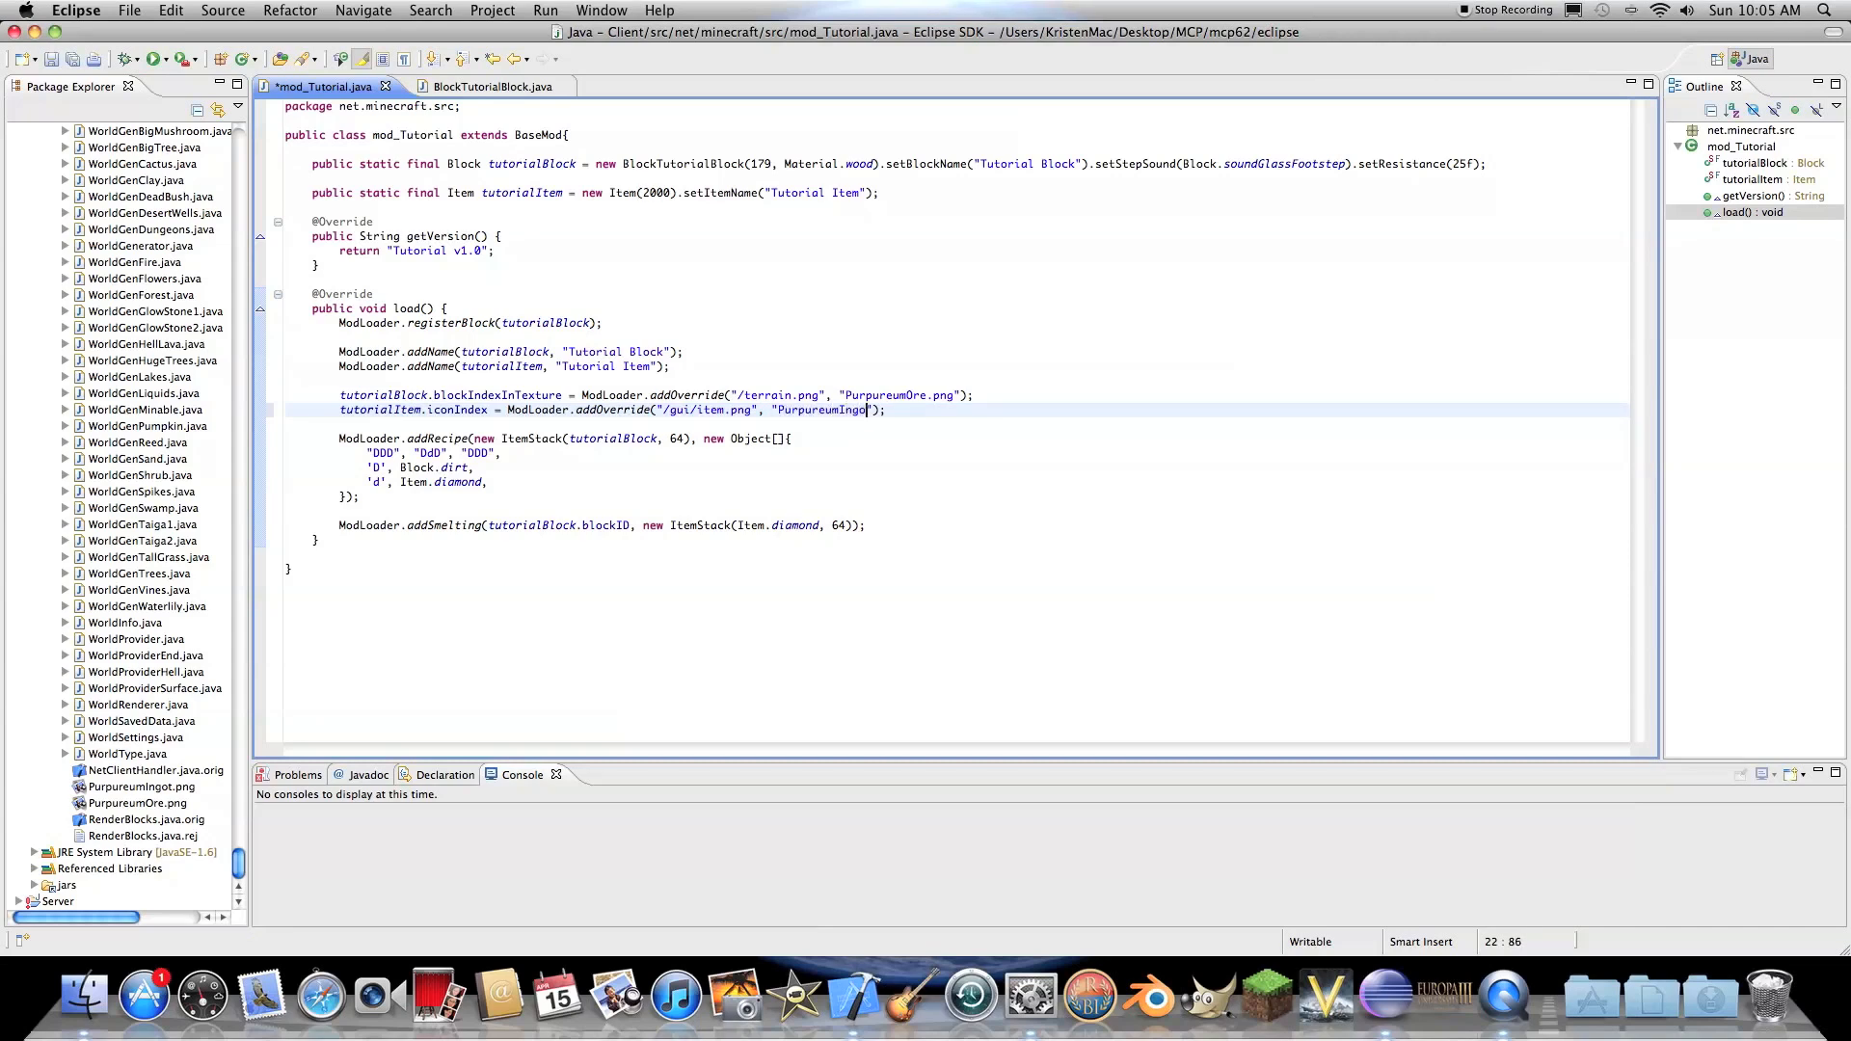
{"action": "type", "text": "t.png"}
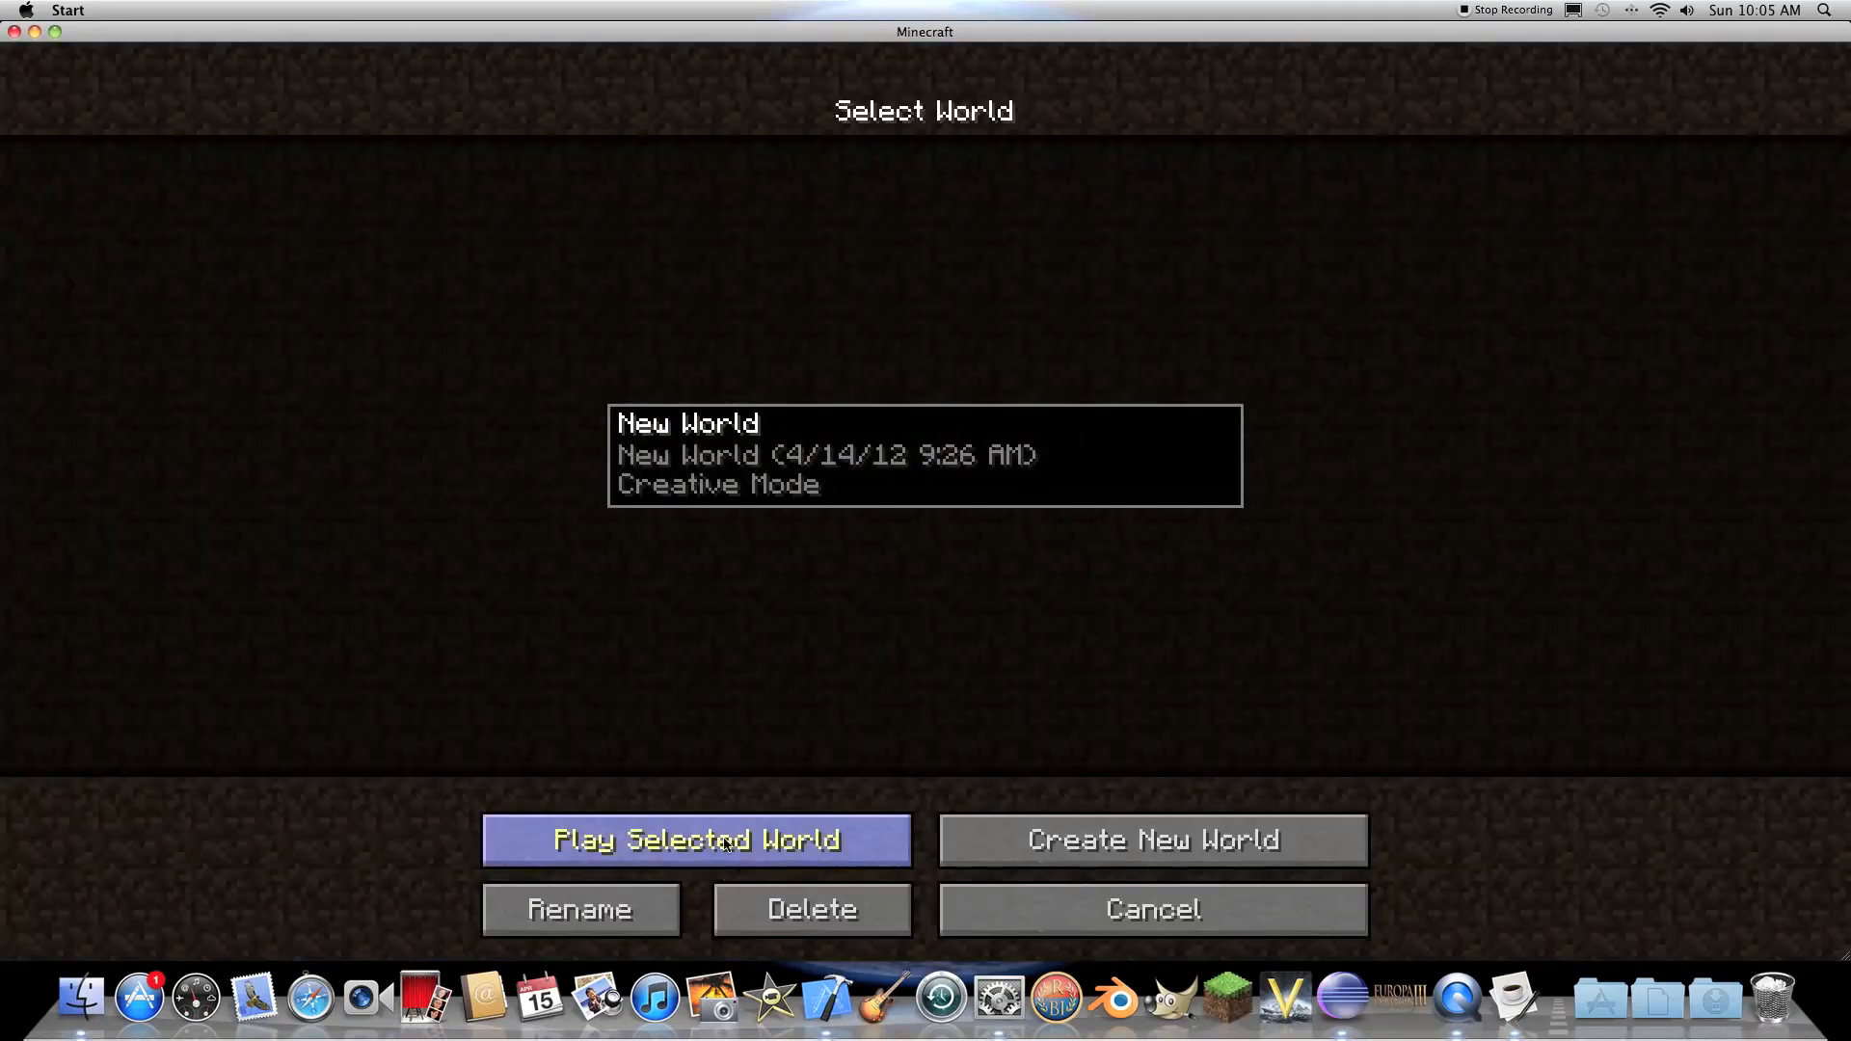
- Play New World to check Tutorial Item, then save, quit to title, and quit
{"action": "left_click", "coordinate": [695, 839]}
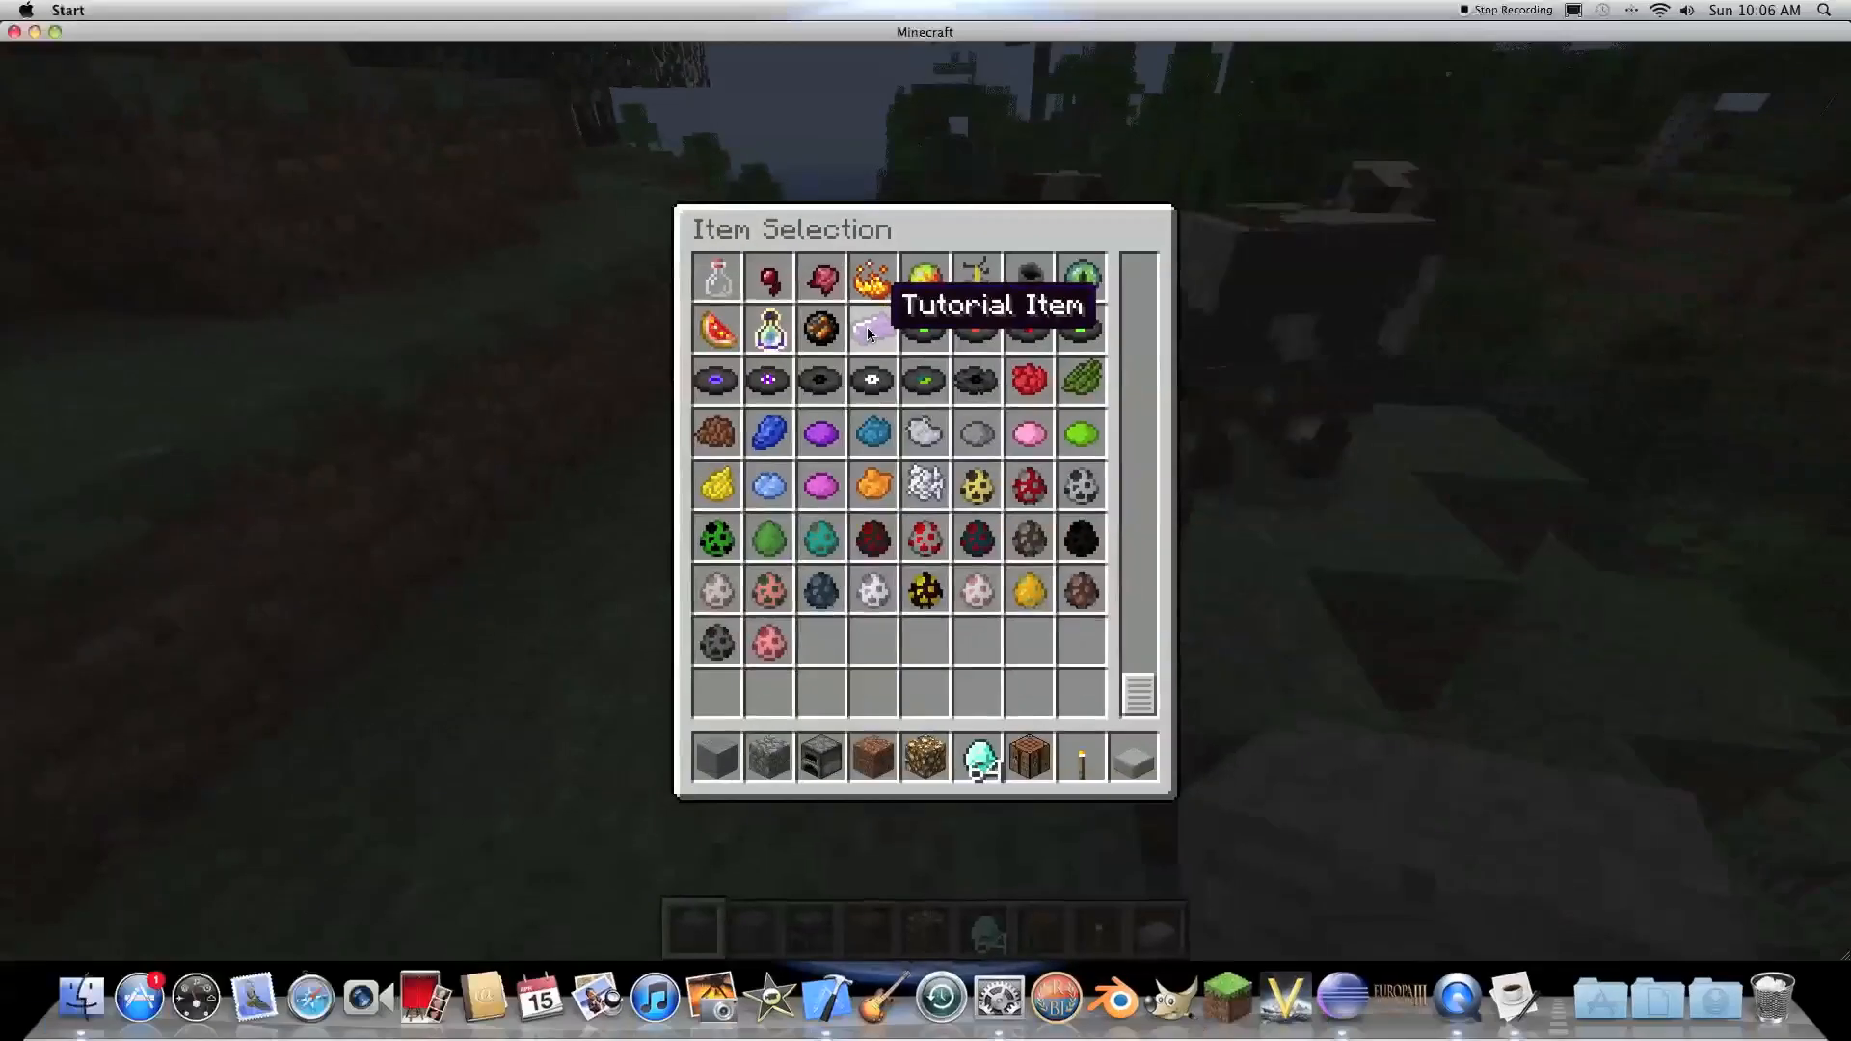
{"action": "key", "text": "Escape"}
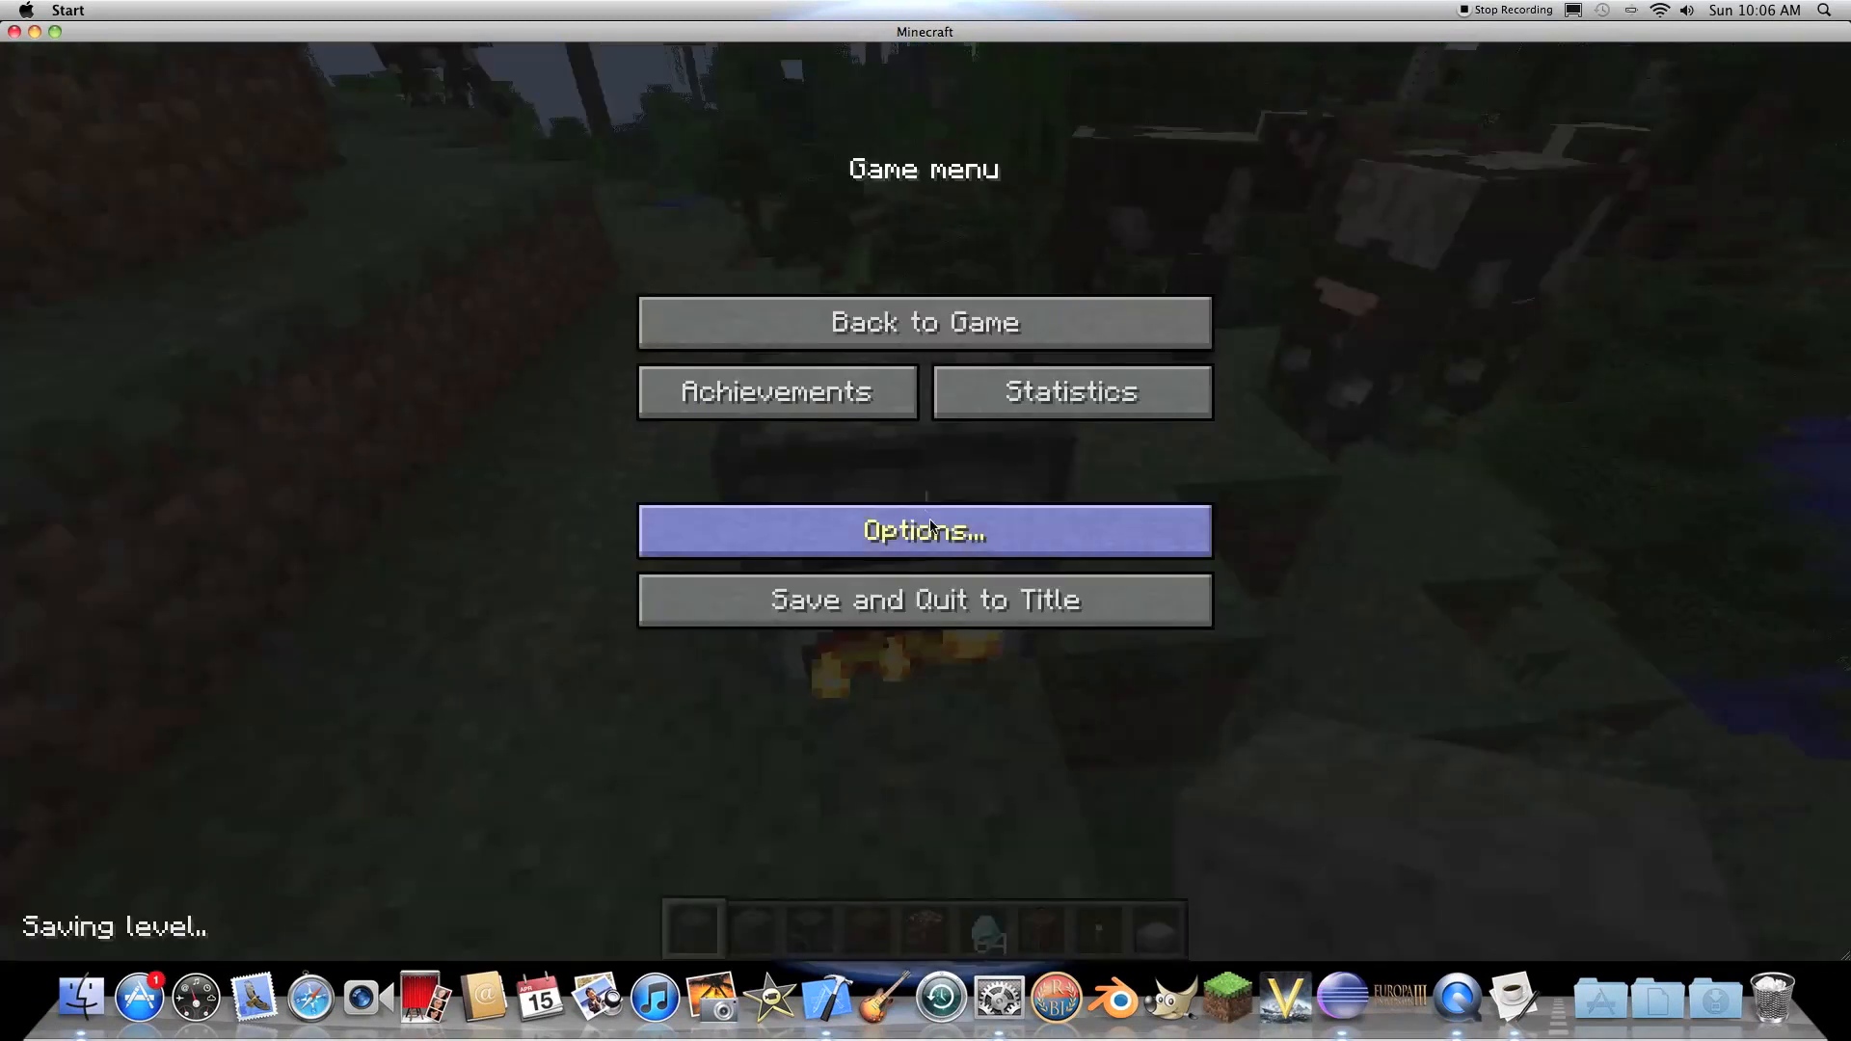
{"action": "left_click", "coordinate": [924, 599]}
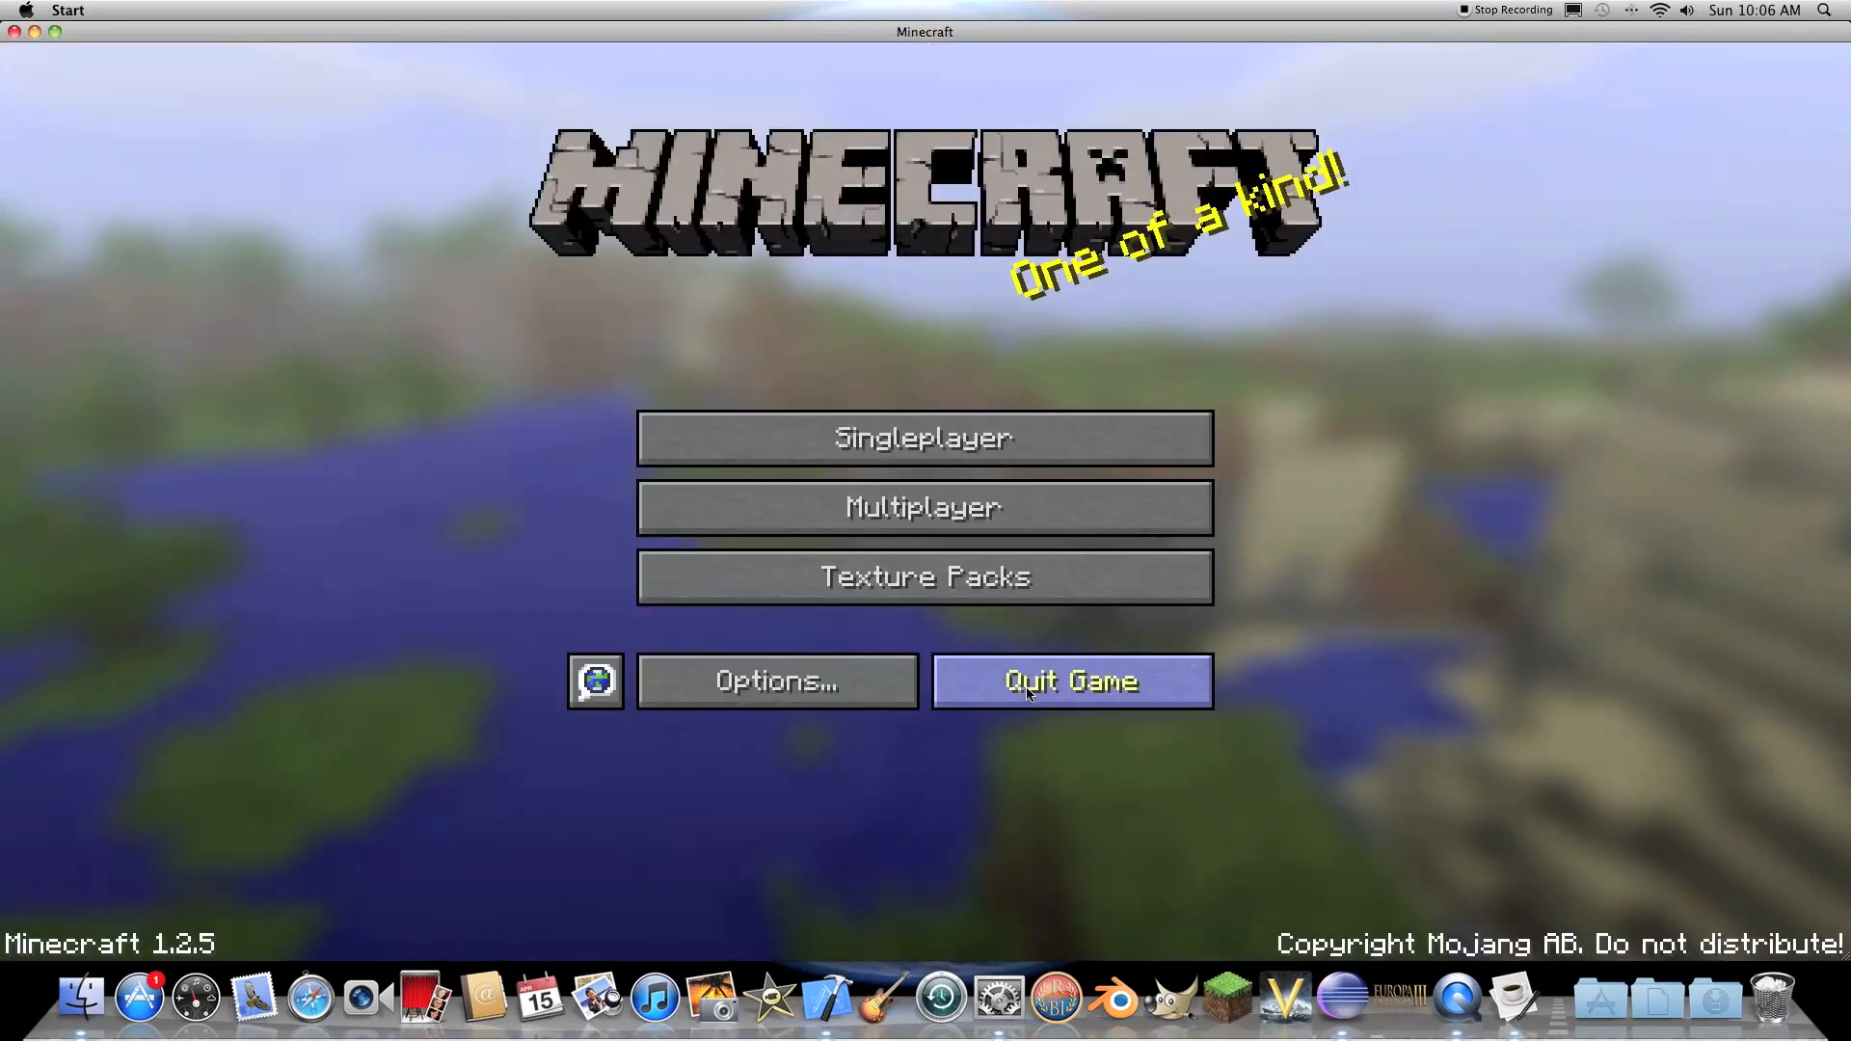
{"action": "left_click", "coordinate": [1069, 682]}
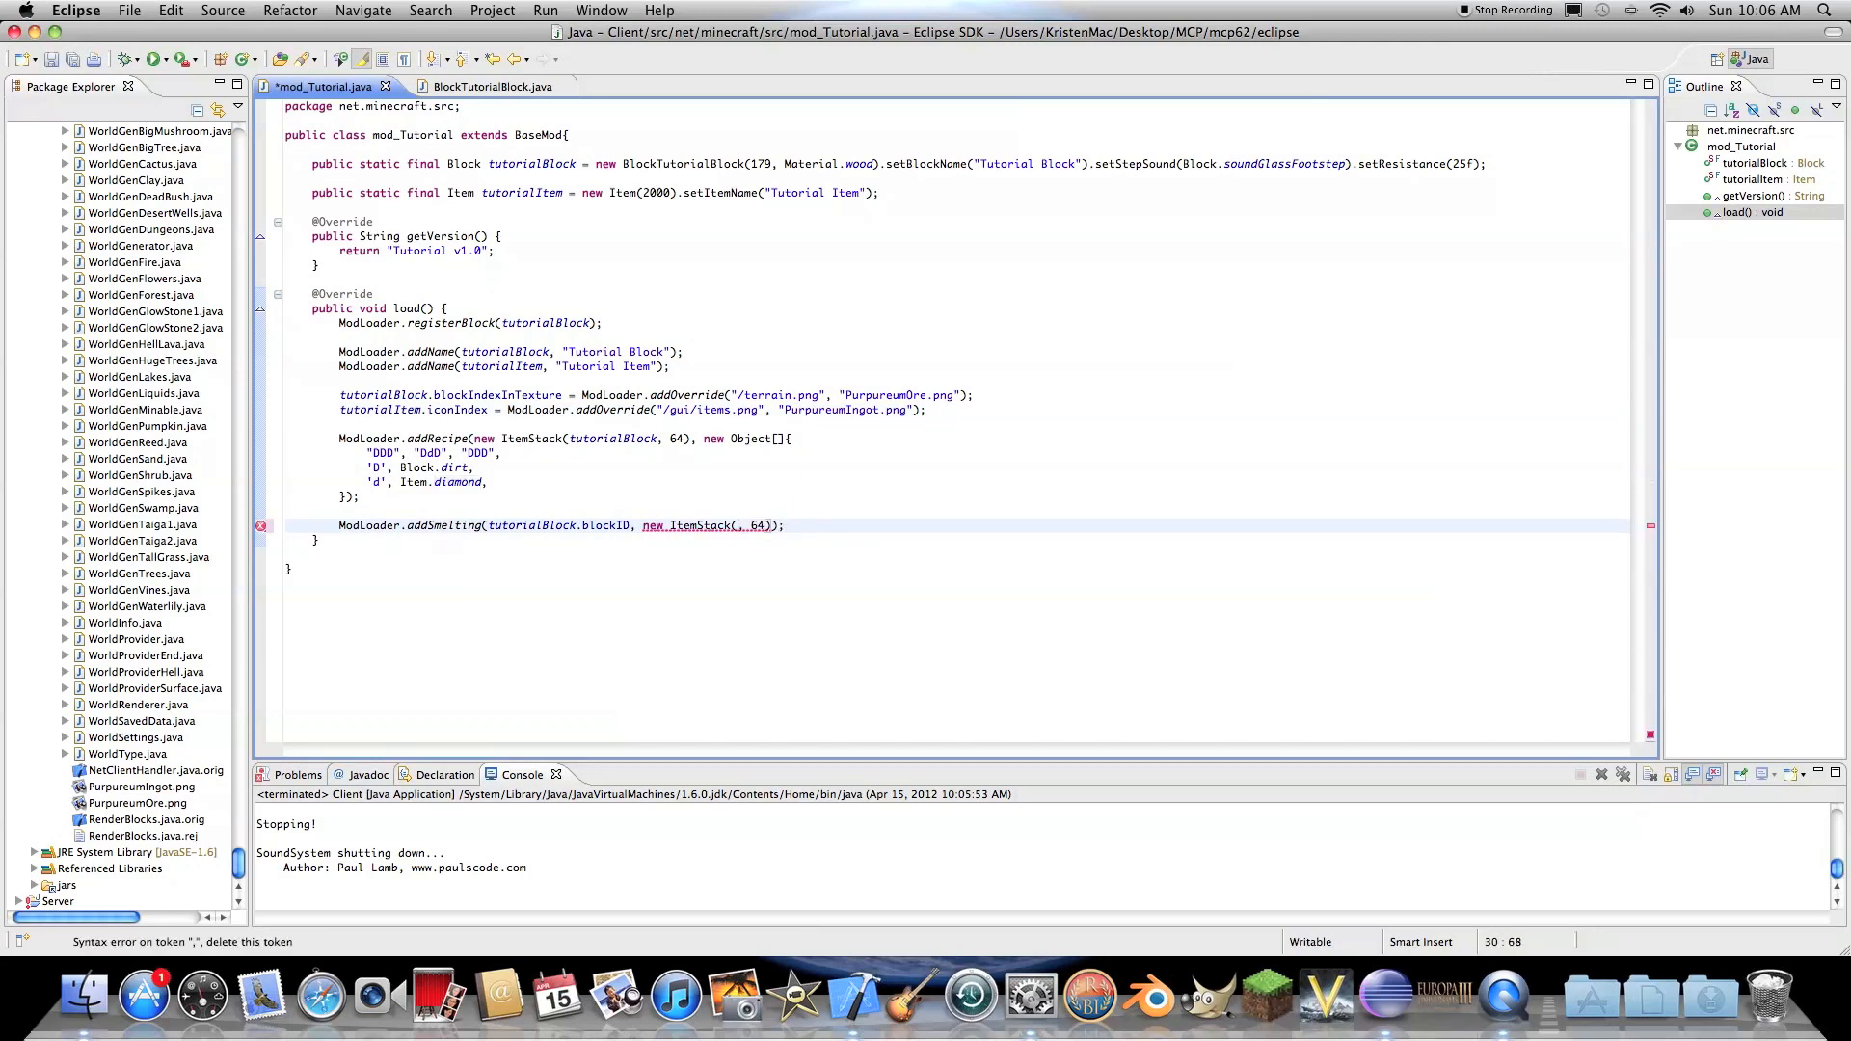
- Replace Item.diamond with tutorialItem in the 64-item smelting output and save
{"action": "type", "text": "tutorialItem"}
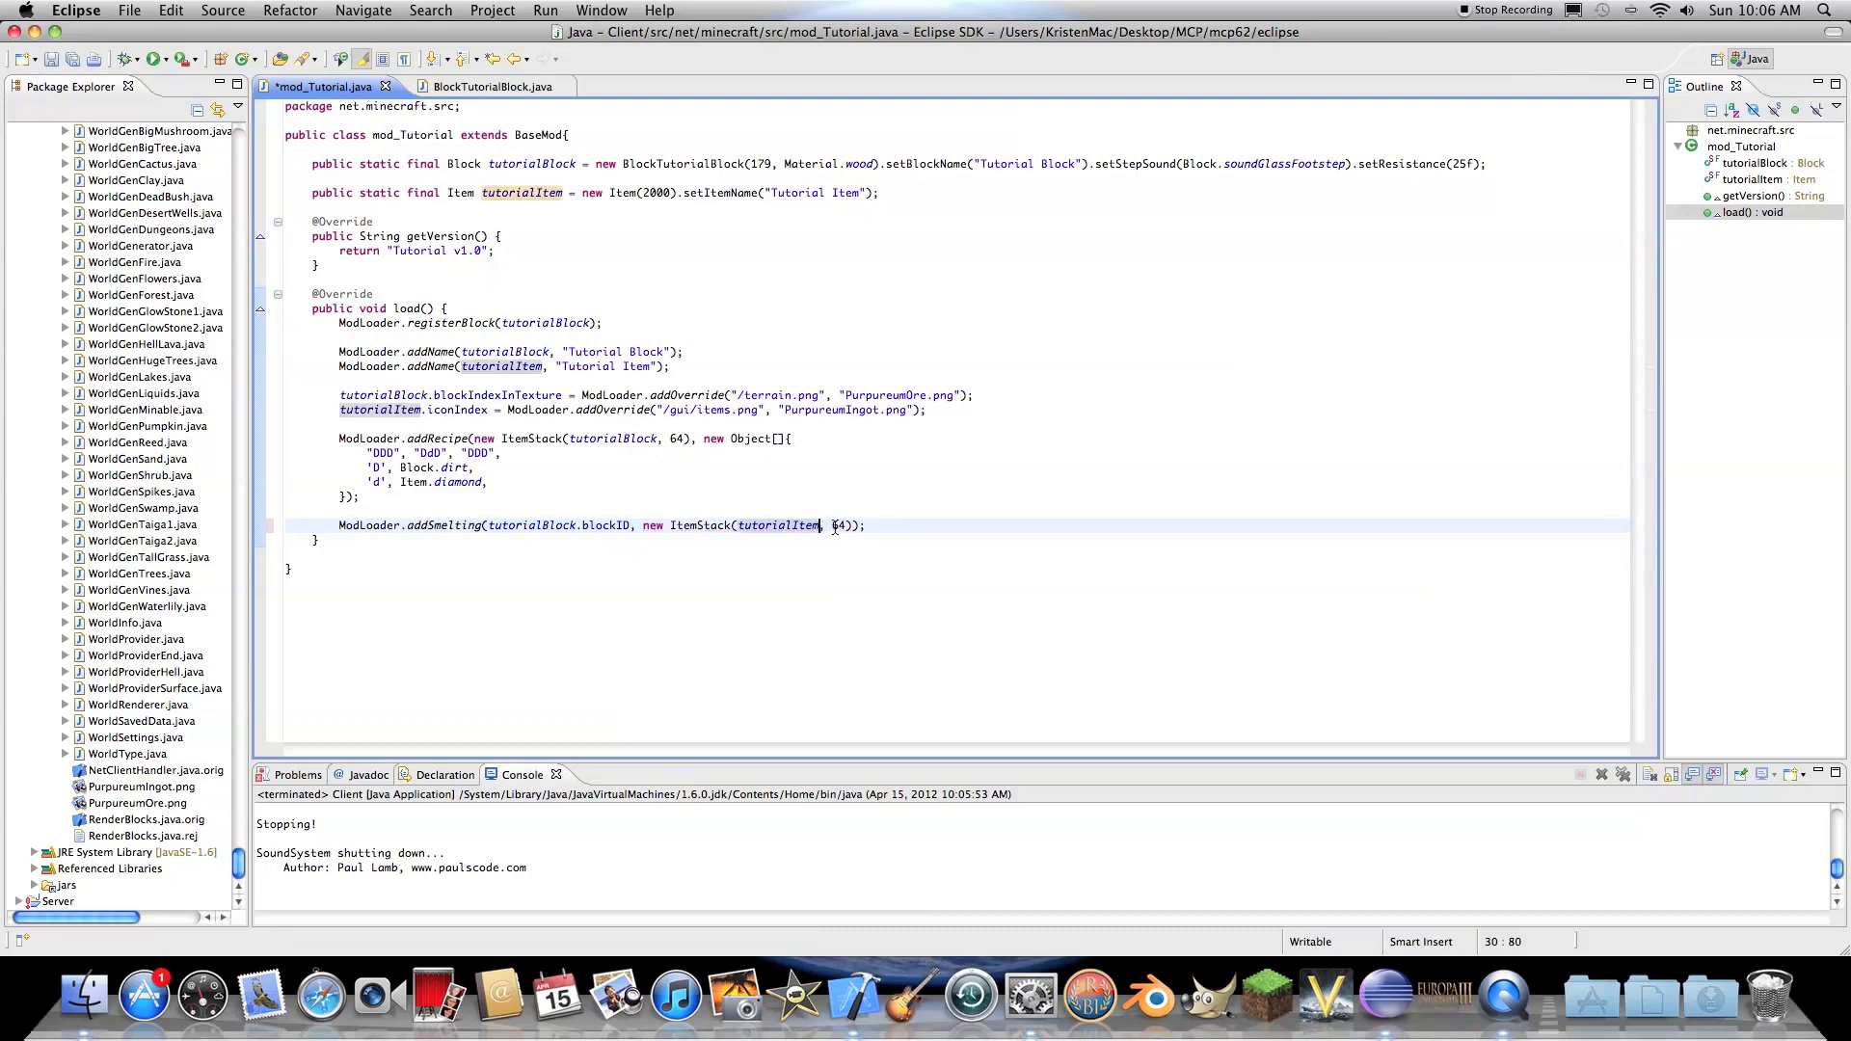
{"action": "key", "text": "cmd+s"}
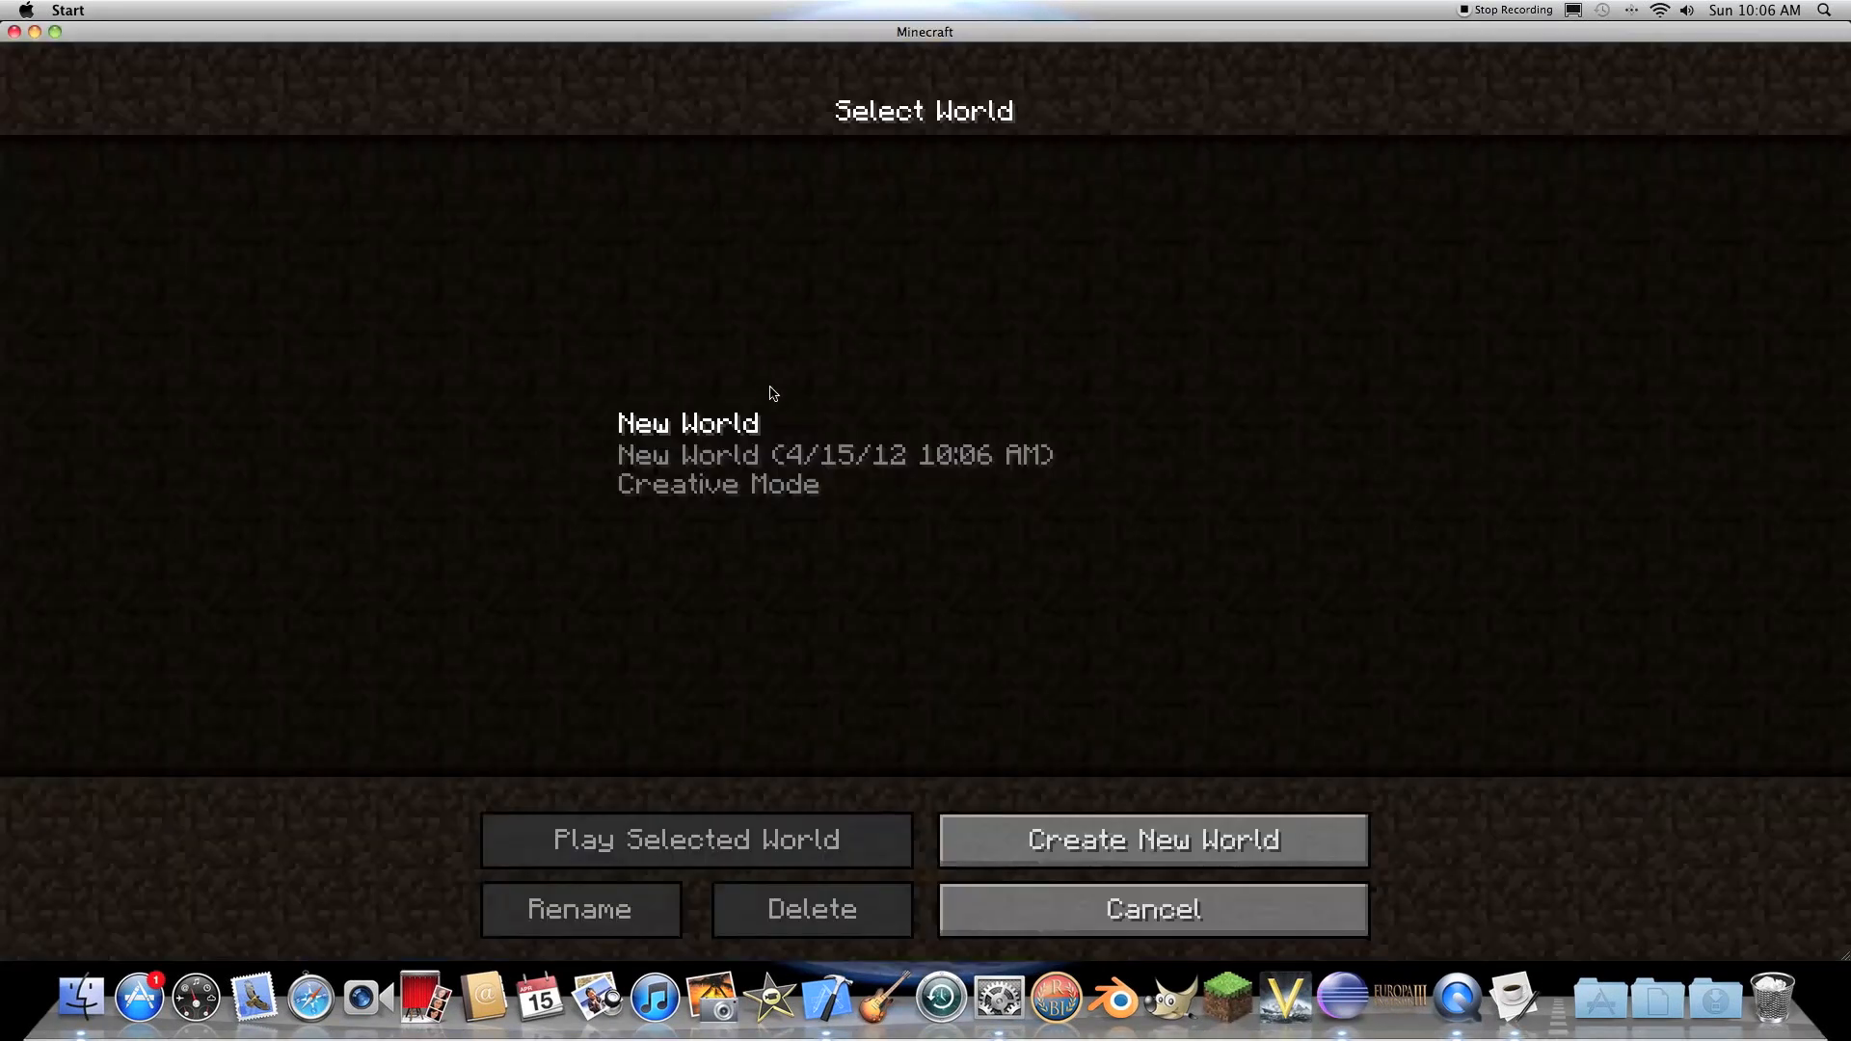
- Load New World, smelt the ore block with coal, and close the furnace
{"action": "left_click", "coordinate": [696, 840]}
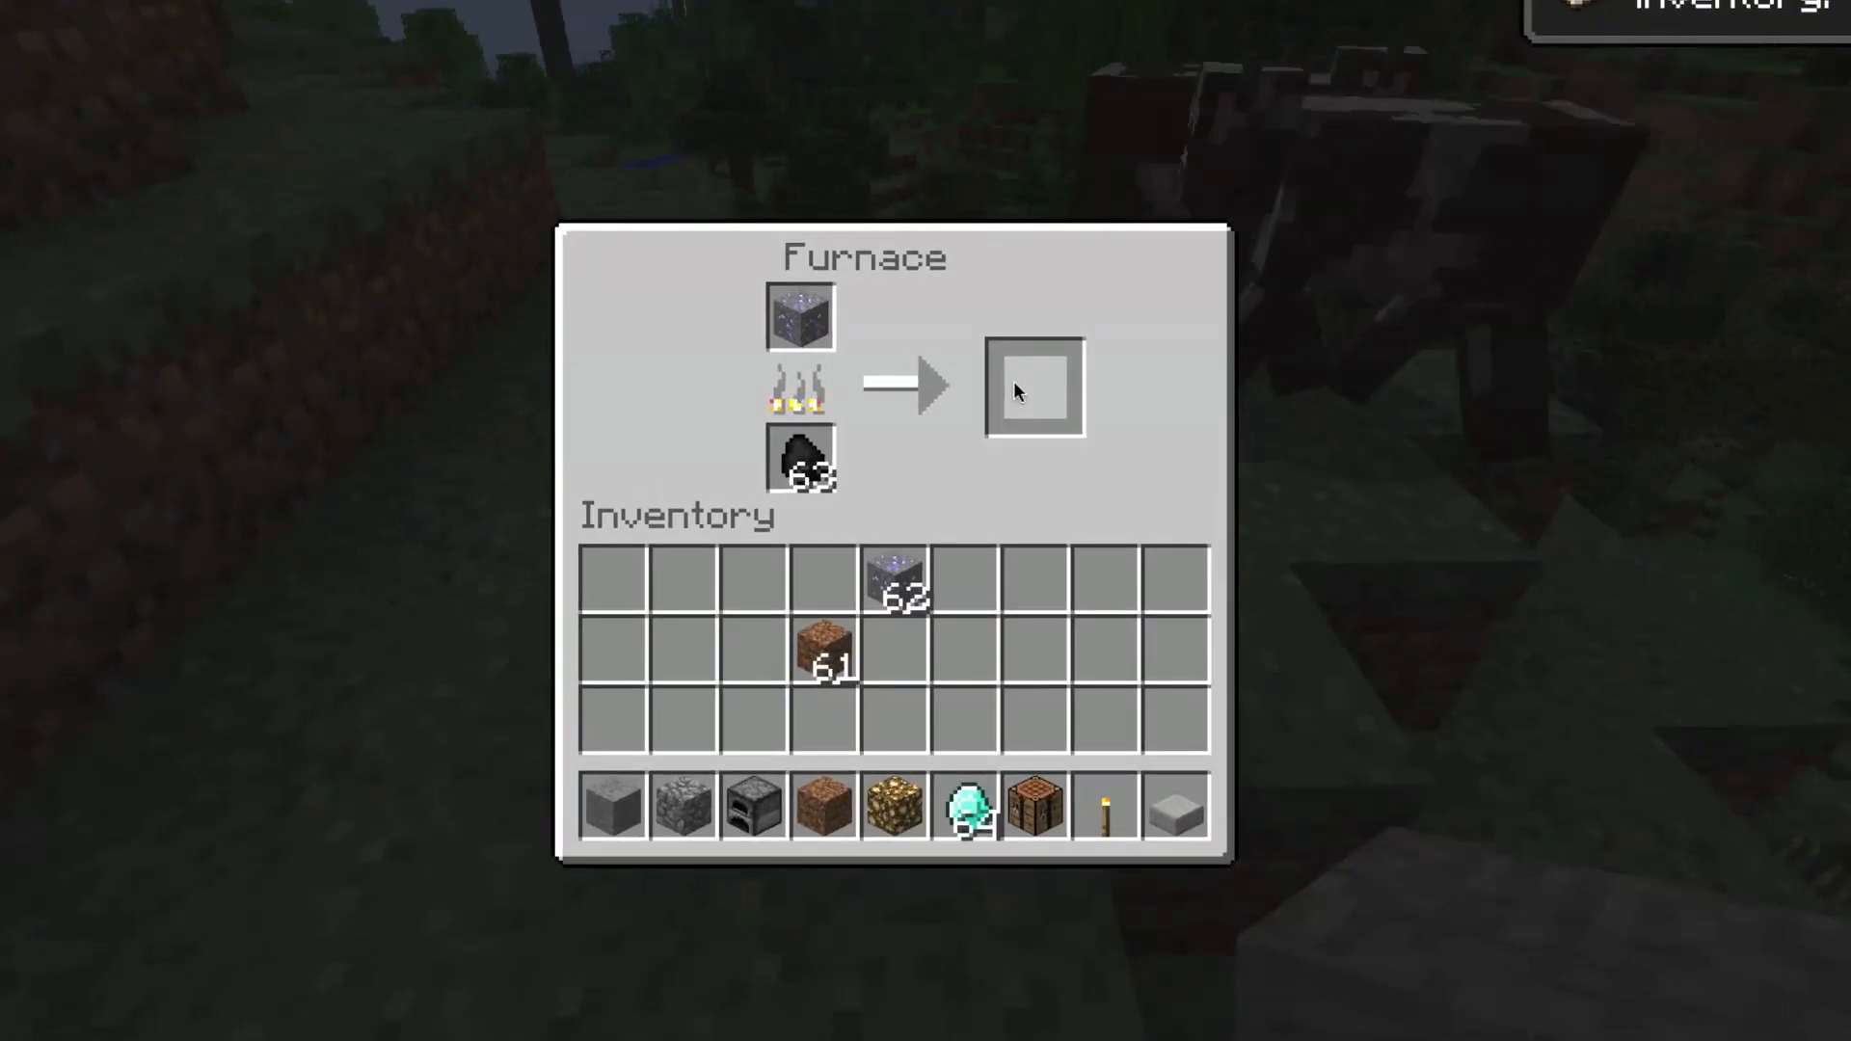
{"action": "key", "text": "Escape"}
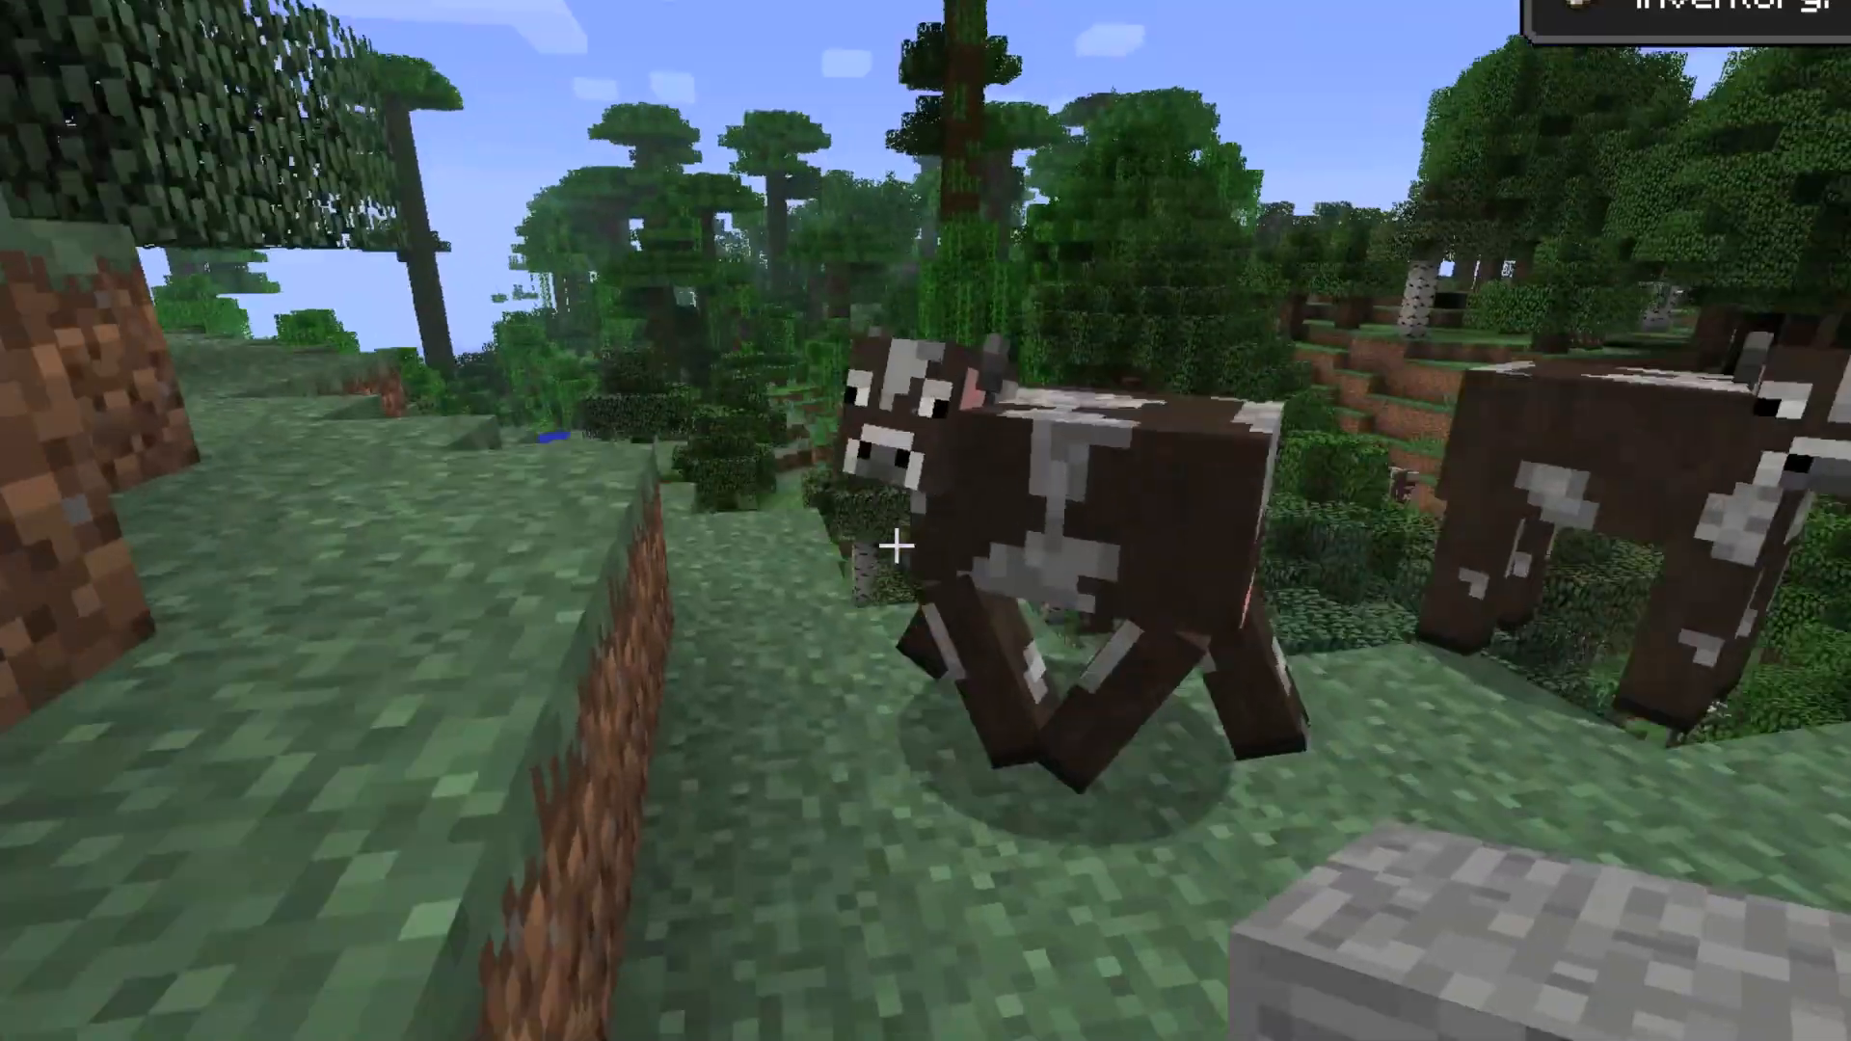